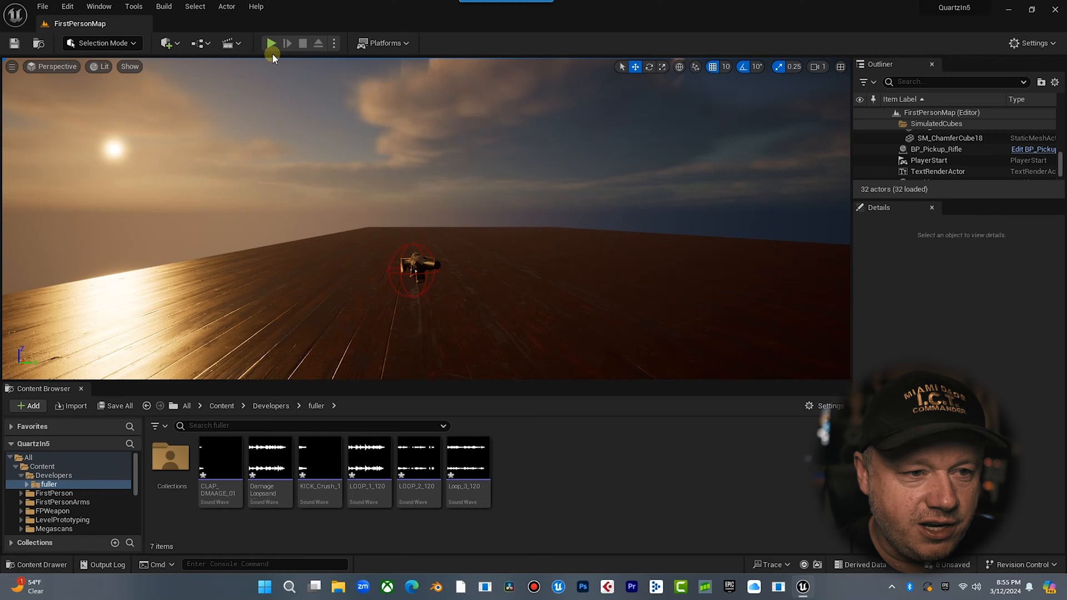
Play-test the level briefly, then open the Blueprints toolbar dropdown
click(274, 43)
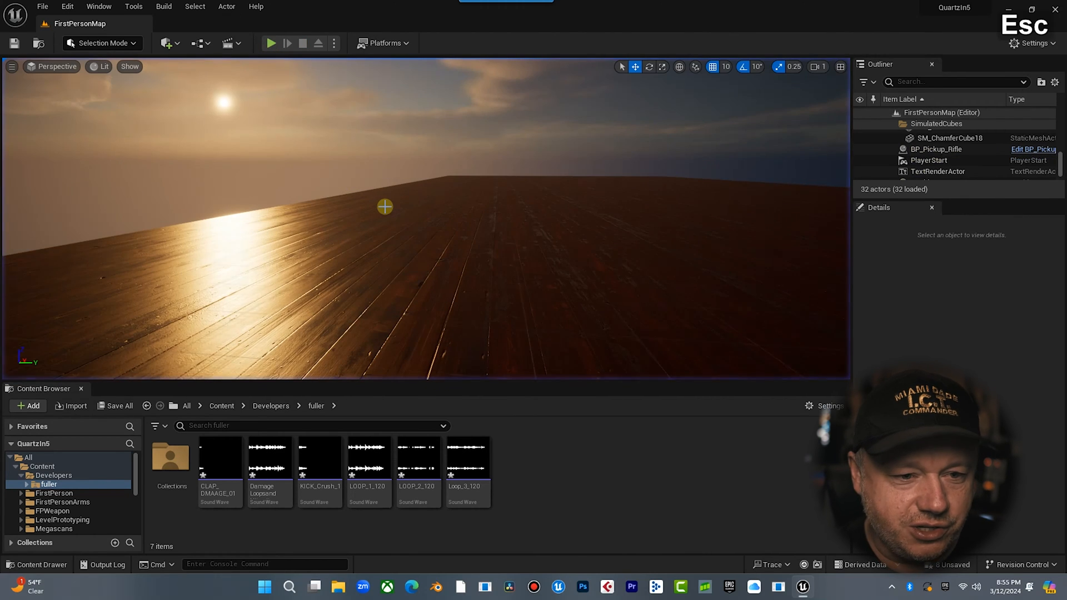
mouse_move(196, 43)
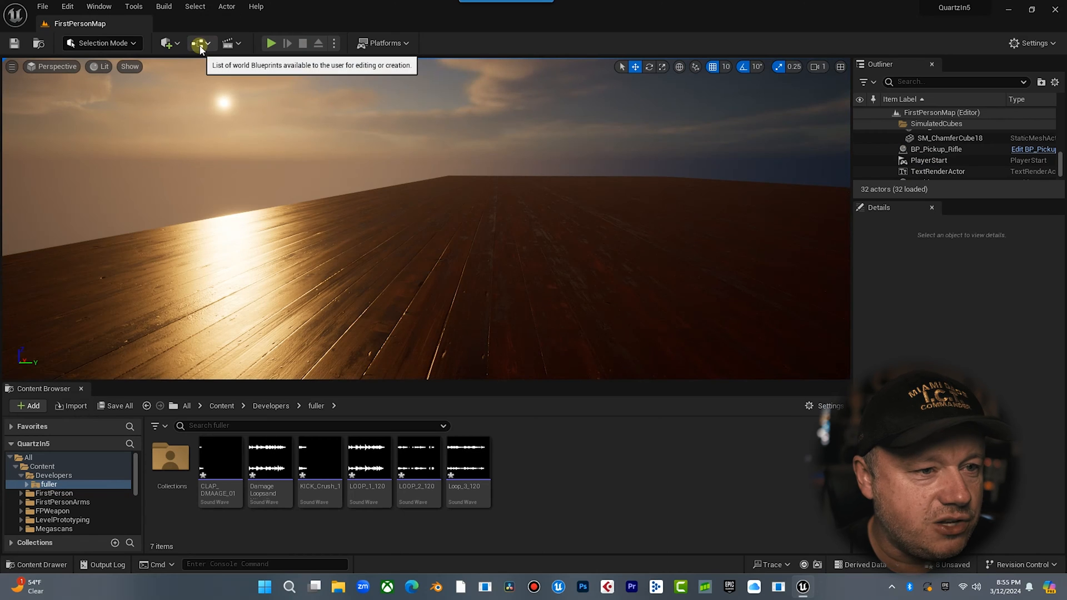
click(197, 43)
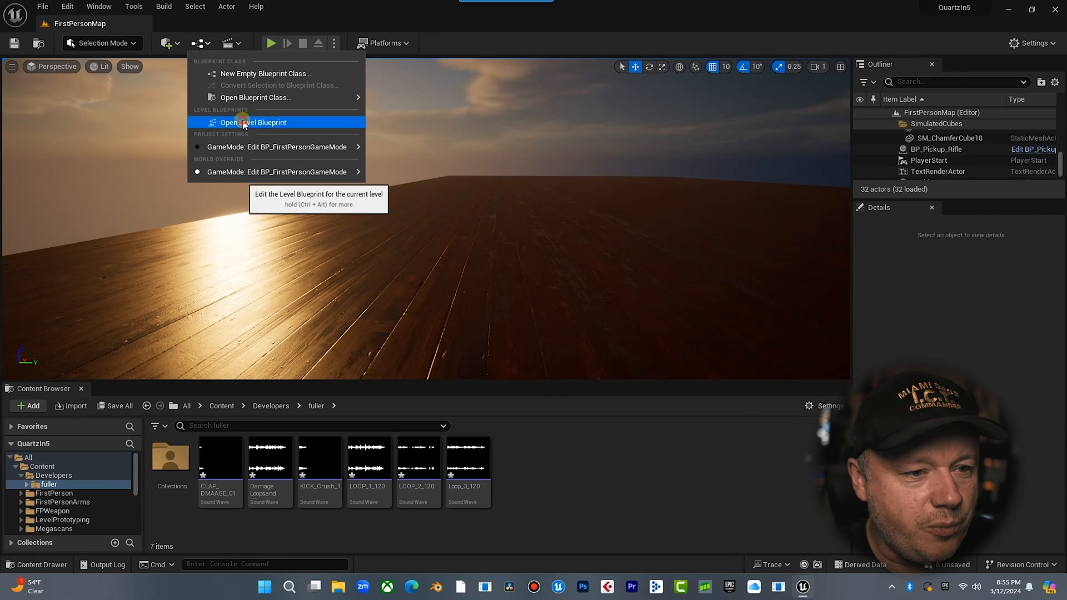
Open the Level Blueprint and add an Event BeginPlay node
click(248, 122)
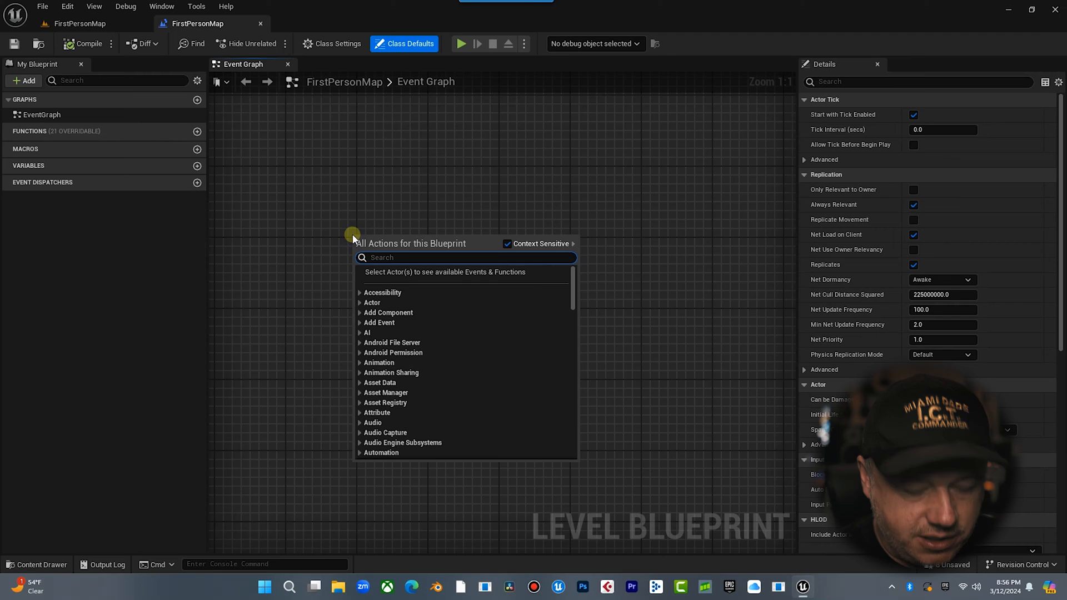
text(begin pl)
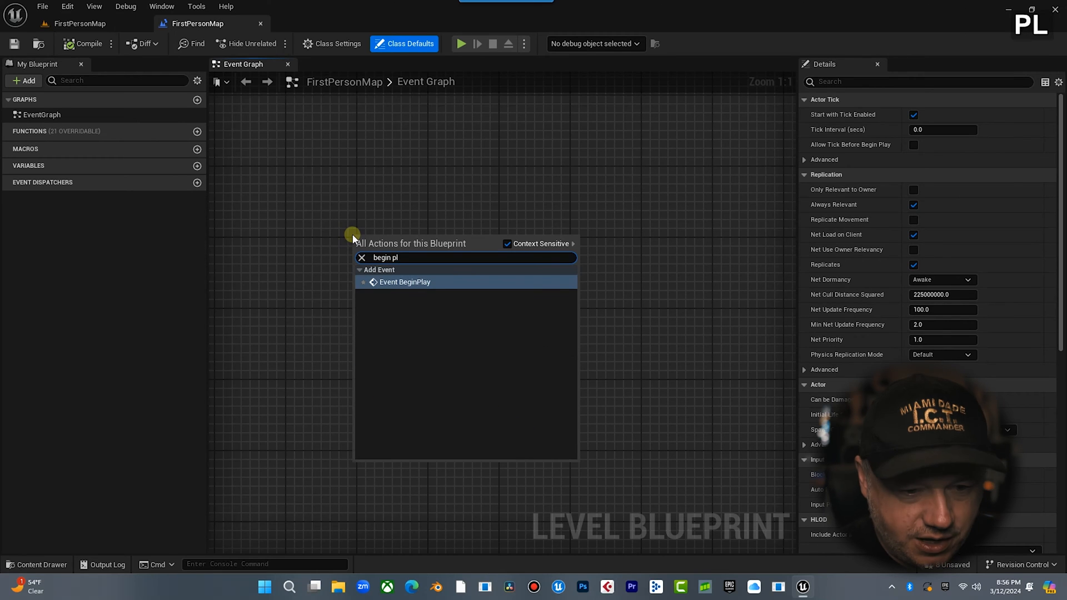
click(403, 282)
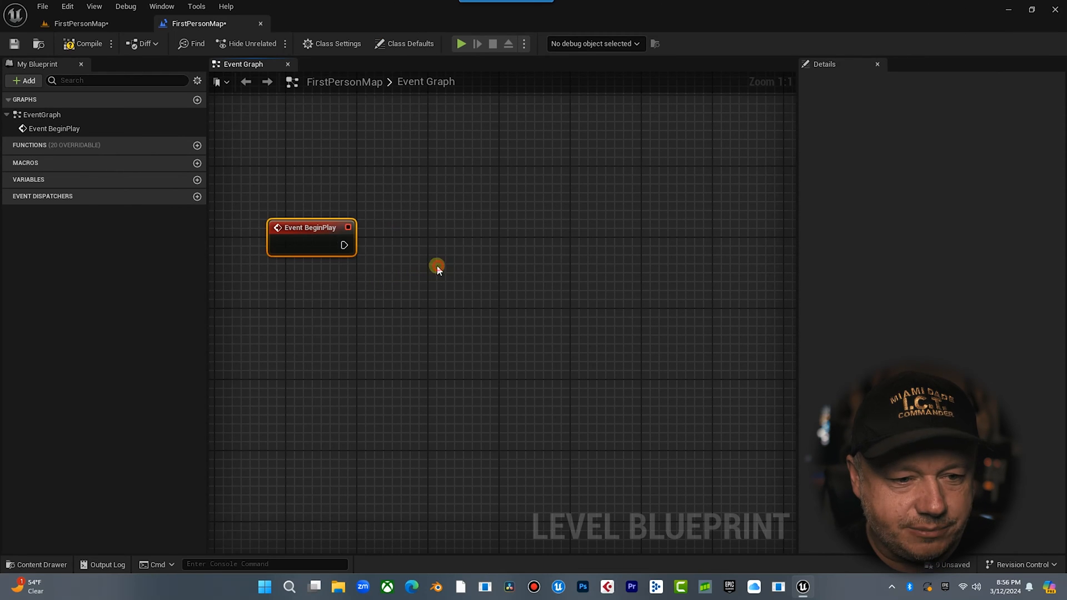
Add a Get Quartz Subsystem node to the graph
right_click(437, 266)
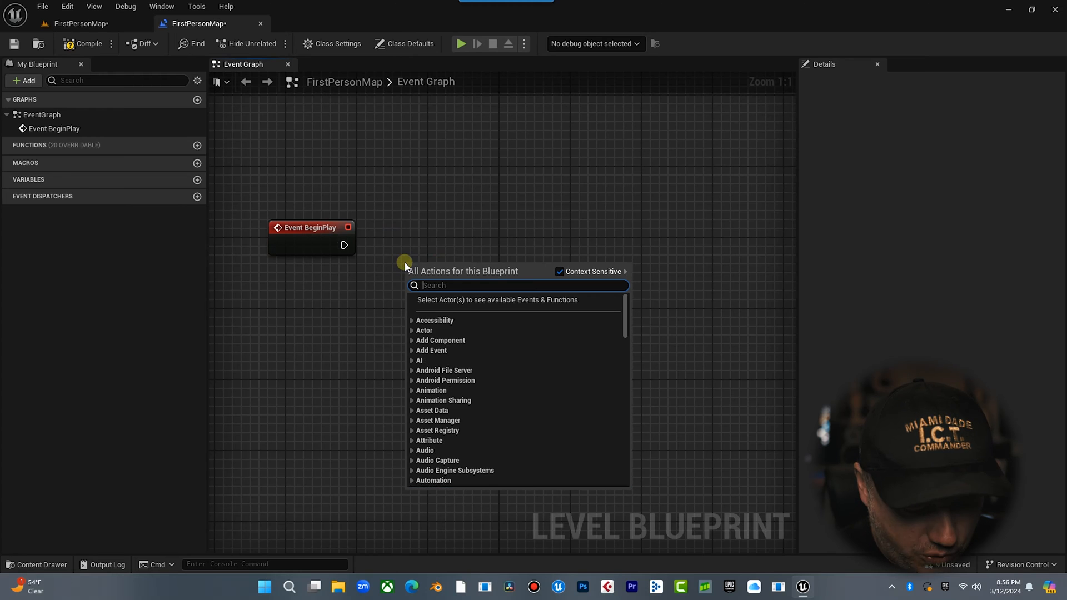
text(quartz)
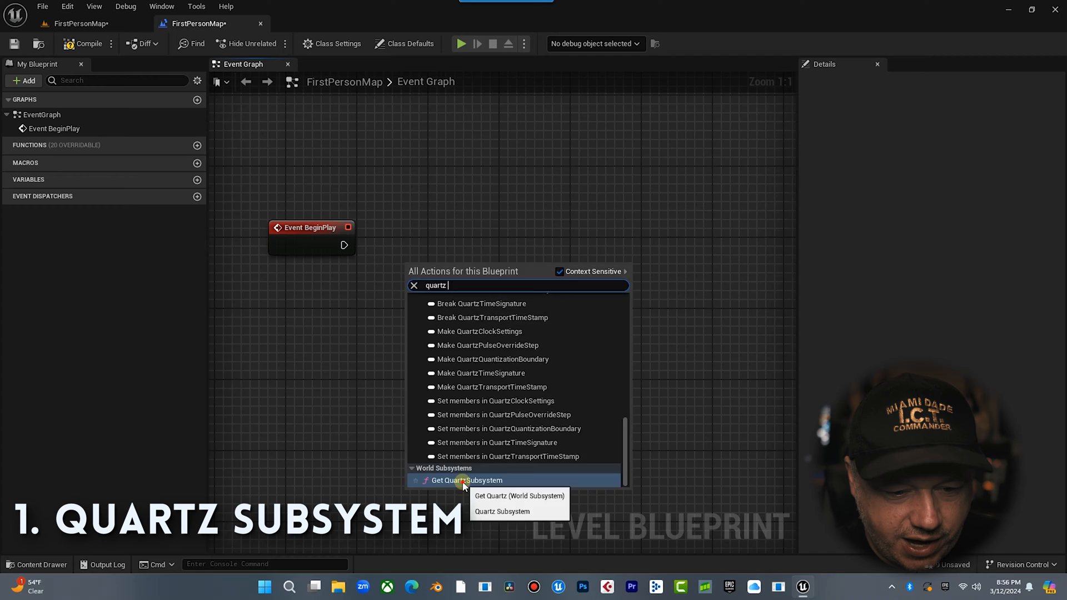
click(464, 480)
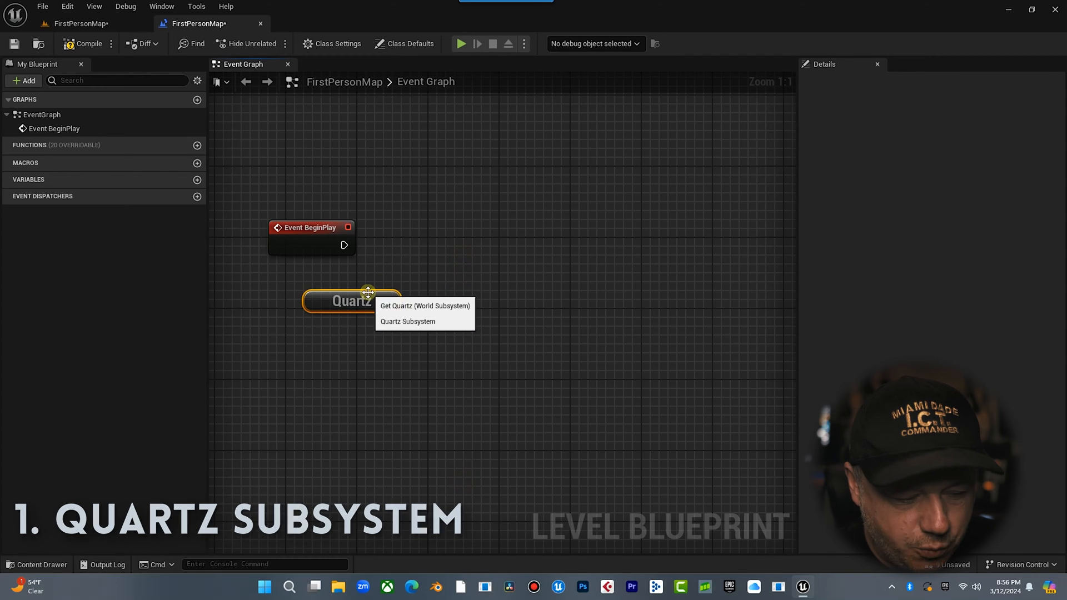
Add a Create New Clock node from Quartz and wire BeginPlay into it
click(425, 306)
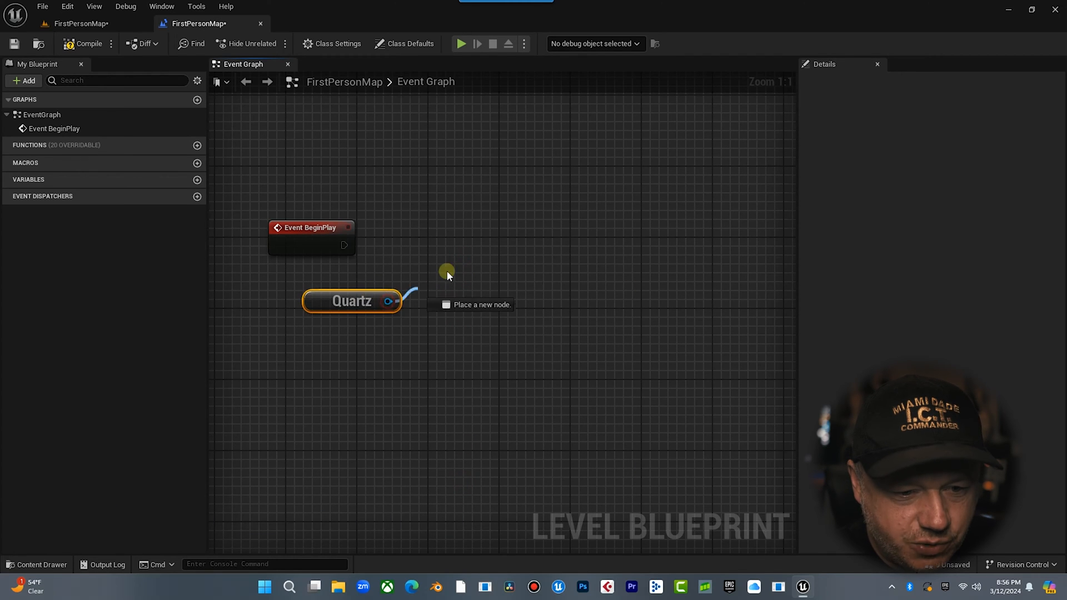
text(cr)
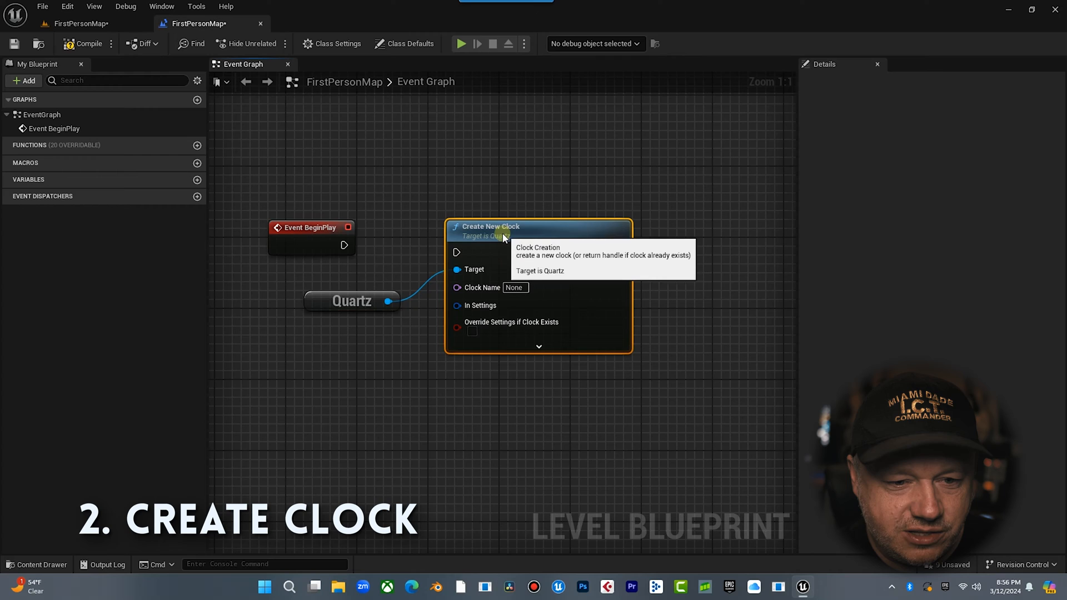
drag(344, 245, 457, 243)
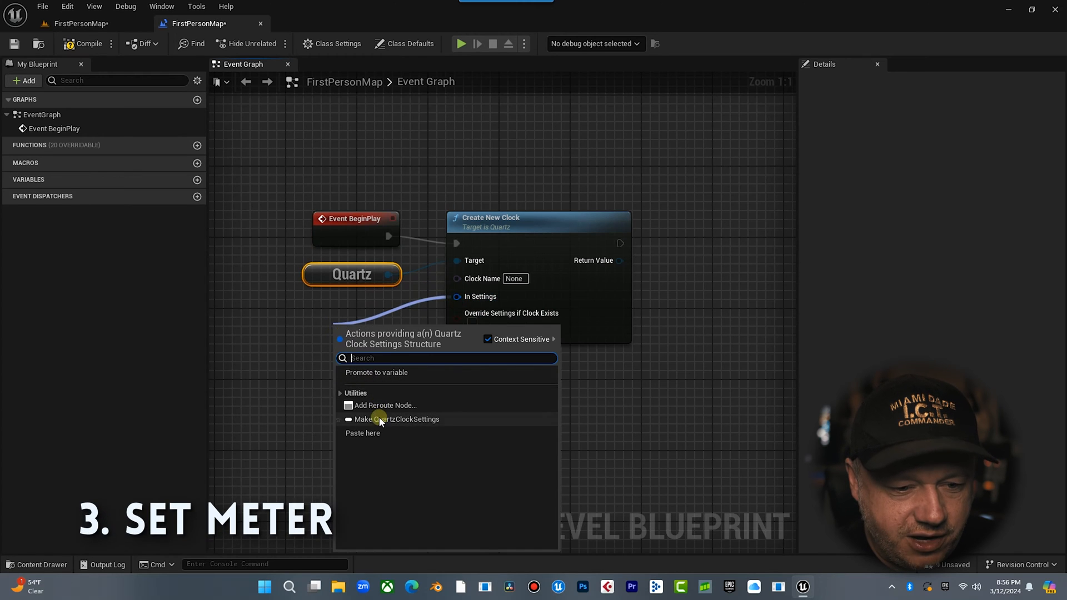
Feed the clock QuartzClockSettings and QuartzTimeSignature nodes and name it MyFistQuartz
click(381, 419)
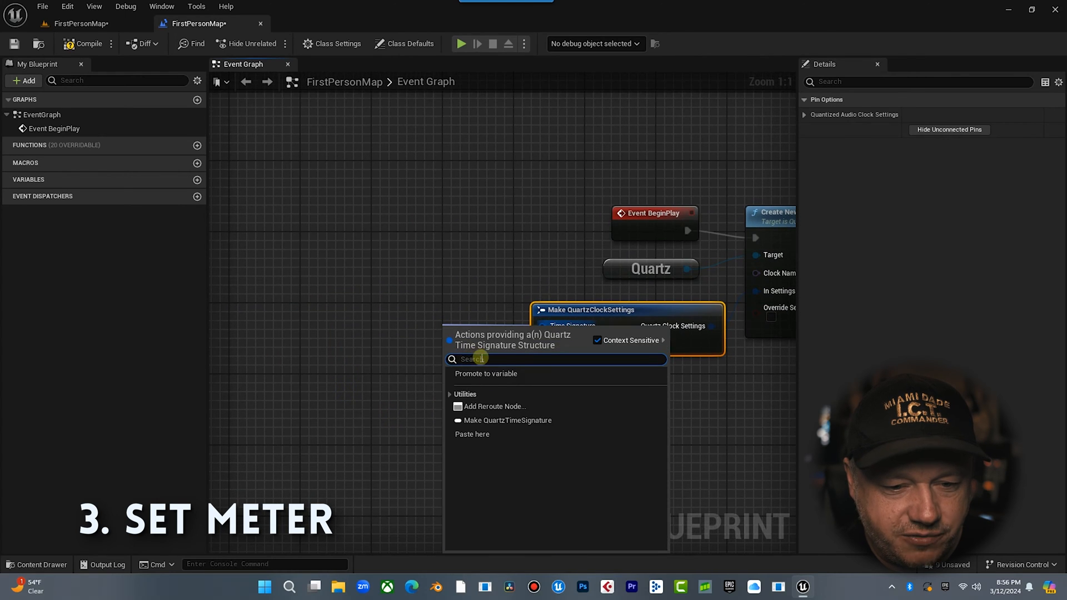
click(507, 420)
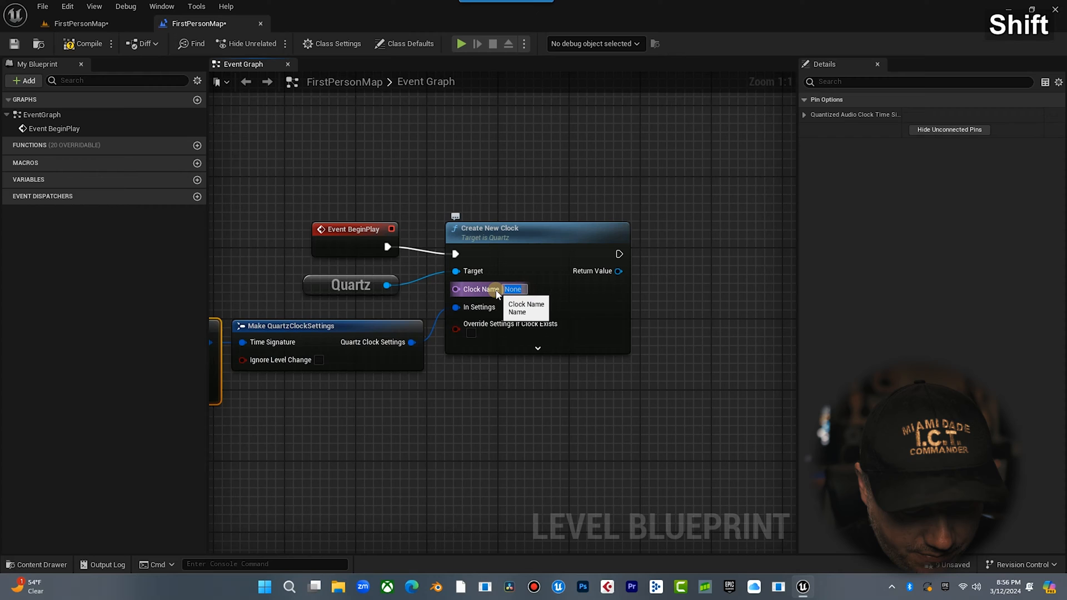
text(MyFistQuartz)
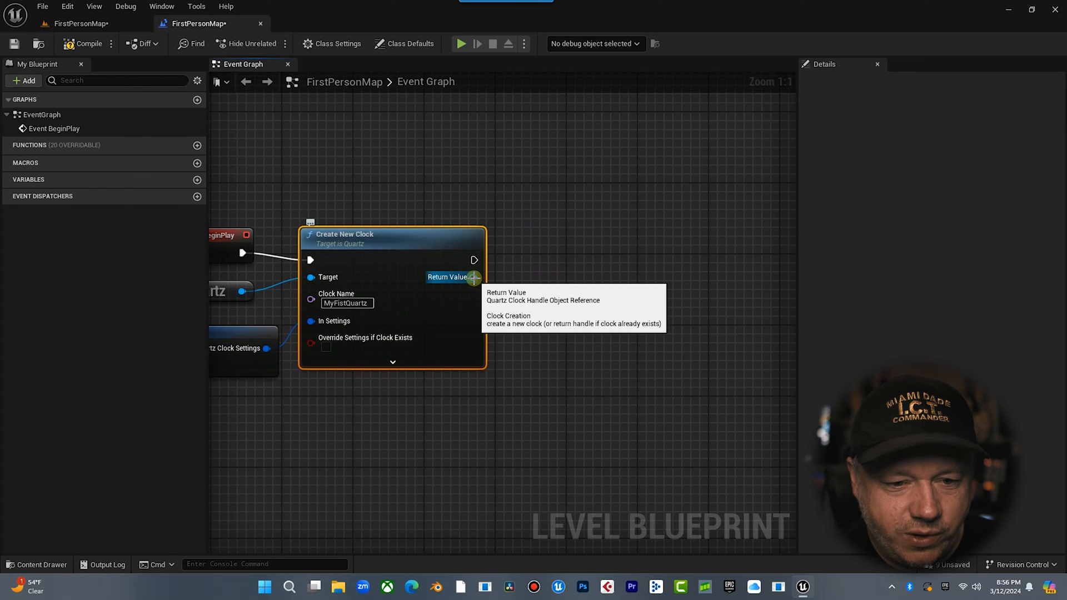
Add Set Beats Per Minute after Create New Clock with a value of 120.0
drag(474, 277, 515, 269)
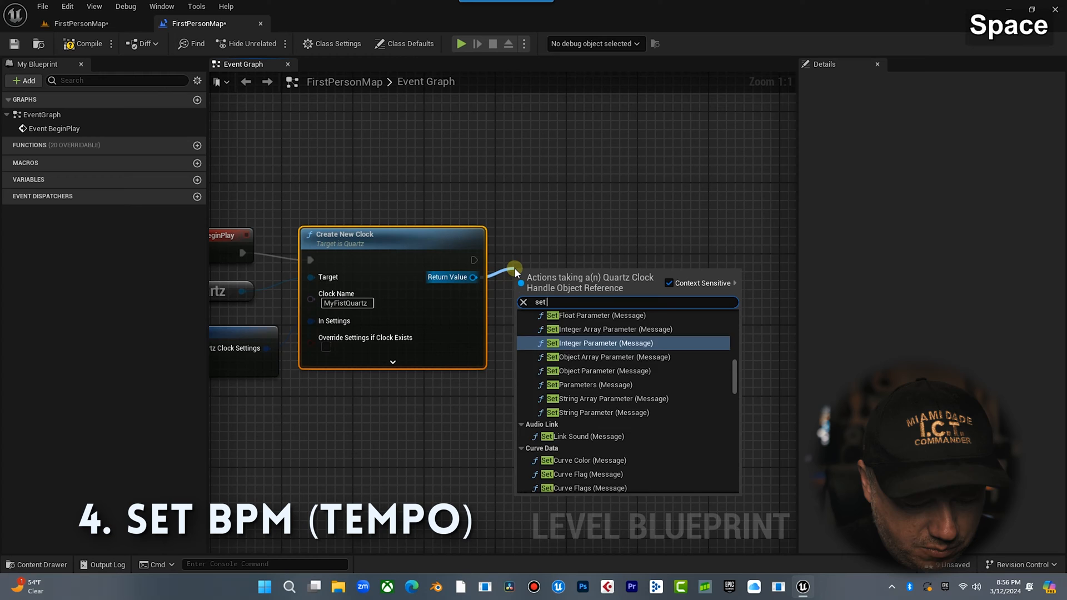
text(bpm)
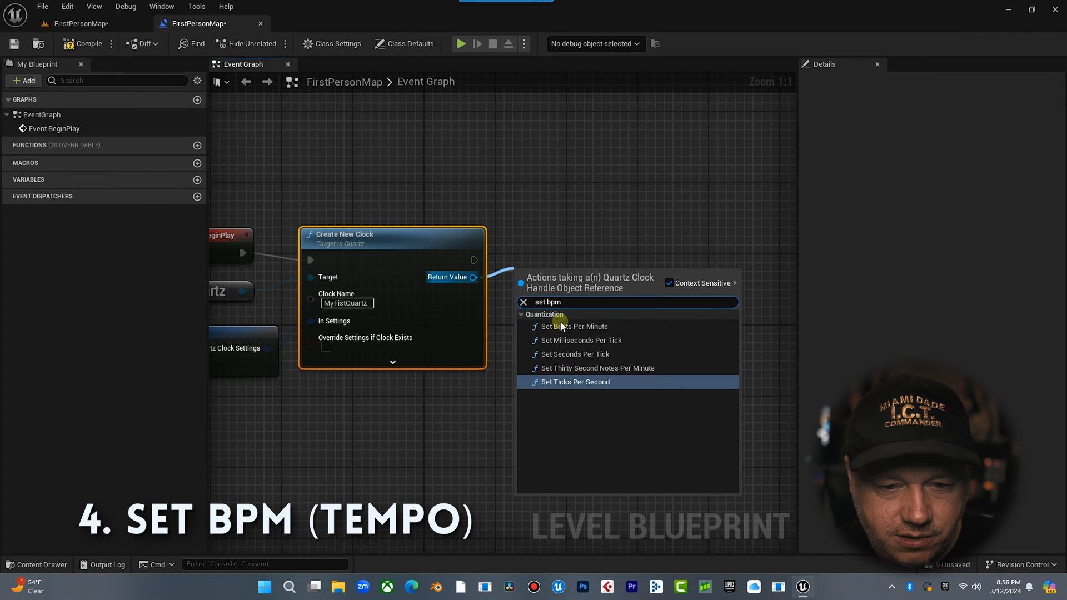
click(574, 326)
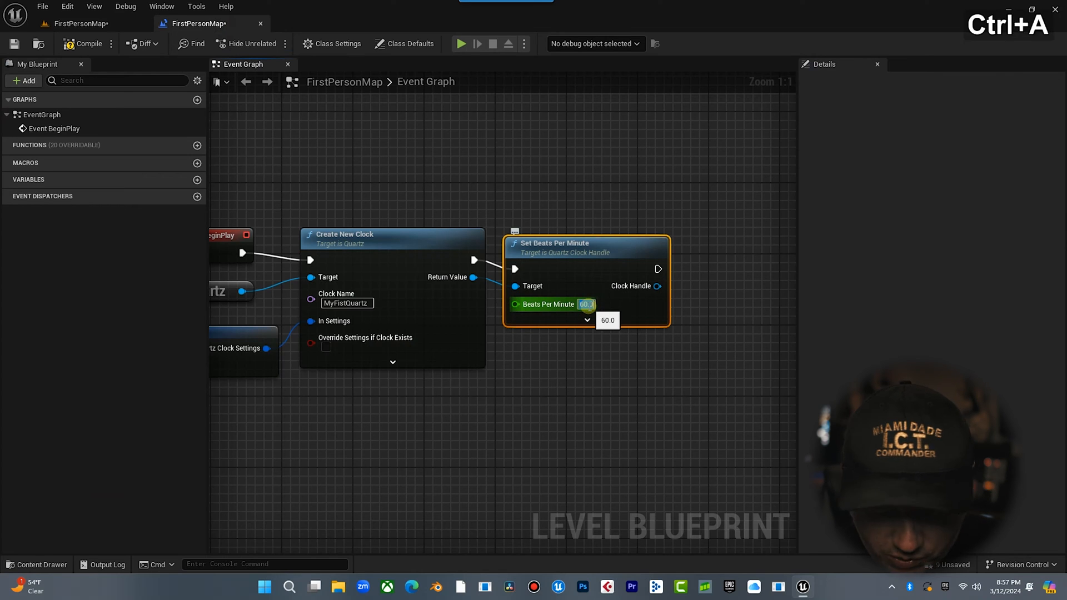
text(120.0)
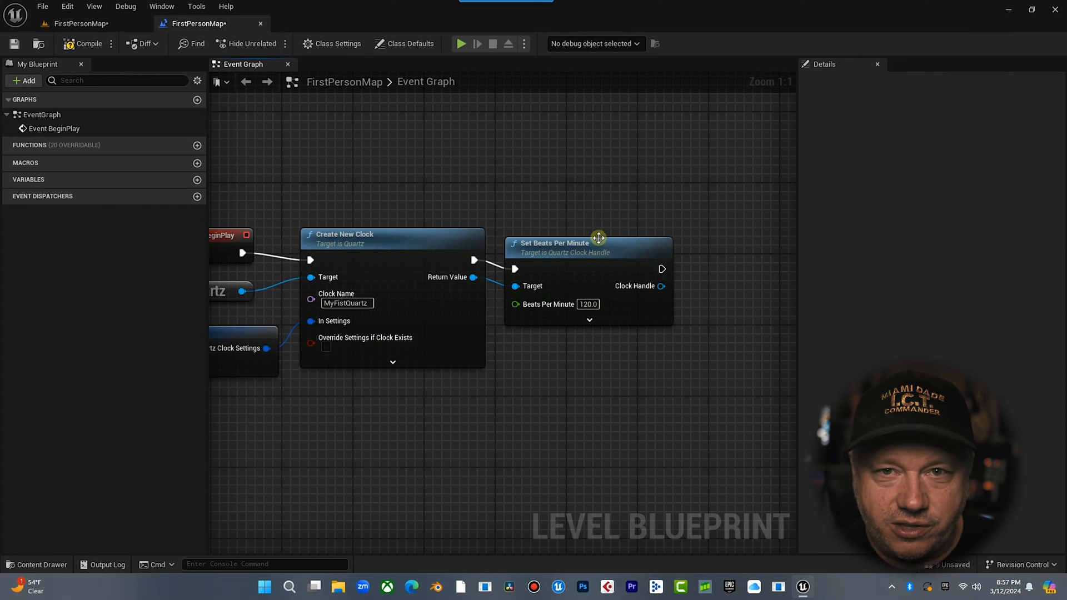
click(599, 237)
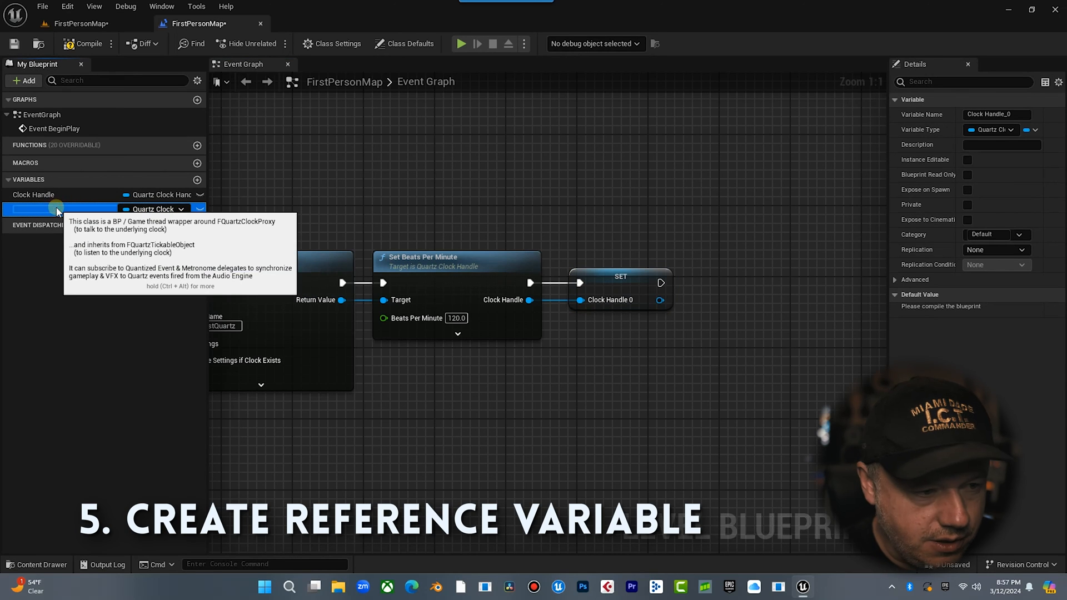
Rename the clock handle variable to MyClock120 and zoom out over the graph
text(MYClock1)
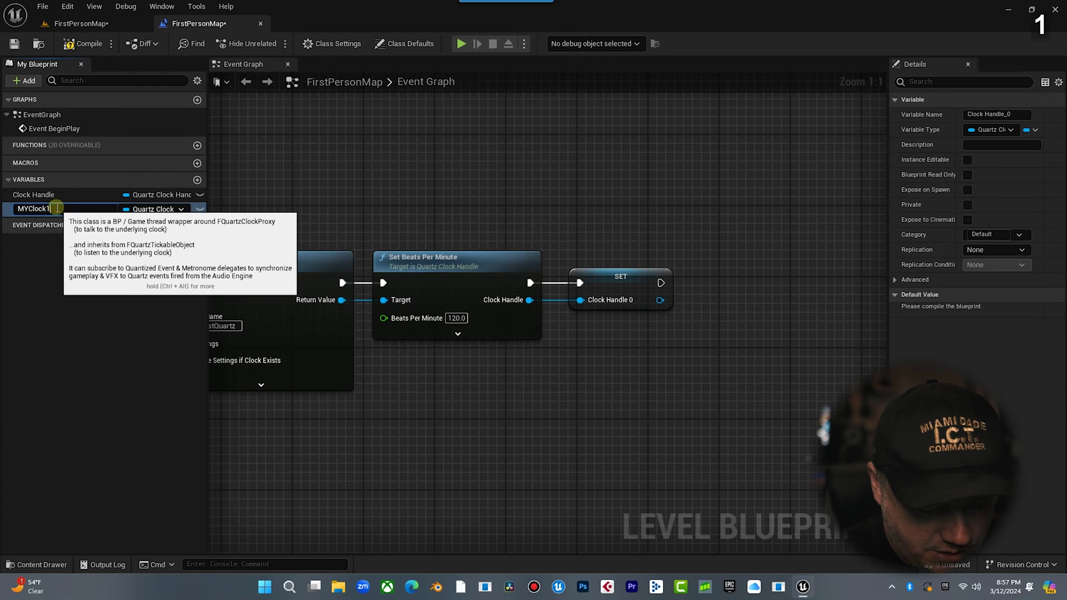
text(20)
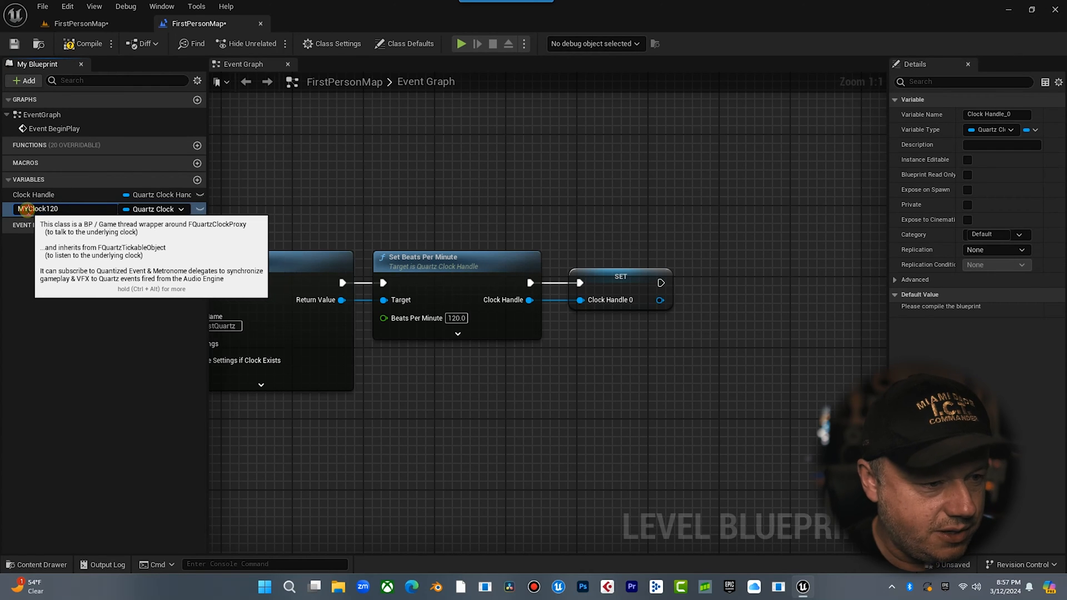
key(Enter)
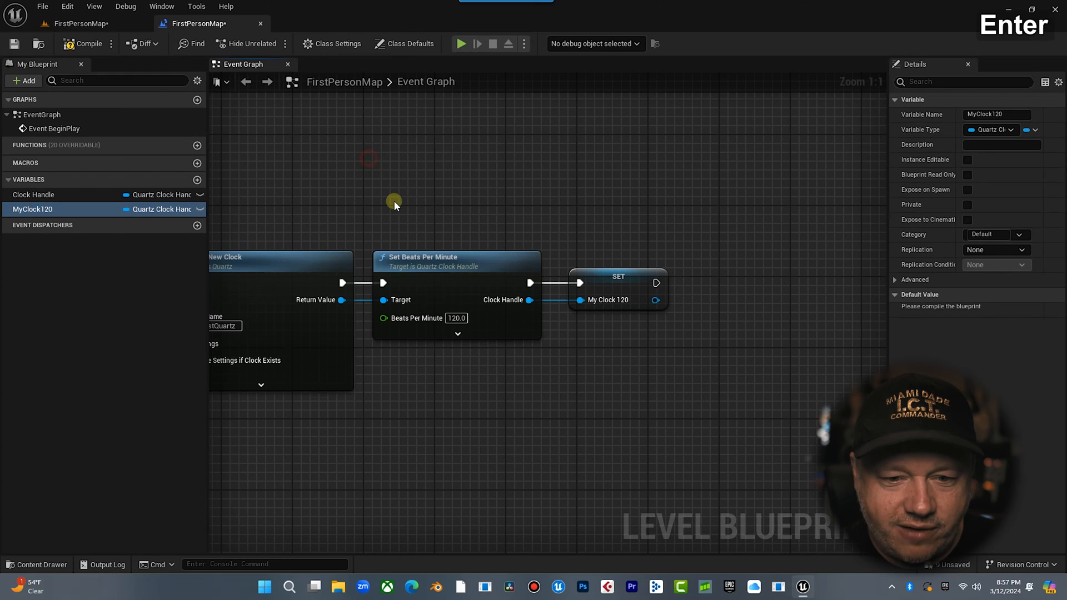
scroll(down, 3)
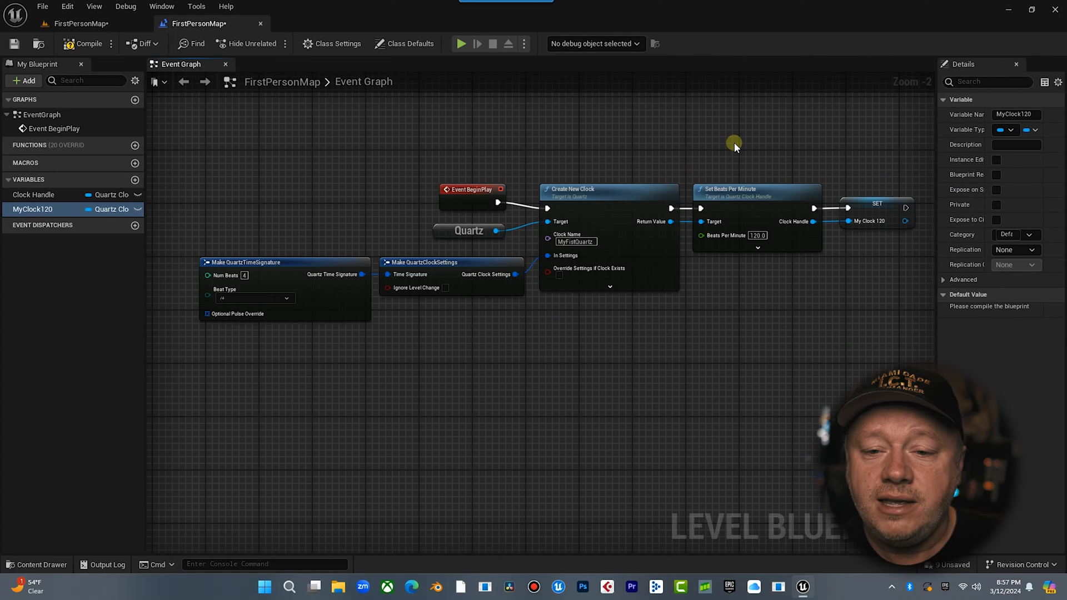
mouse_move(462, 44)
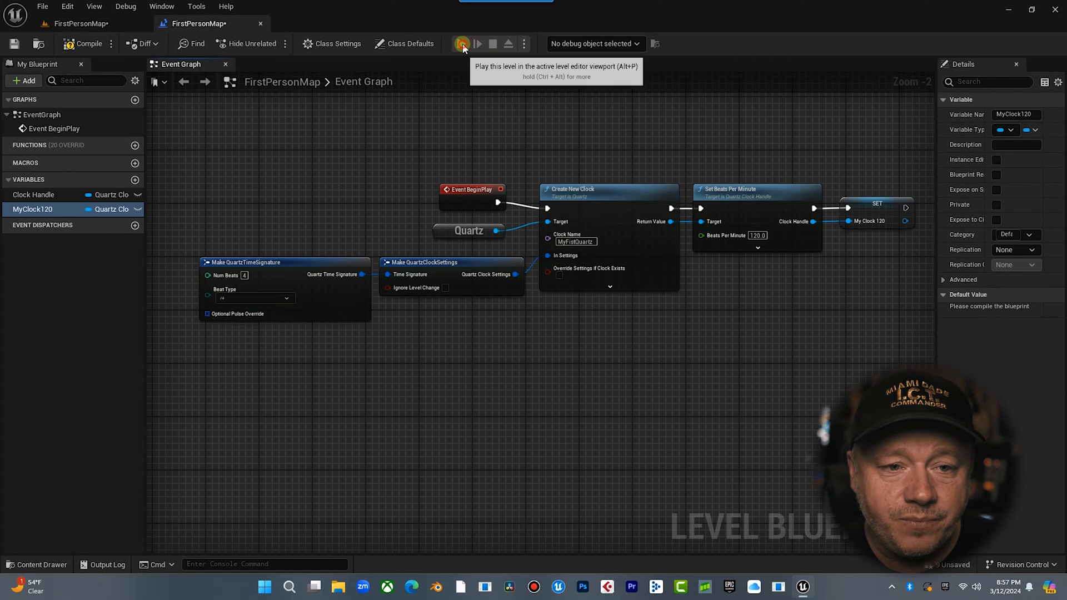
Play-test the level again, then zoom out over the clock creation nodes
click(460, 44)
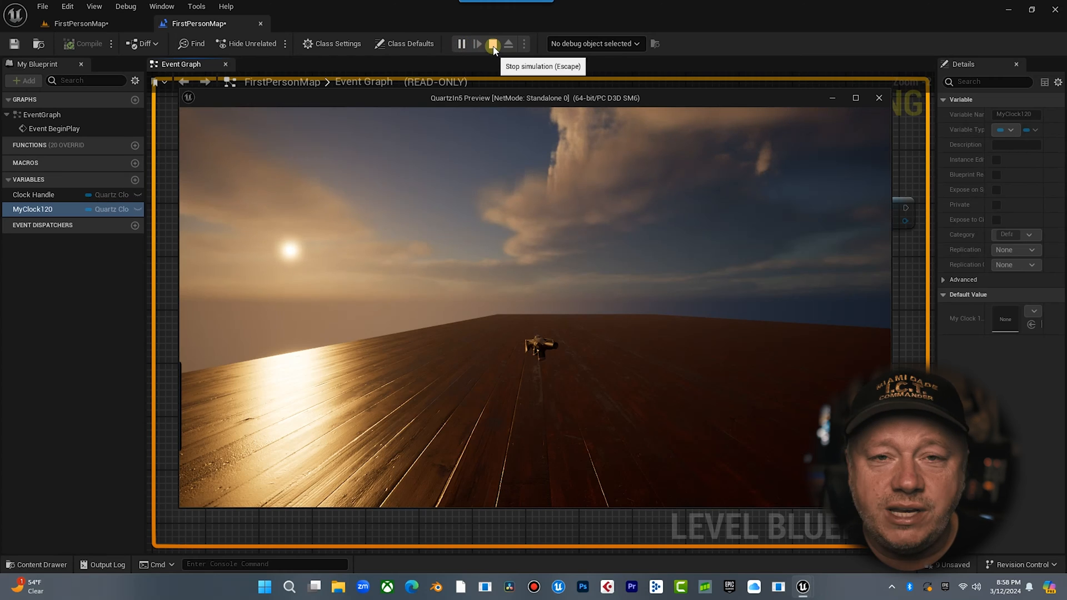
click(491, 43)
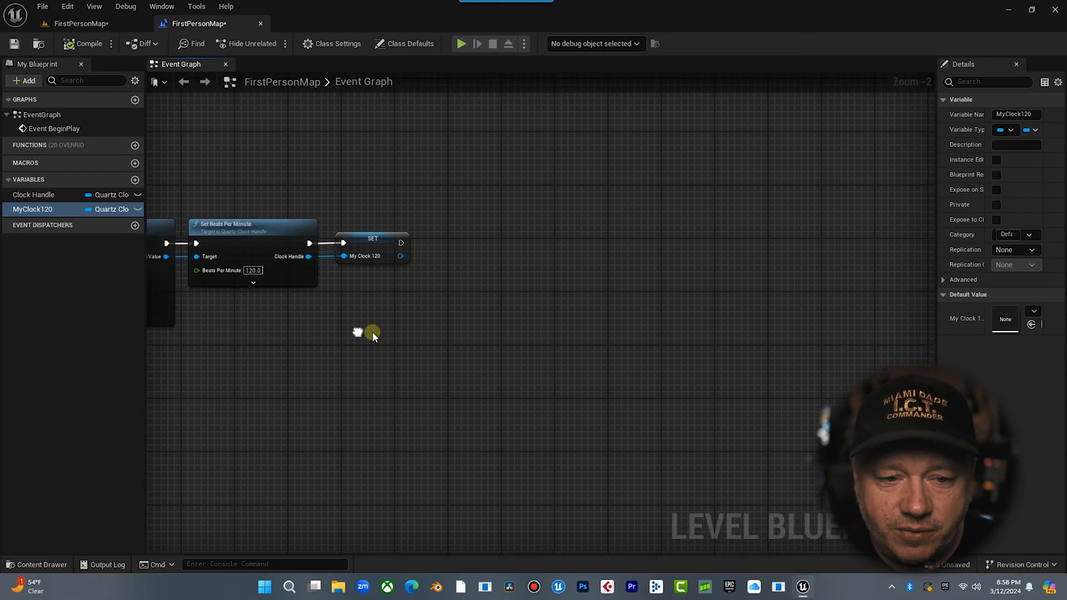
scroll(down, 3)
text(CREATE CLOCK - PHASE 1)
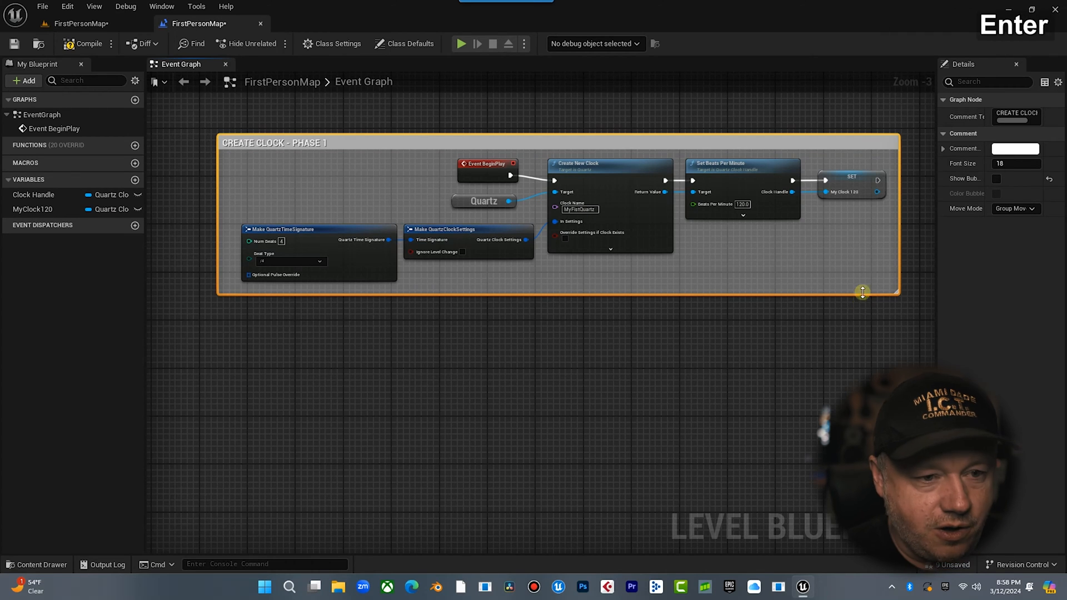
scroll(down, 3)
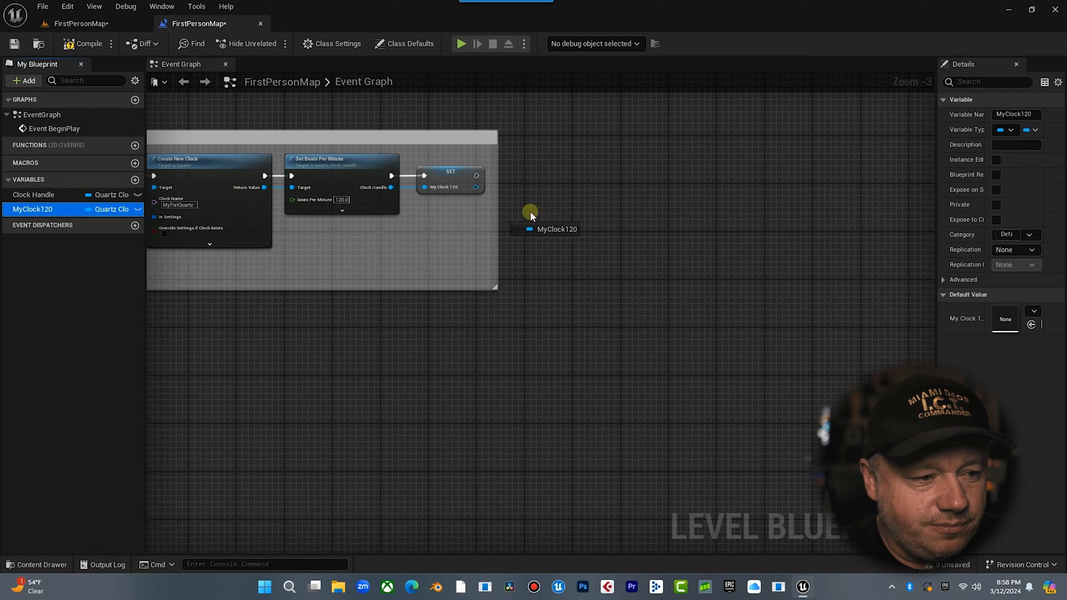
Delete the unused Clock Handle variable and place a MyClock120 getter
right_click(30, 194)
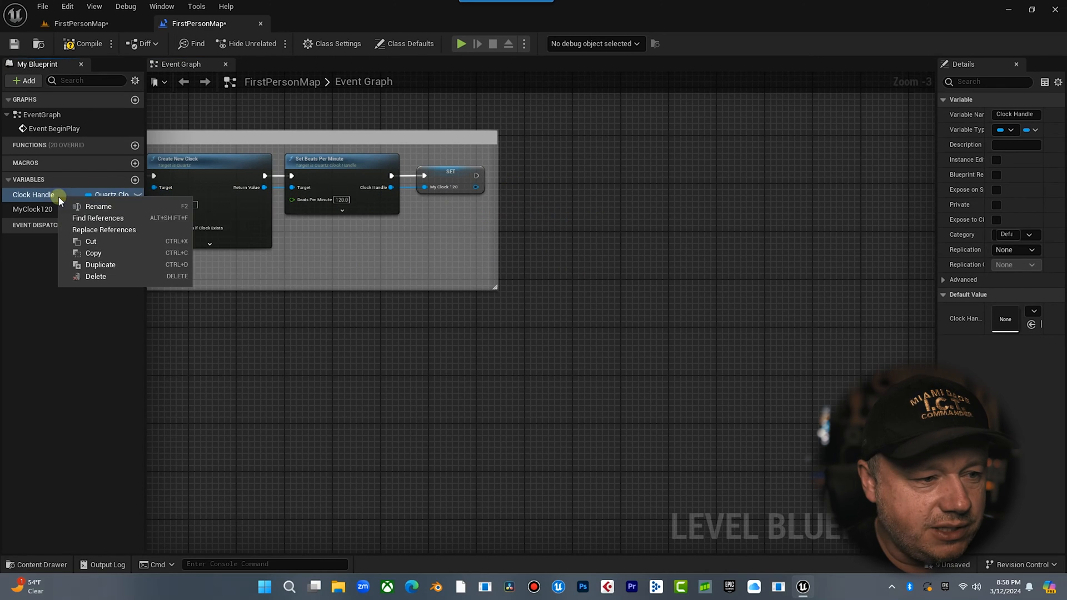
click(95, 276)
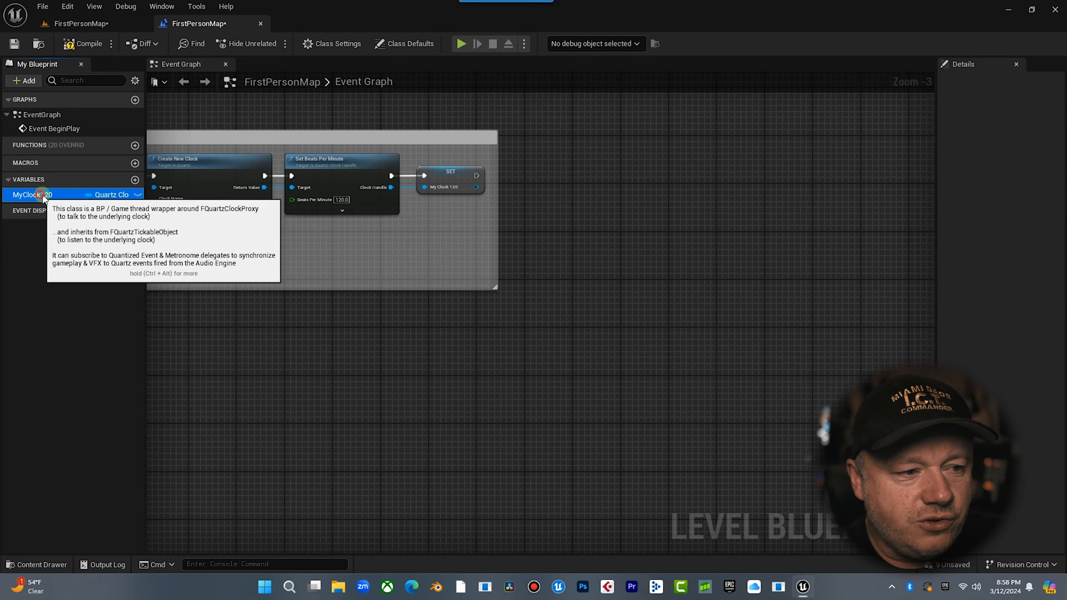
drag(34, 194, 530, 244)
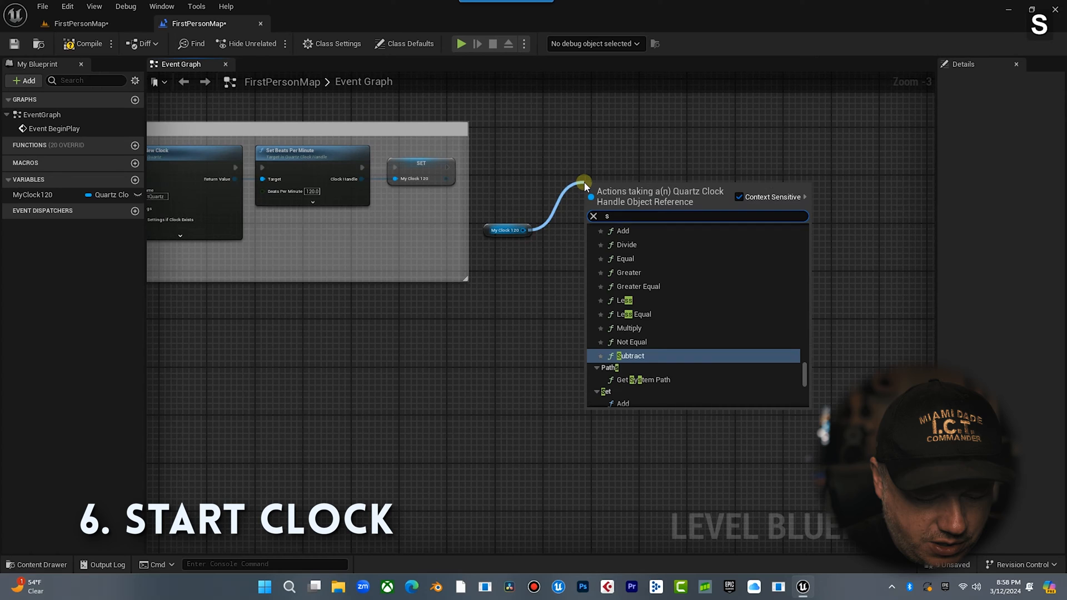
Add a Start Clock node targeting MyClock120 and launch a play test
text(start)
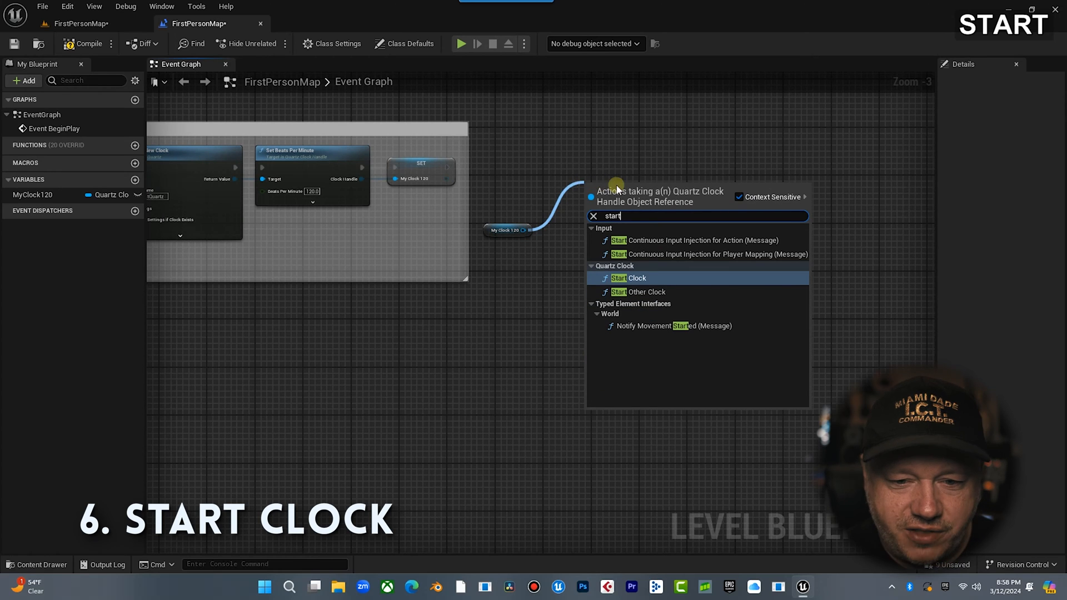
click(619, 278)
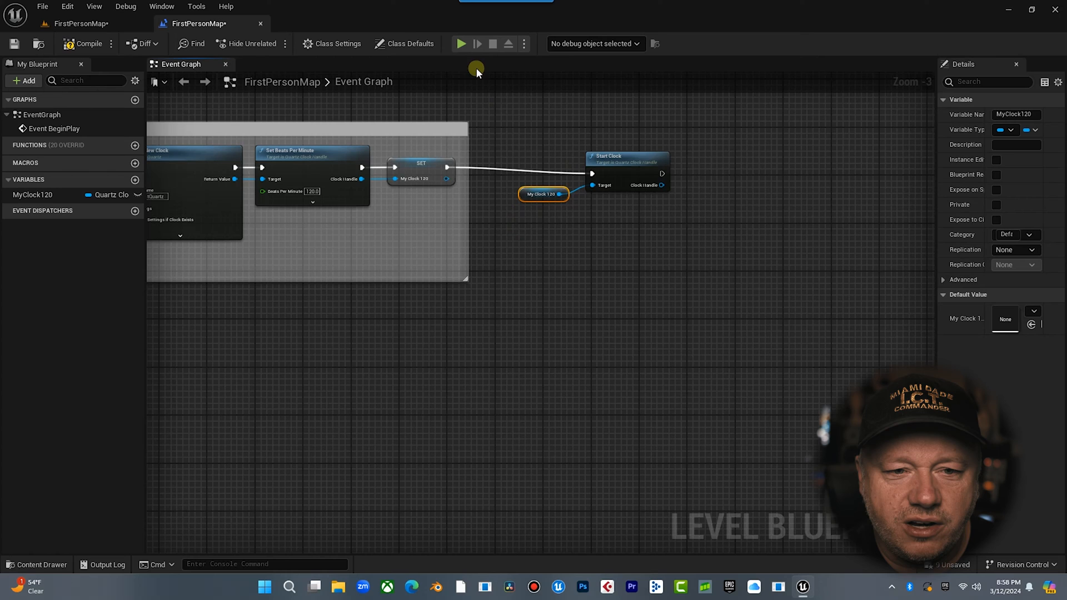
click(462, 43)
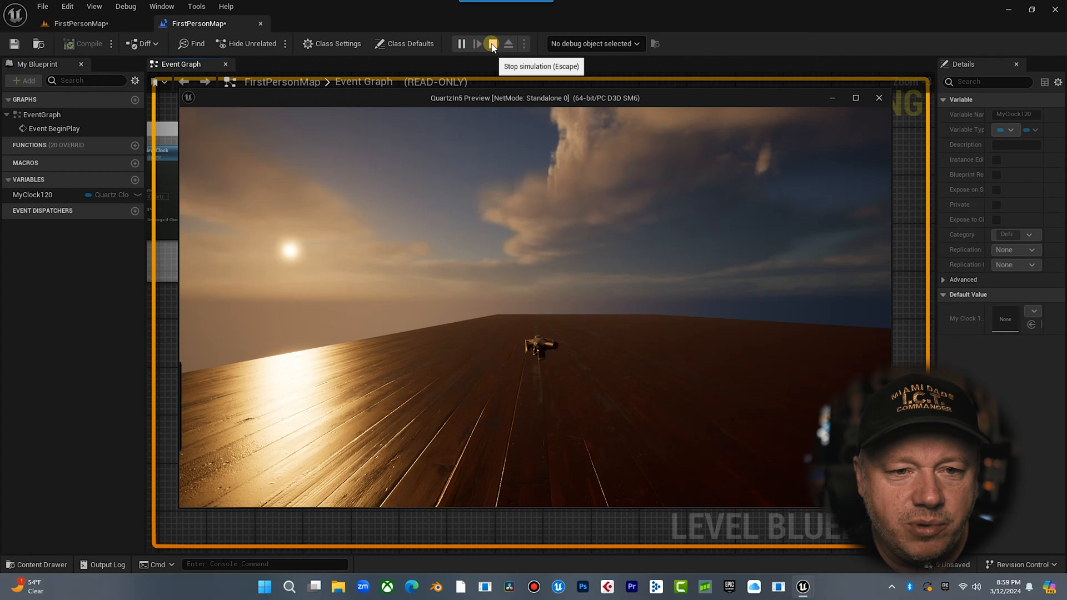
Stop the play test and add Subscribe to Quantization Event on a second MyClock120 getter
click(492, 43)
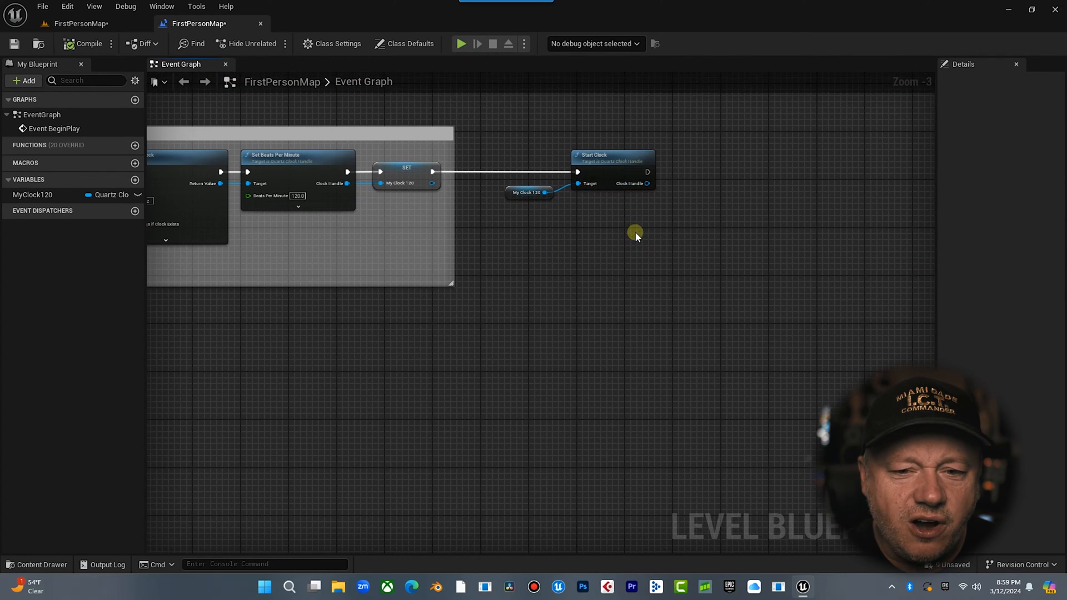
mouse_move(625, 249)
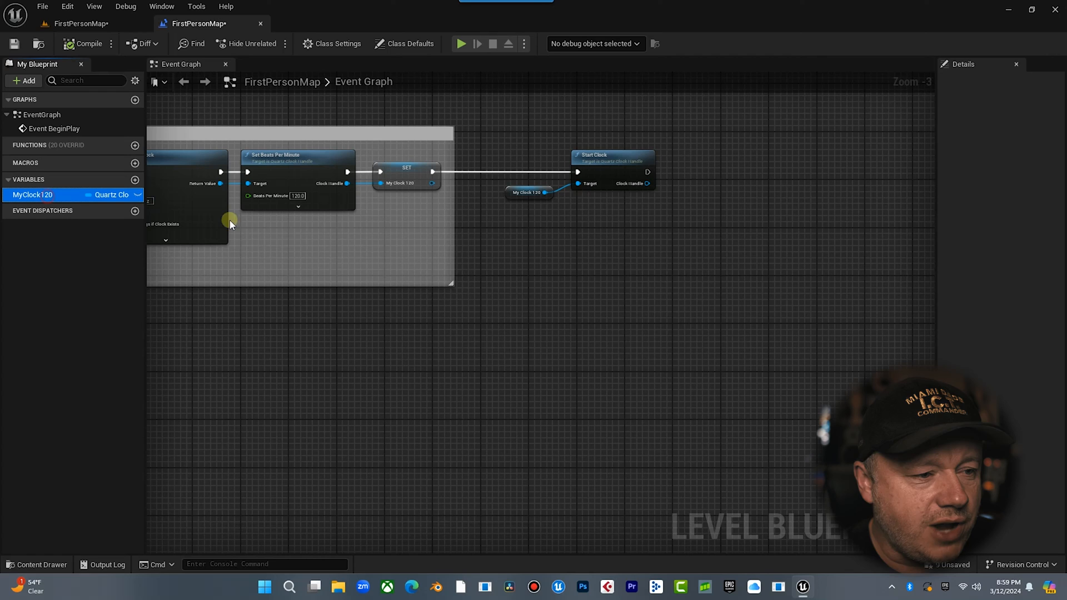
click(49, 195)
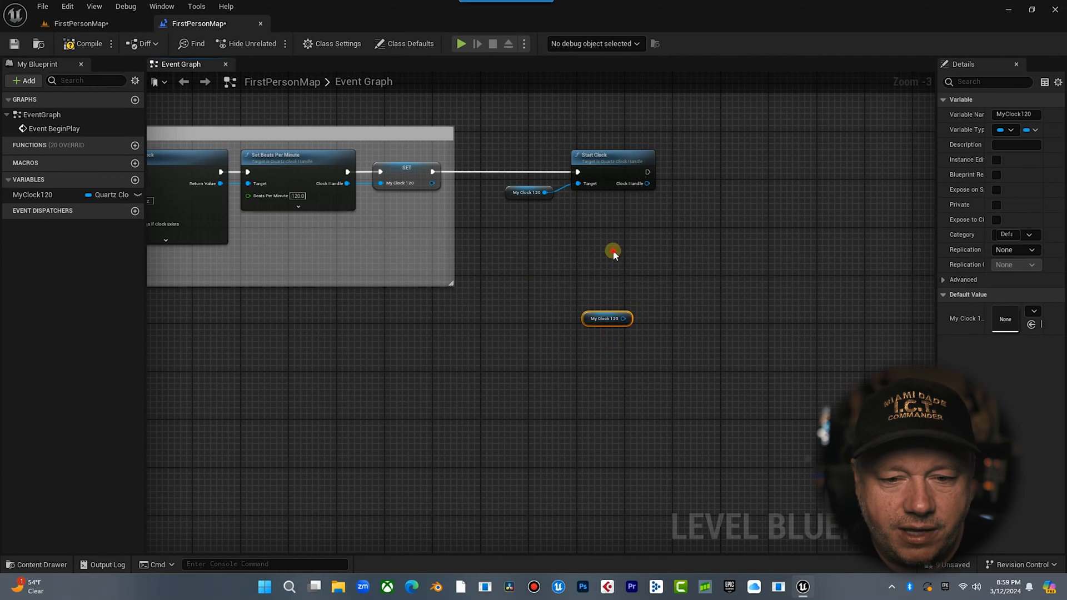
drag(613, 255, 480, 233)
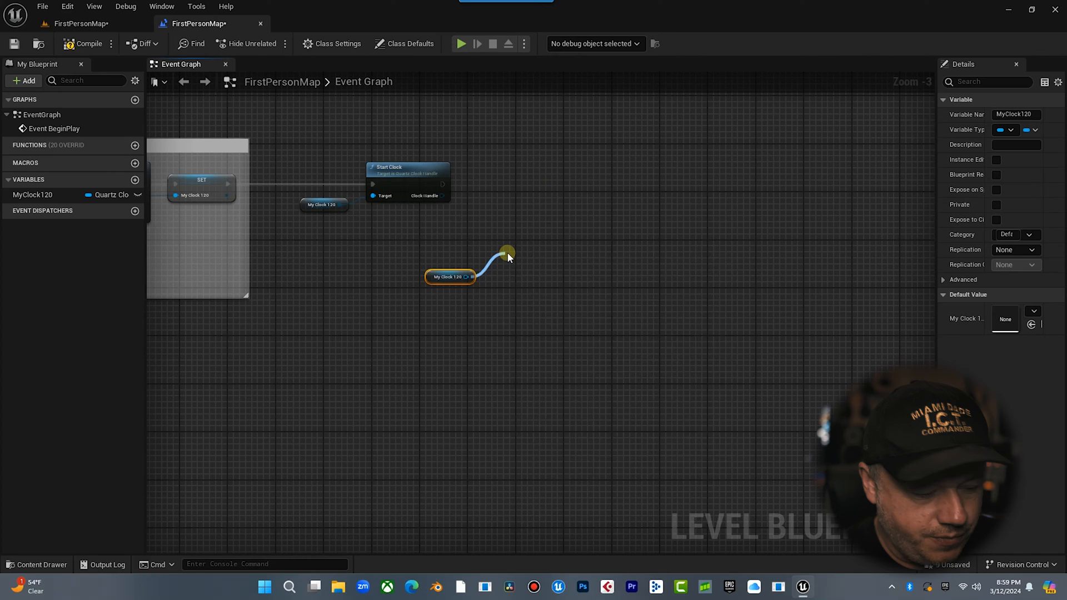
text(SU)
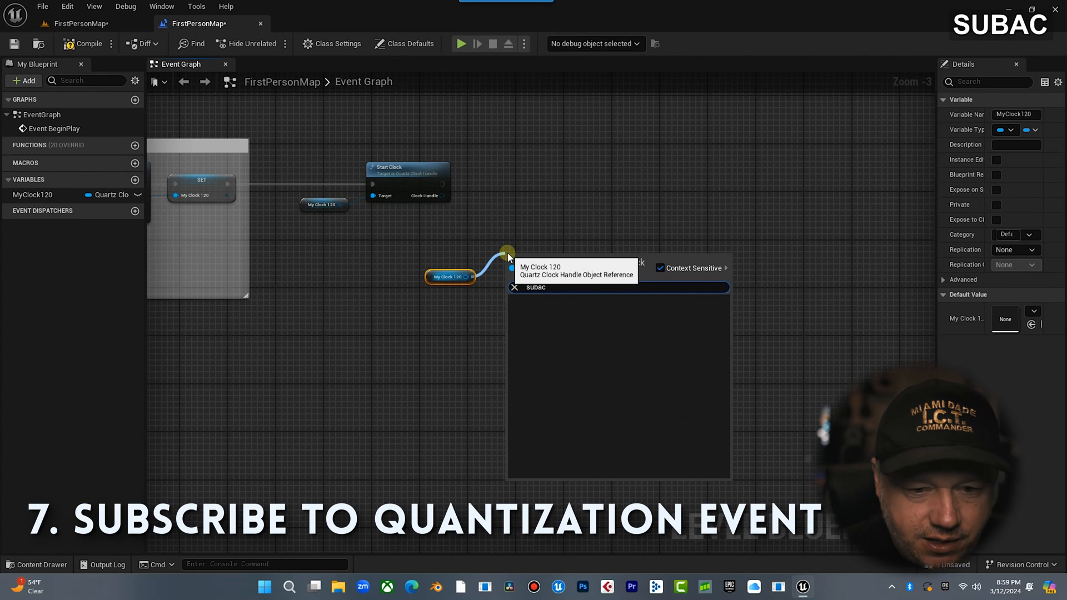
text(SUB)
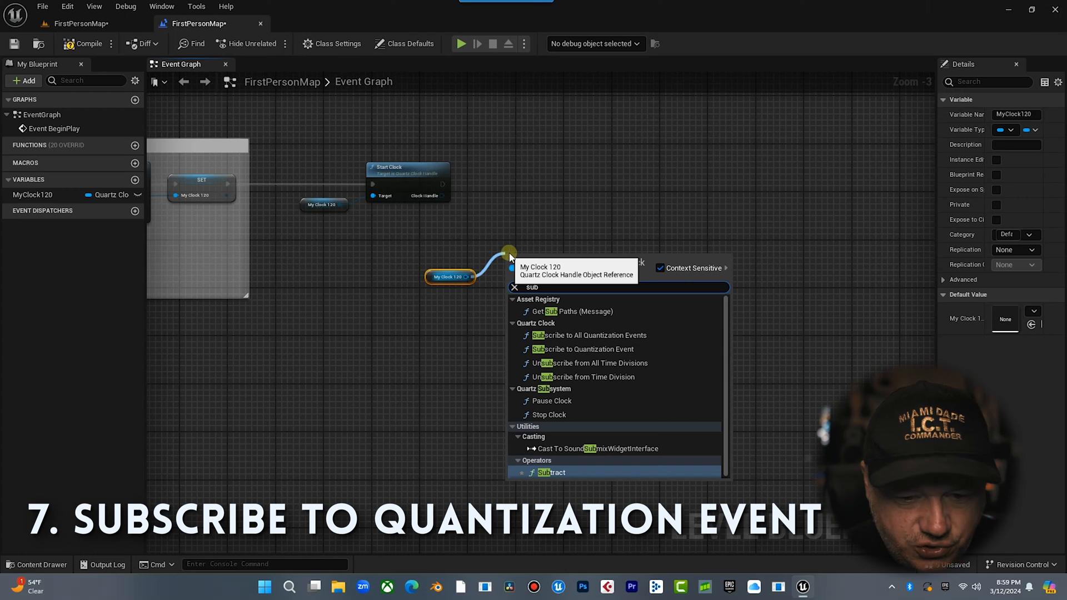
mouse_move(584, 349)
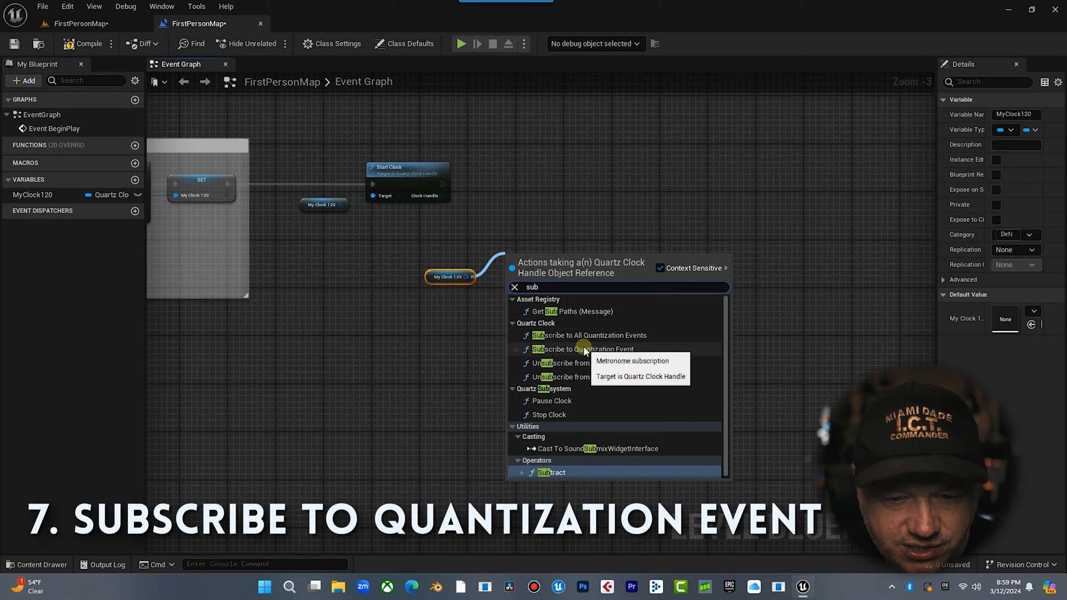
click(583, 349)
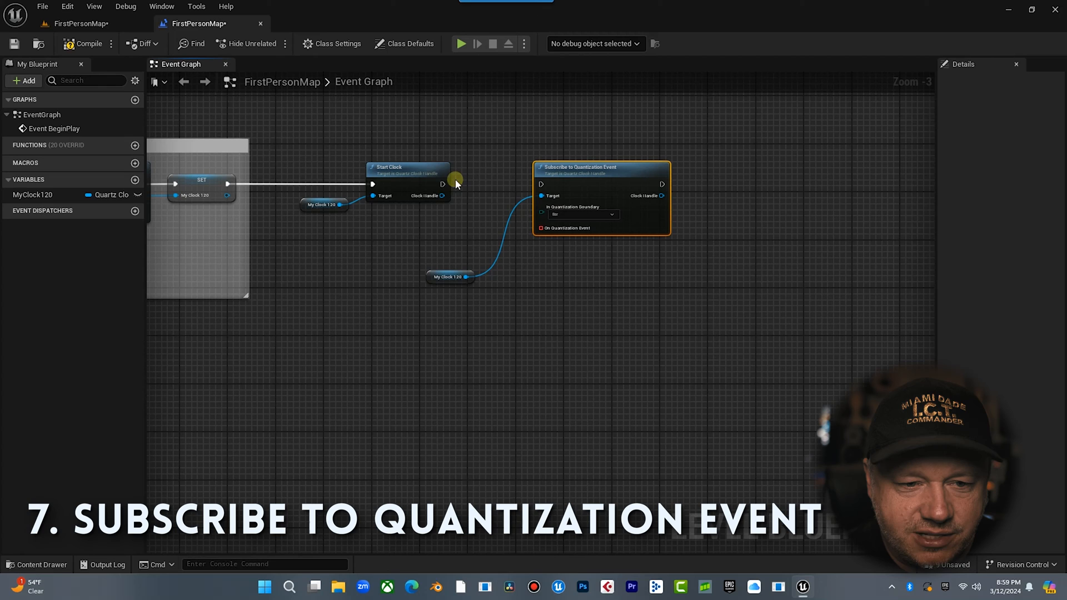
Run the subscription after Start Clock with a Beat quantization boundary
click(456, 264)
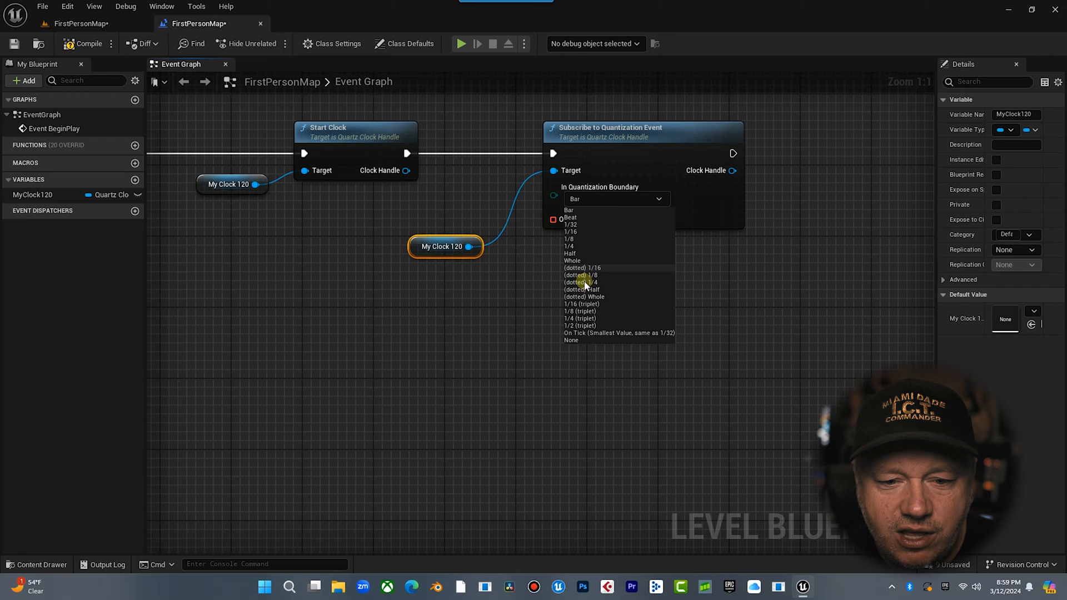
mouse_move(574, 224)
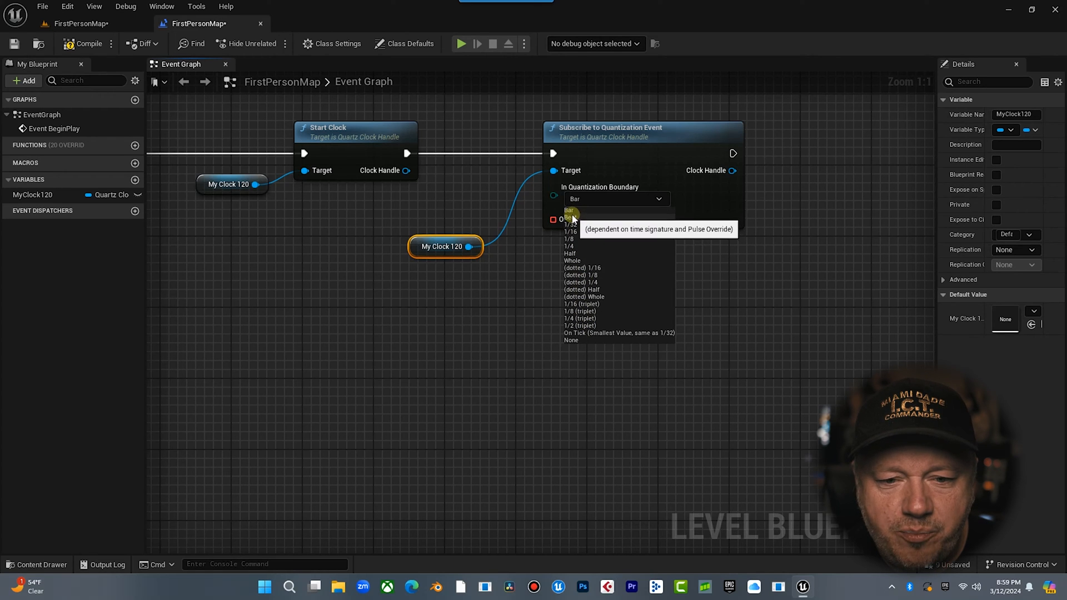
click(569, 218)
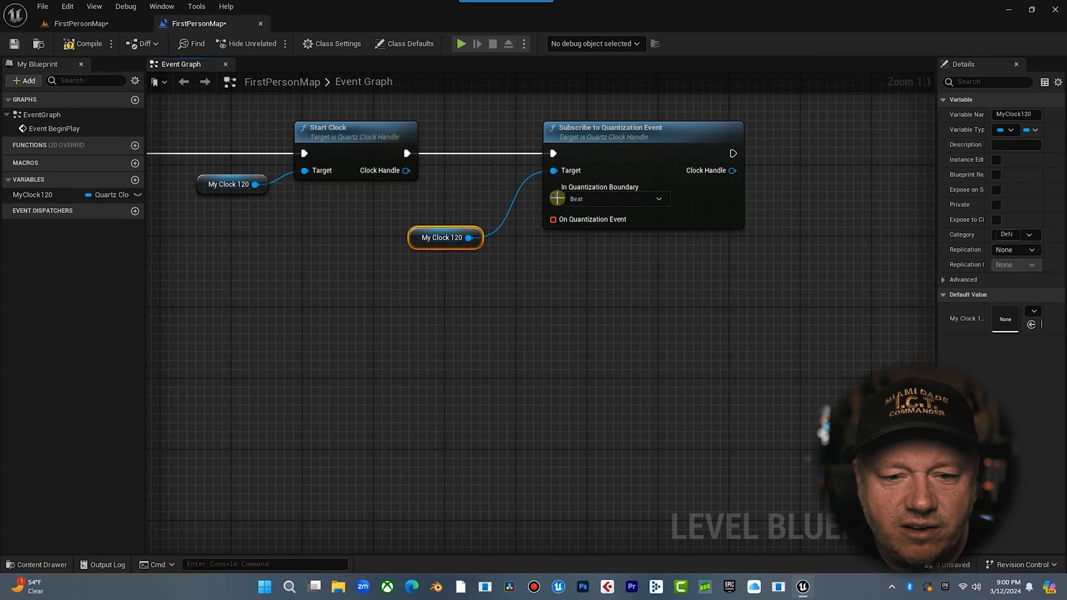
click(356, 131)
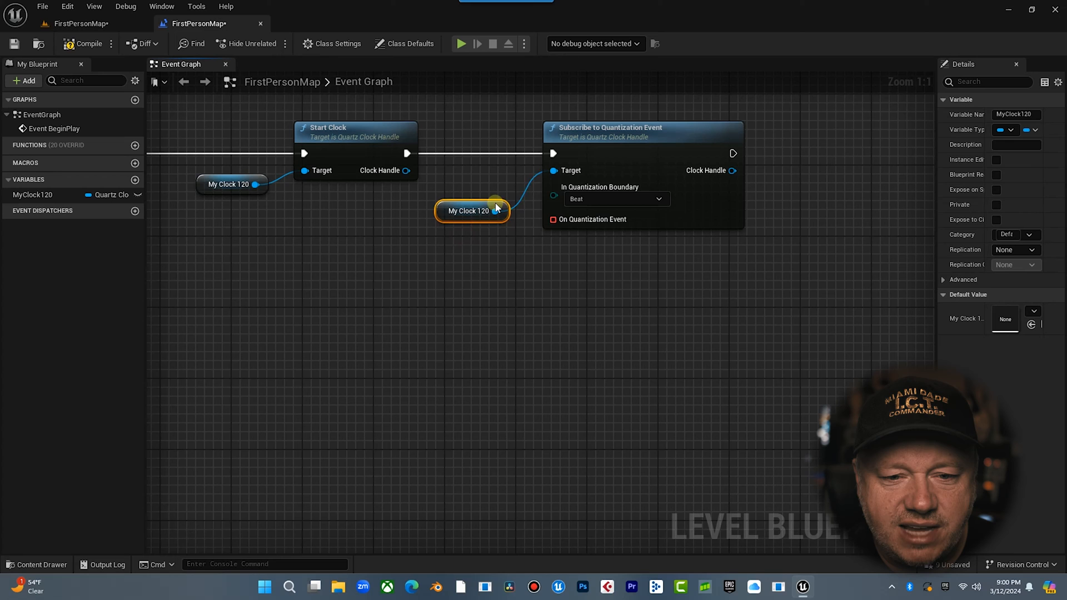
drag(552, 219, 499, 273)
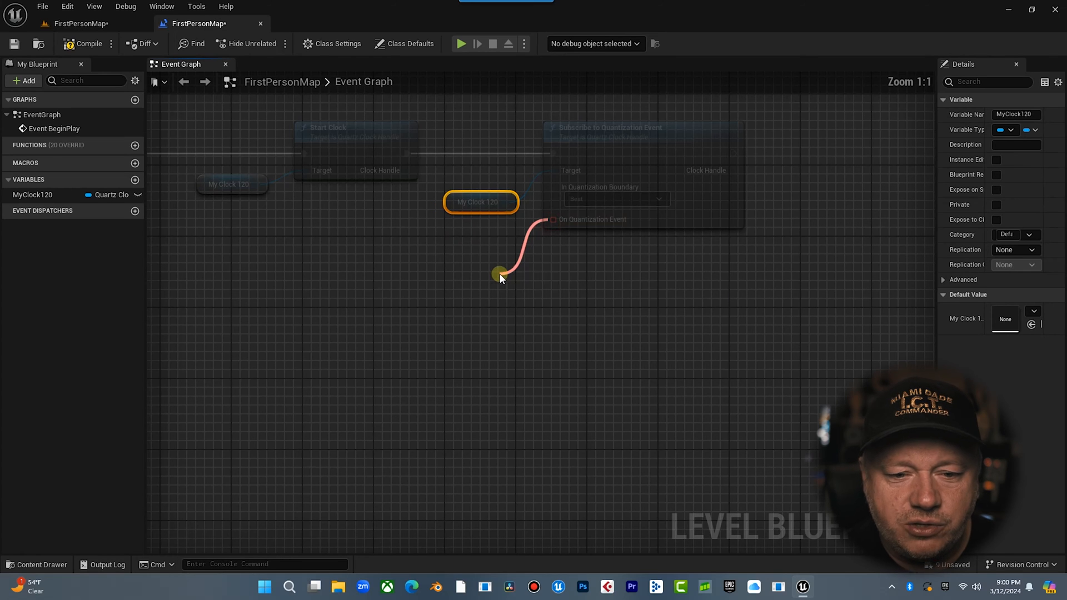
Create a custom event named BEAT on the On Quantization Event pin
text(custom)
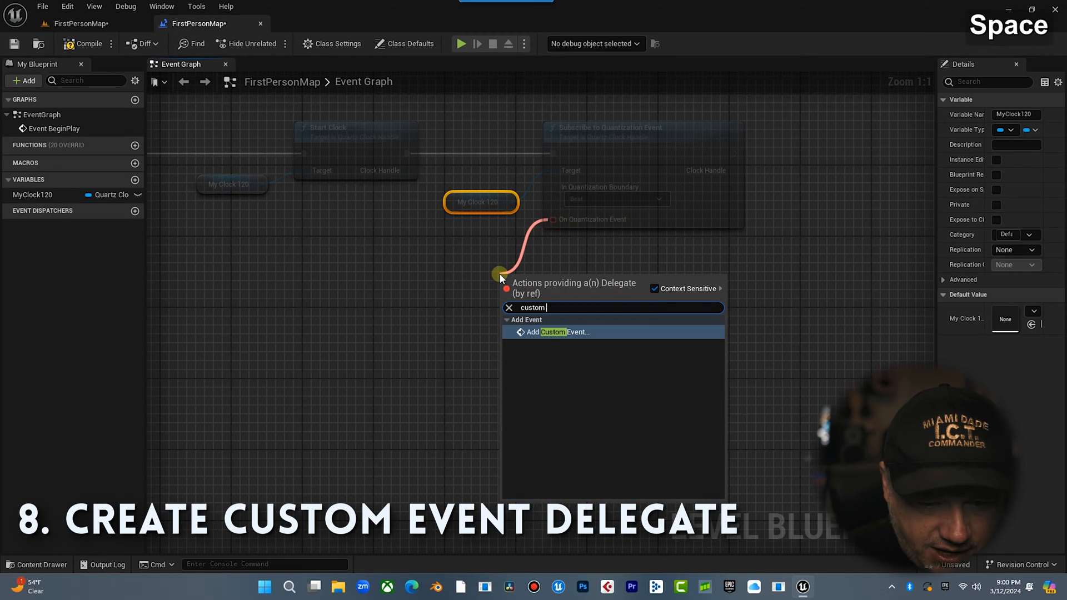
click(553, 332)
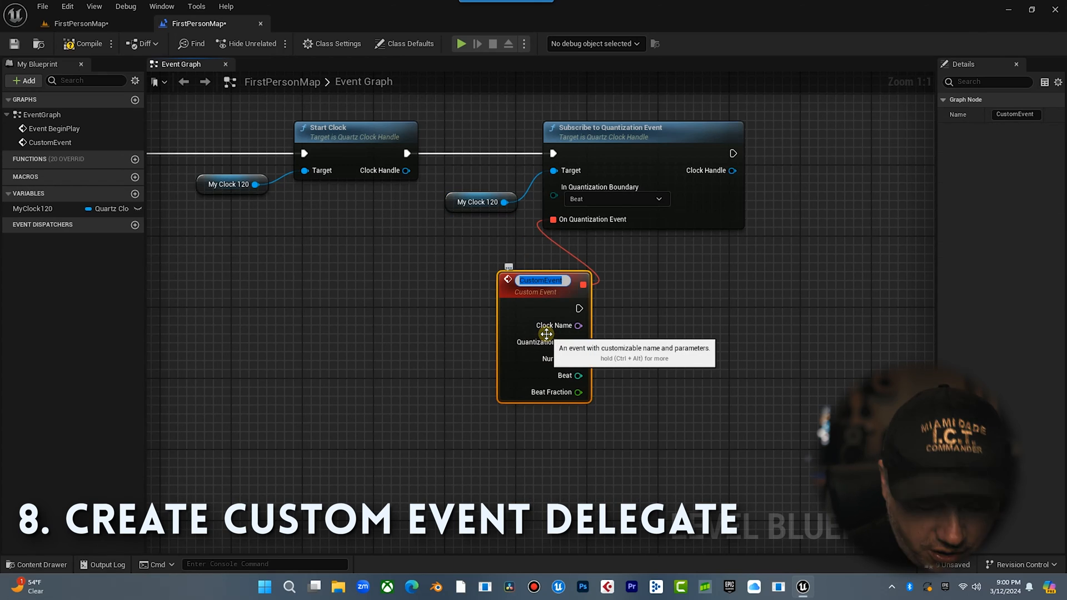
text(BEAT)
key(Enter)
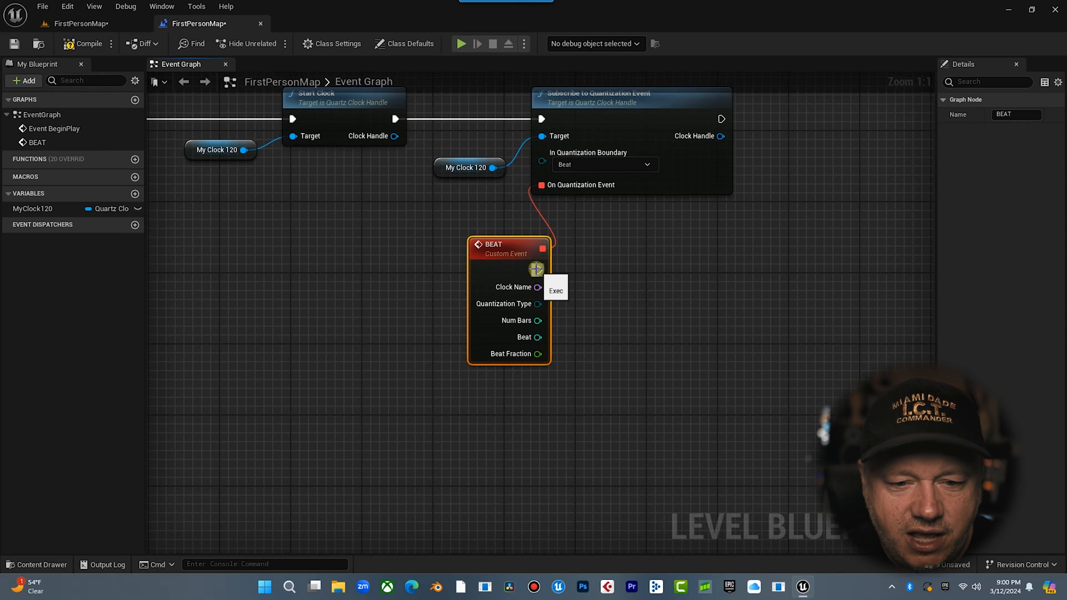
Add a Print String after the BEAT event, save the level, and play-test it twice
drag(541, 269, 606, 269)
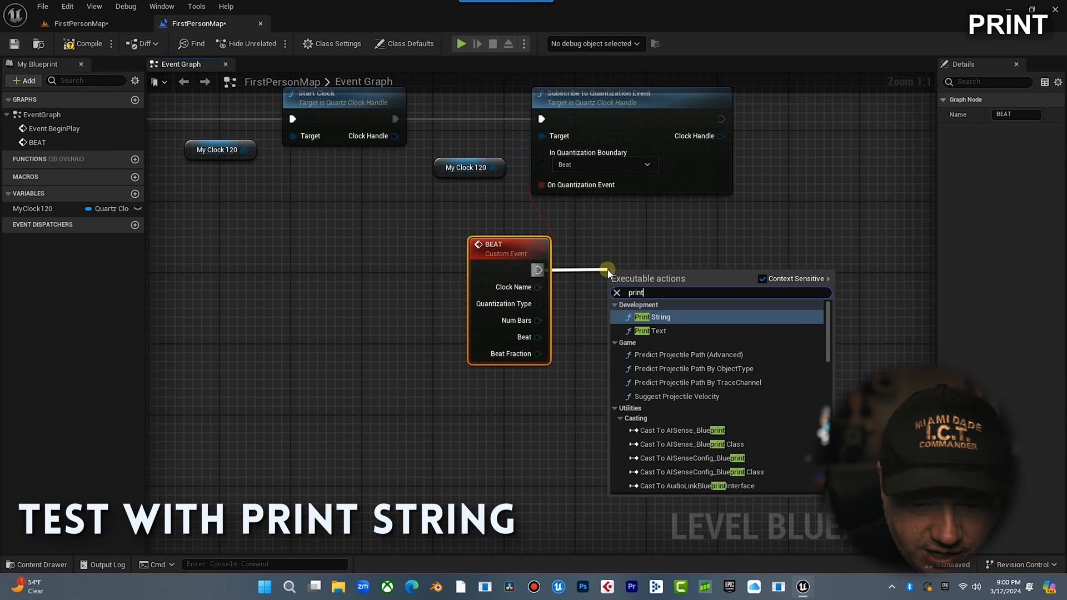
click(654, 316)
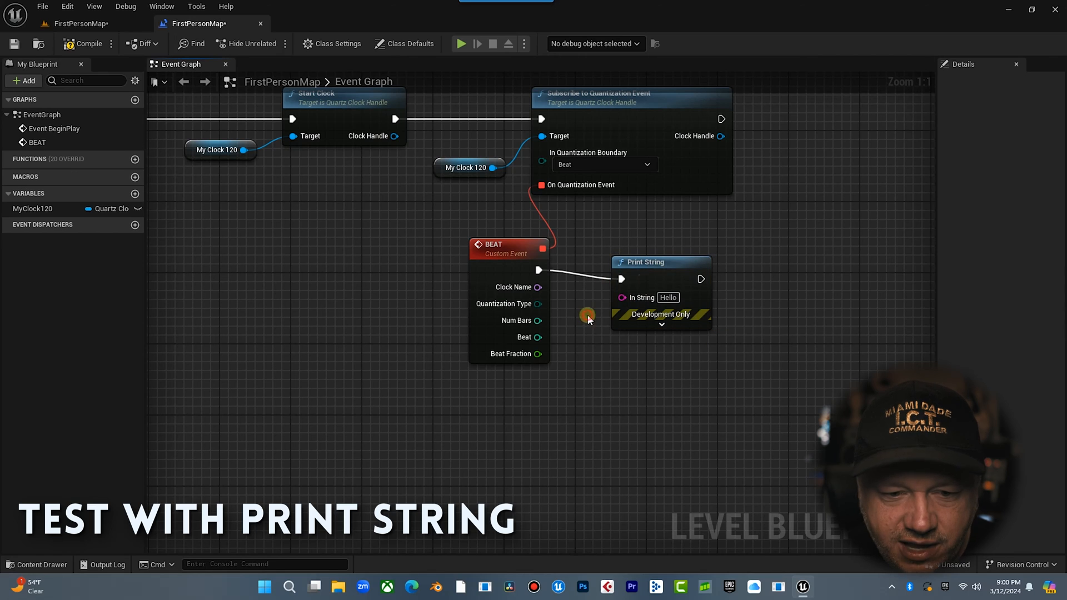
mouse_move(537, 321)
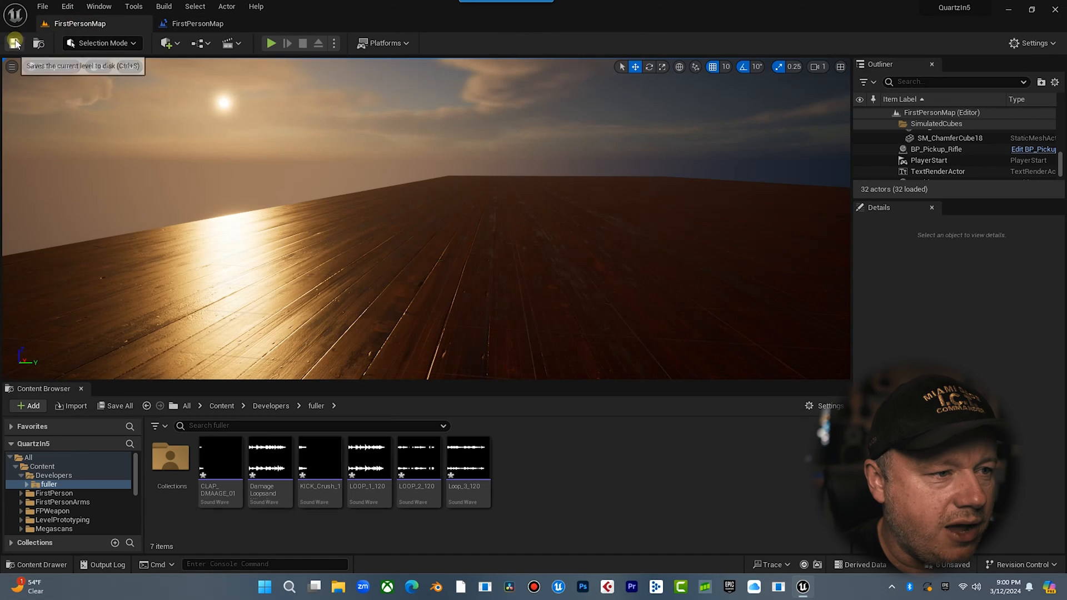
click(273, 44)
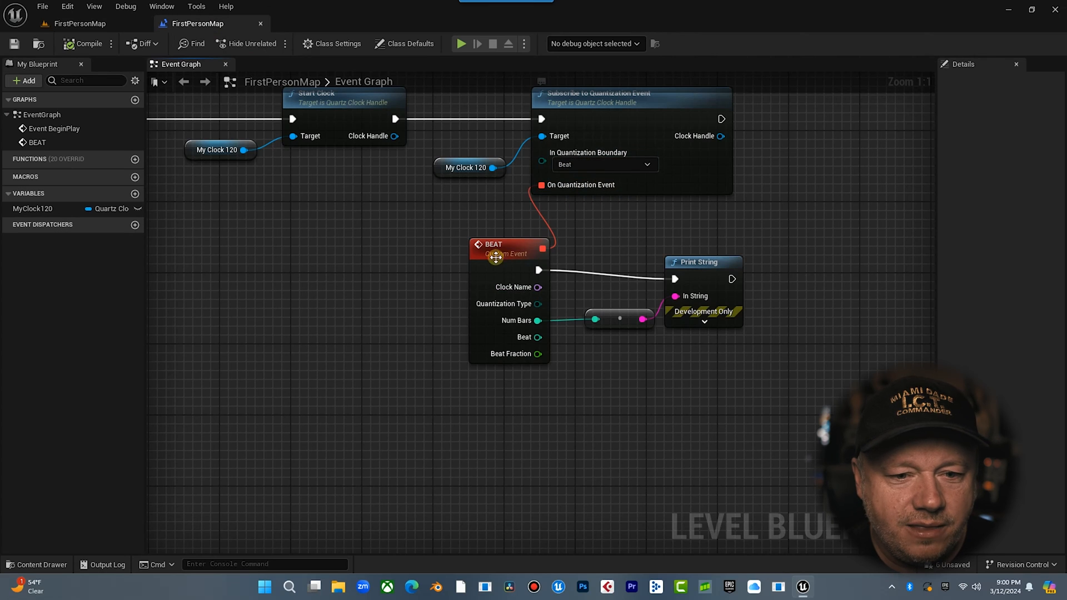
mouse_move(612, 318)
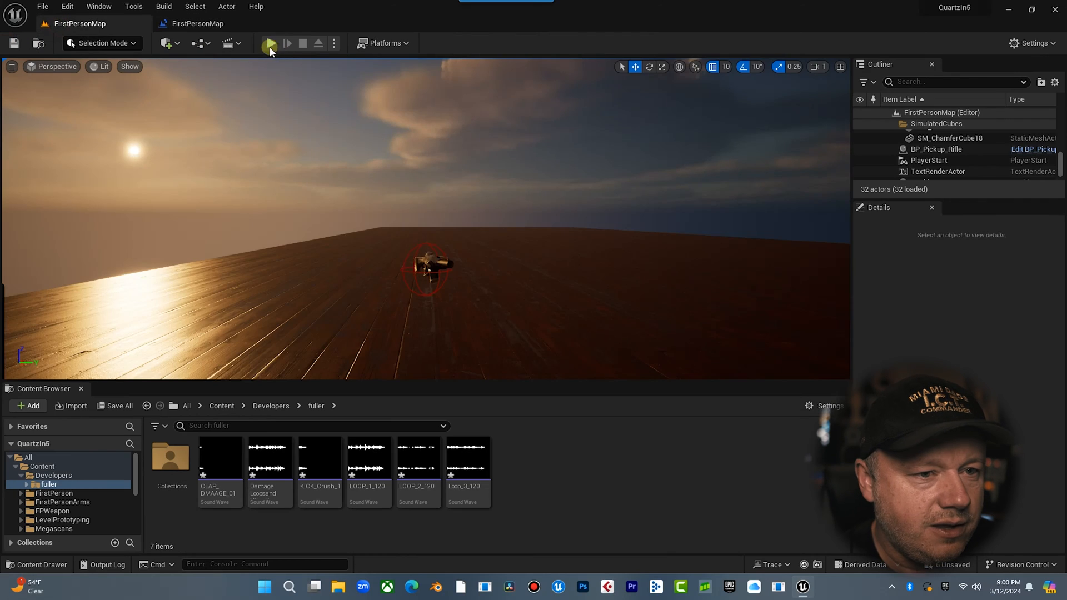
click(272, 43)
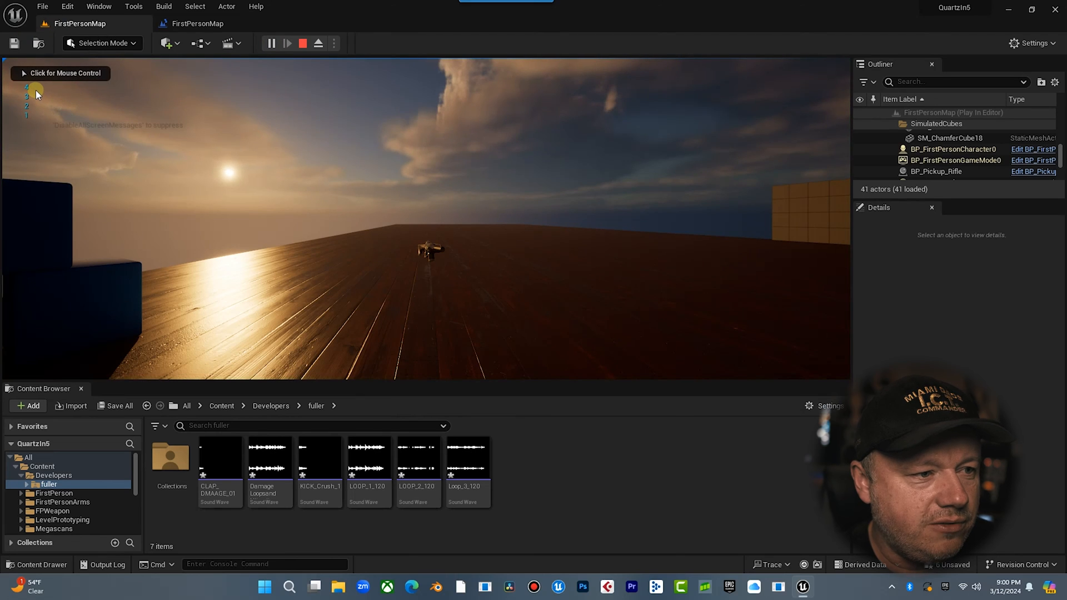
mouse_move(263, 70)
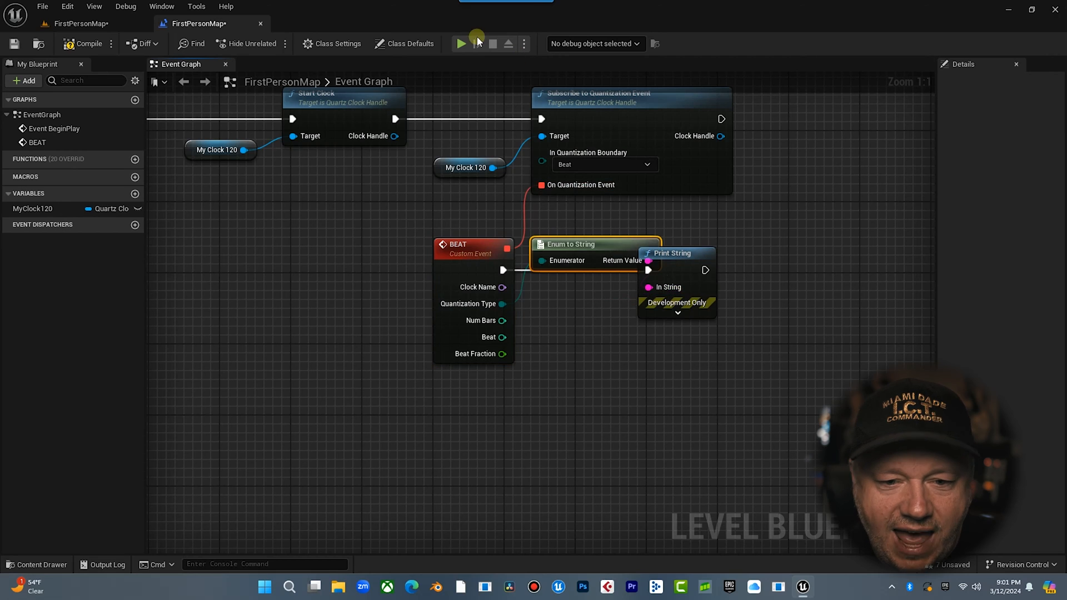
click(460, 44)
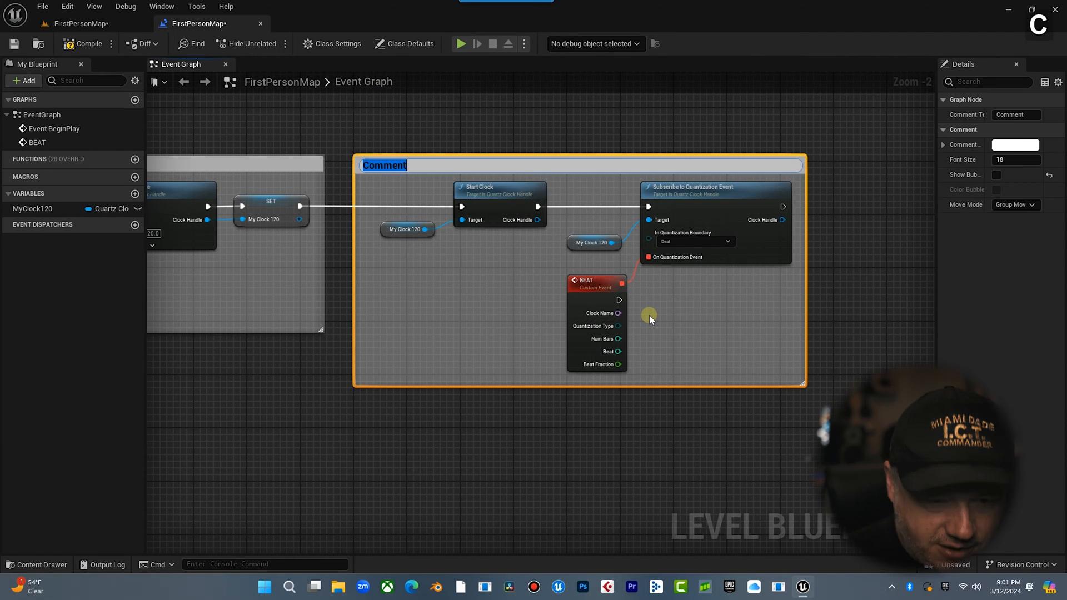
Title the comment 'SUBSCRIBE AND START - PHASE 2'
text(SUB)
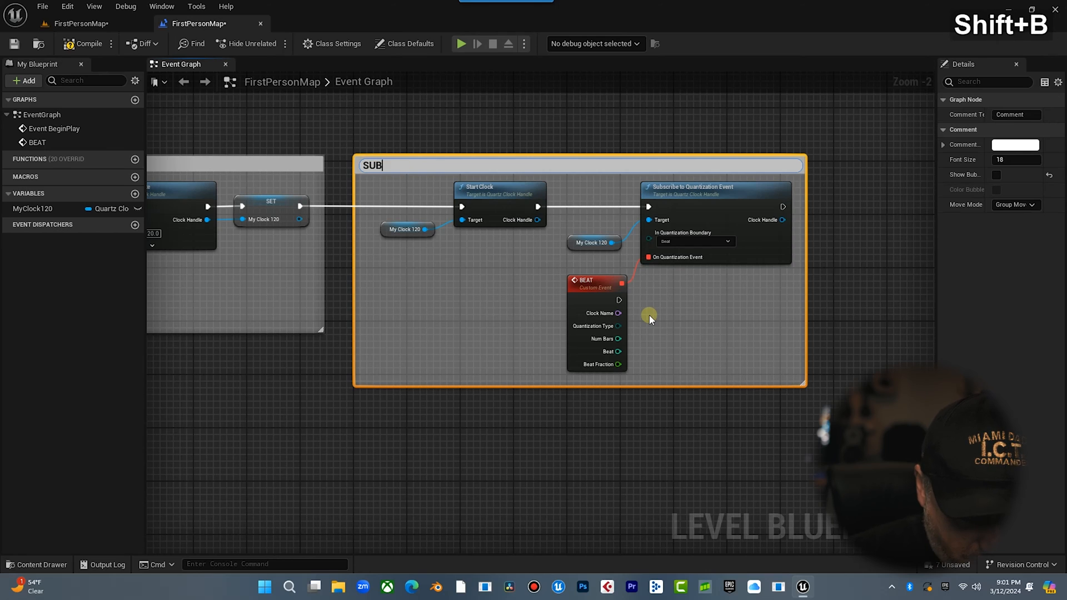
text(SCRIBE)
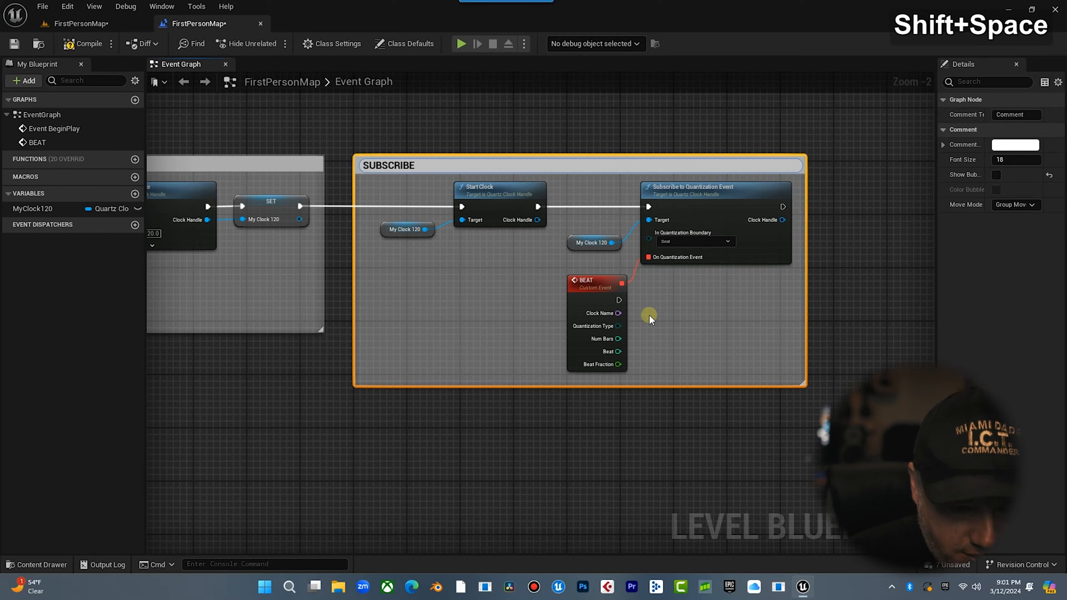
text(AND START)
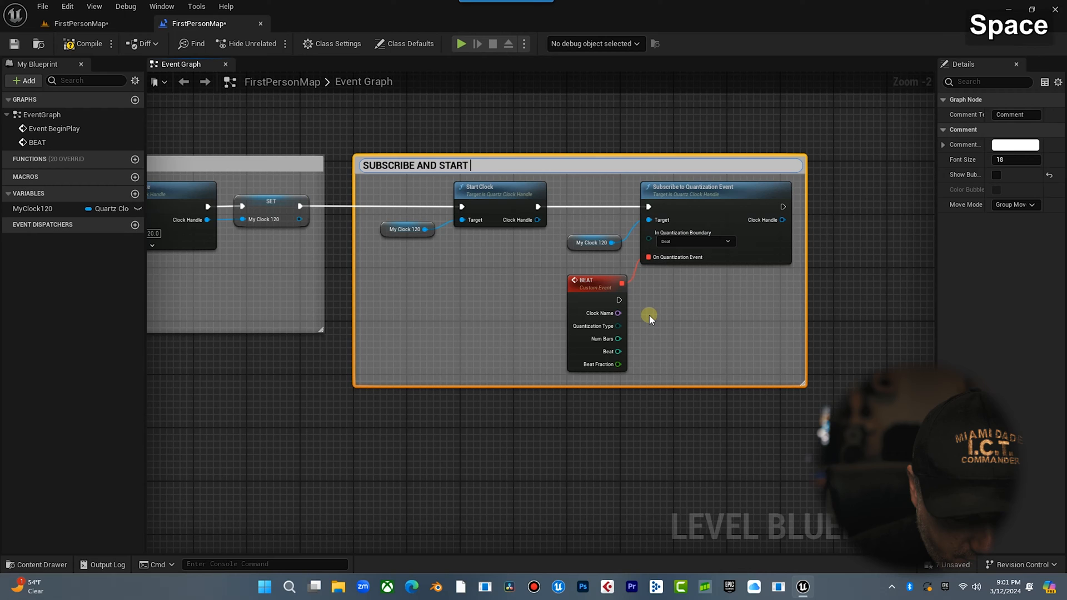
text(- PHASE 2)
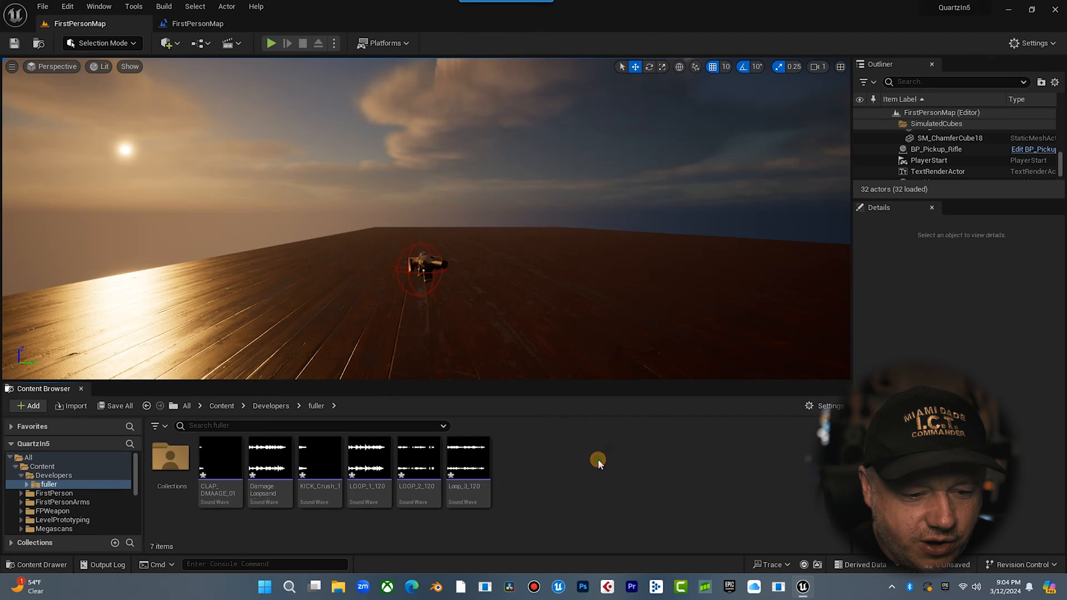
mouse_move(415, 466)
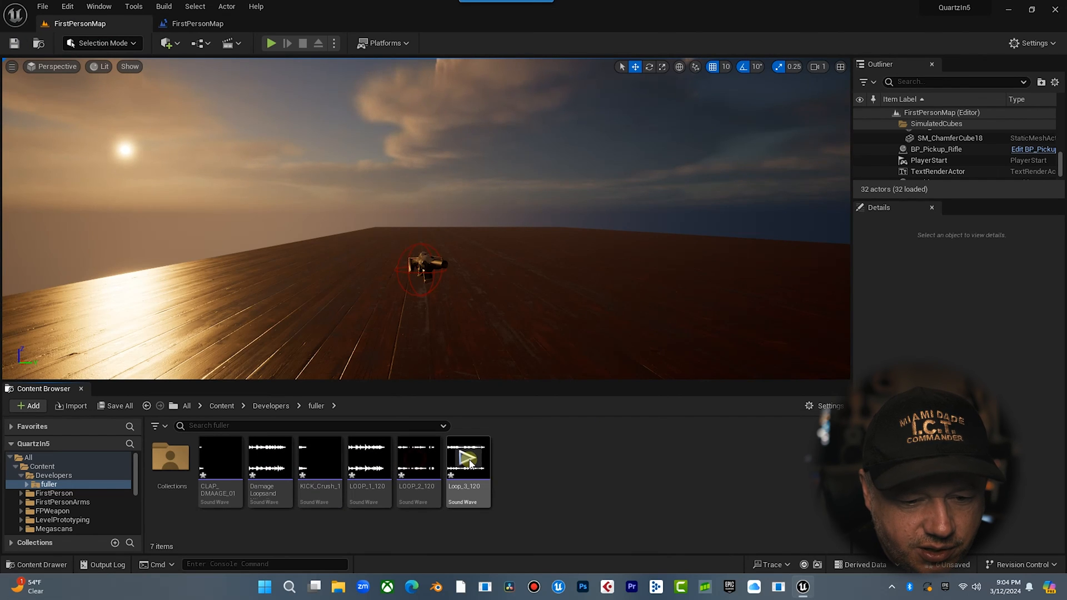
mouse_move(472, 465)
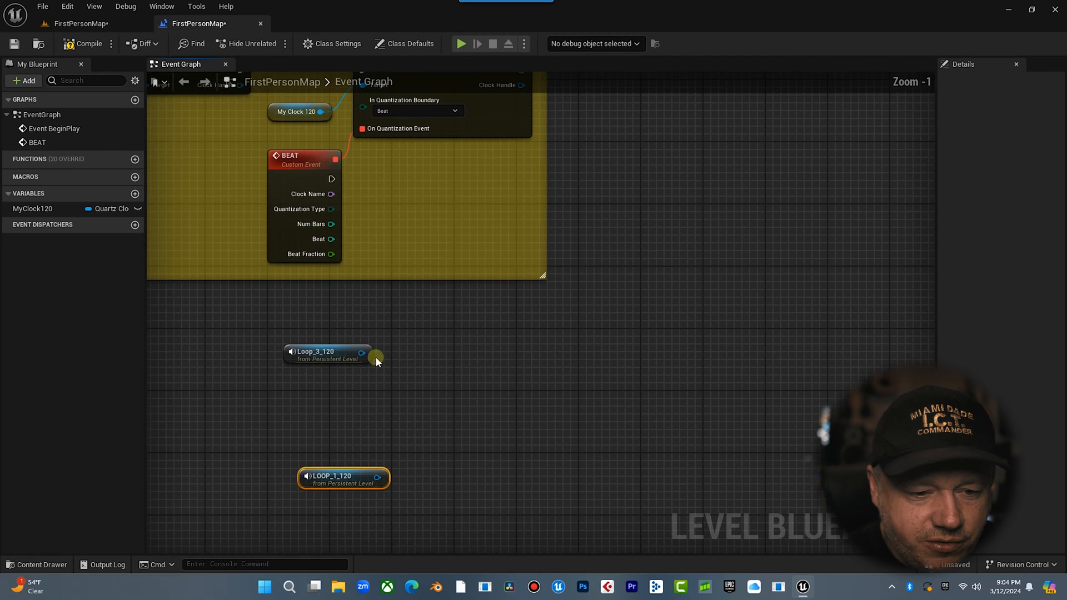
Get Loop_3_120's audio component and pull a wire from Play Quantized's quantization boundary pin
drag(377, 357, 446, 323)
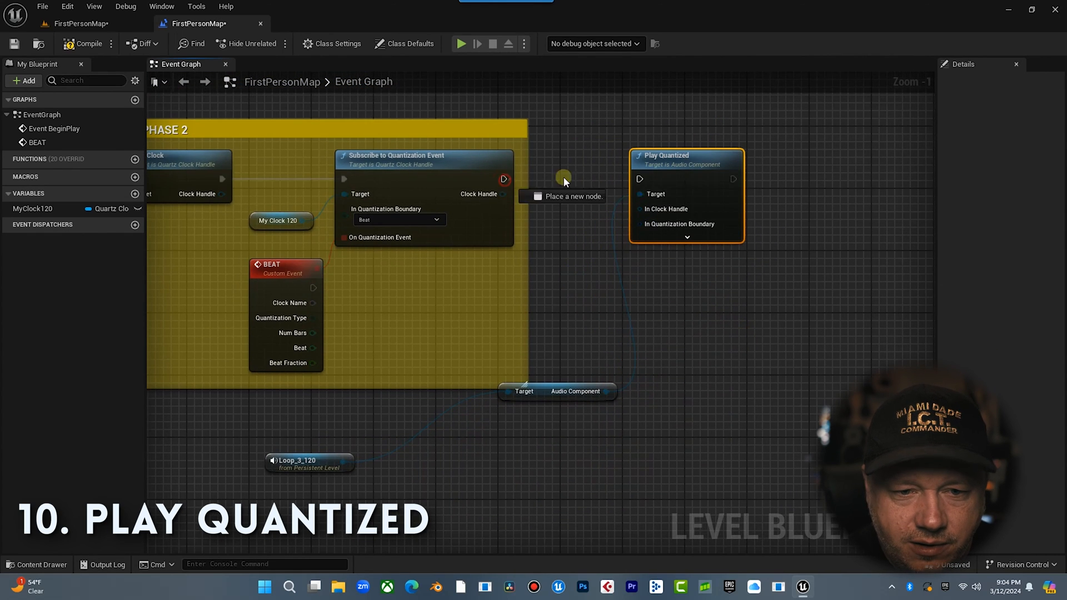
mouse_move(45, 209)
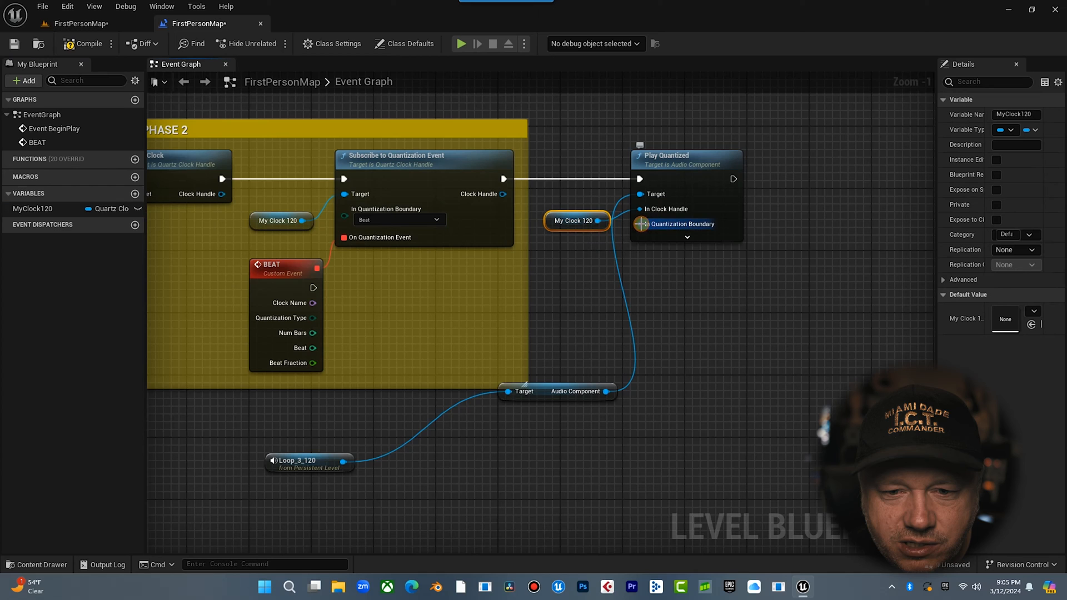
mouse_move(668, 239)
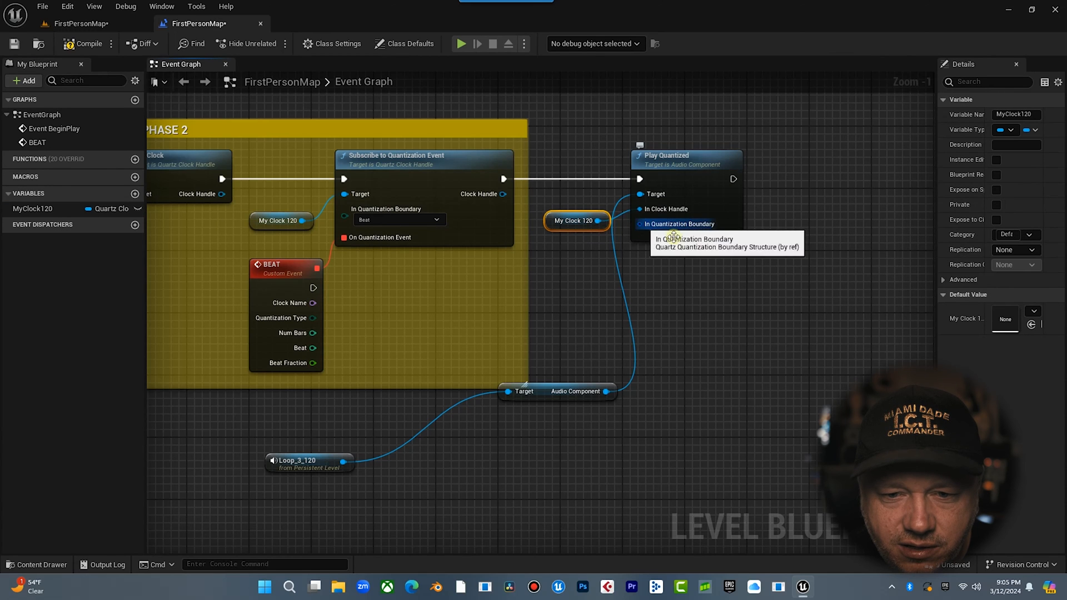
drag(635, 224, 570, 279)
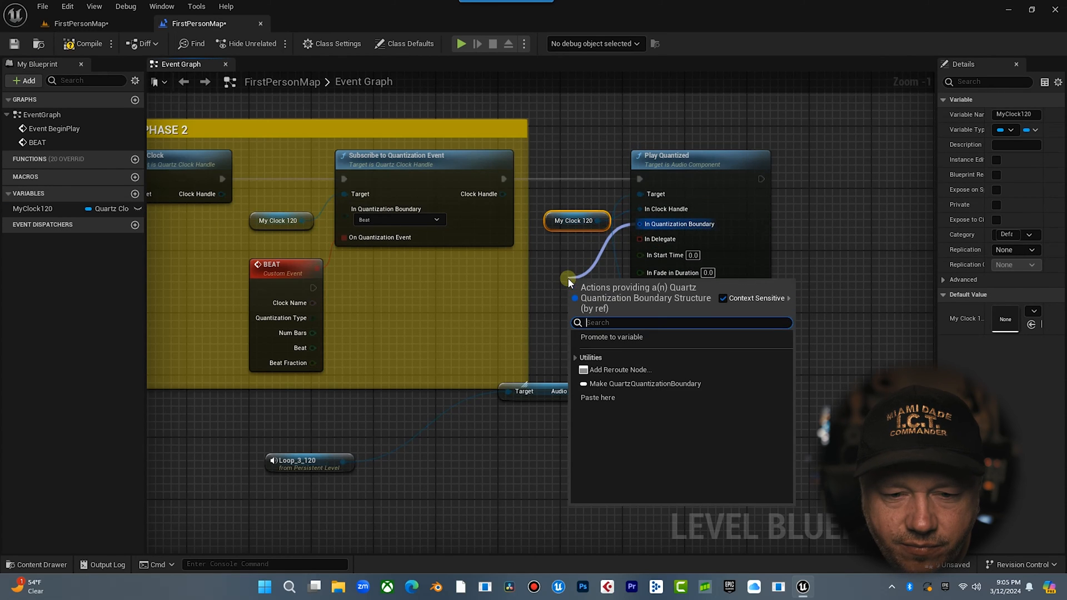
Add a Make QuartzQuantizationBoundary set to Bar, Transport Relative, and multiplier 2
click(646, 383)
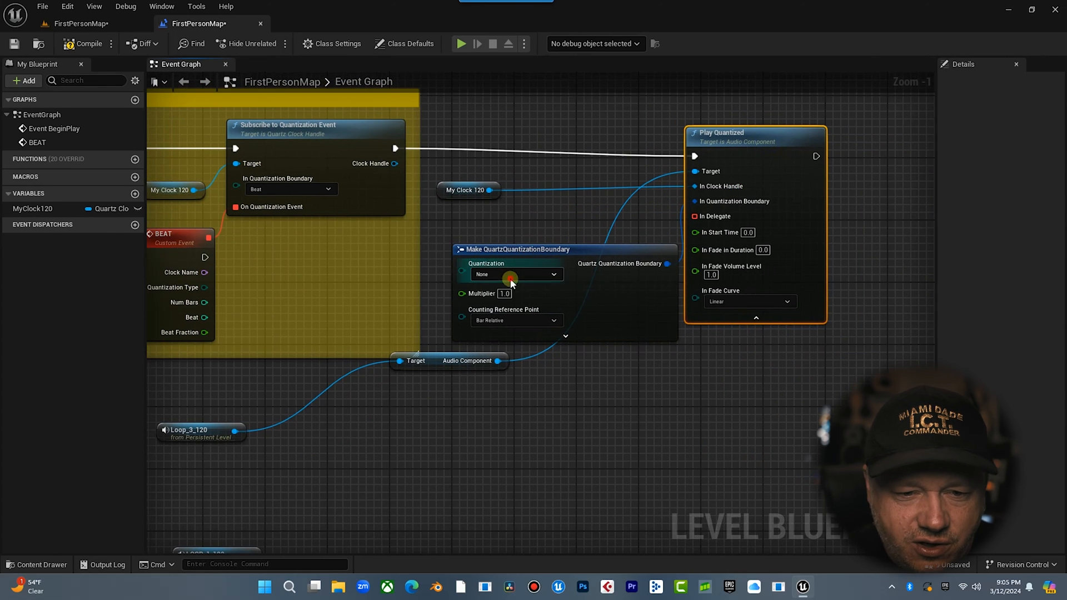
click(516, 274)
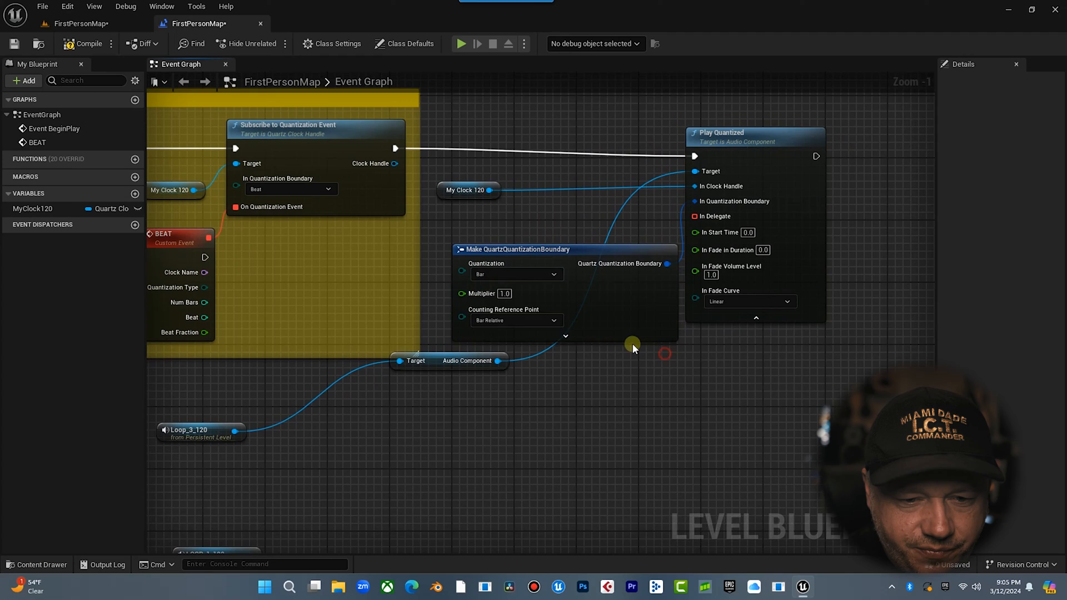
mouse_move(228, 432)
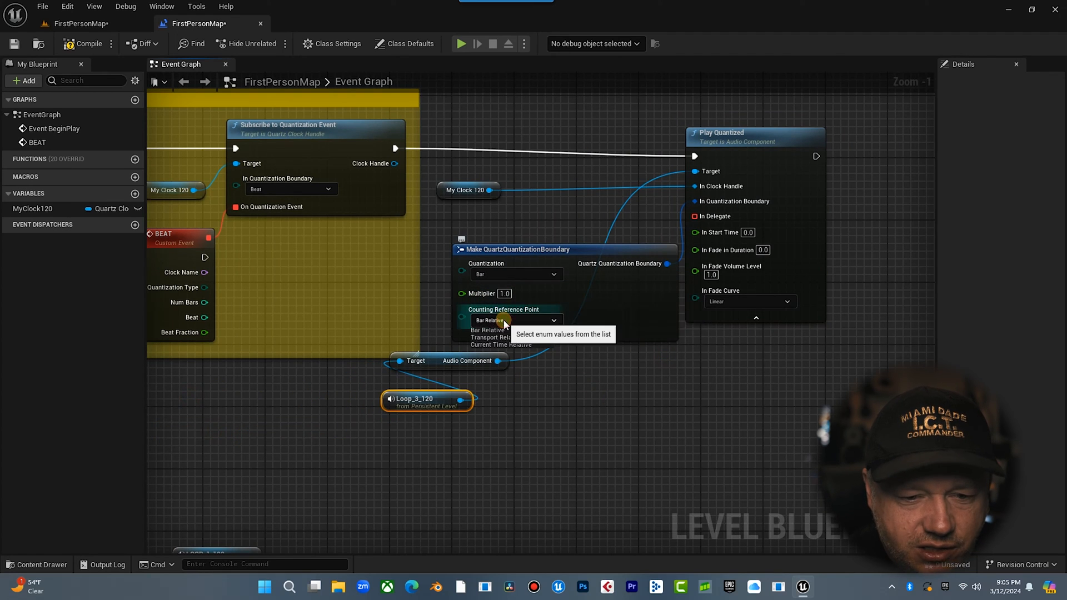
click(498, 337)
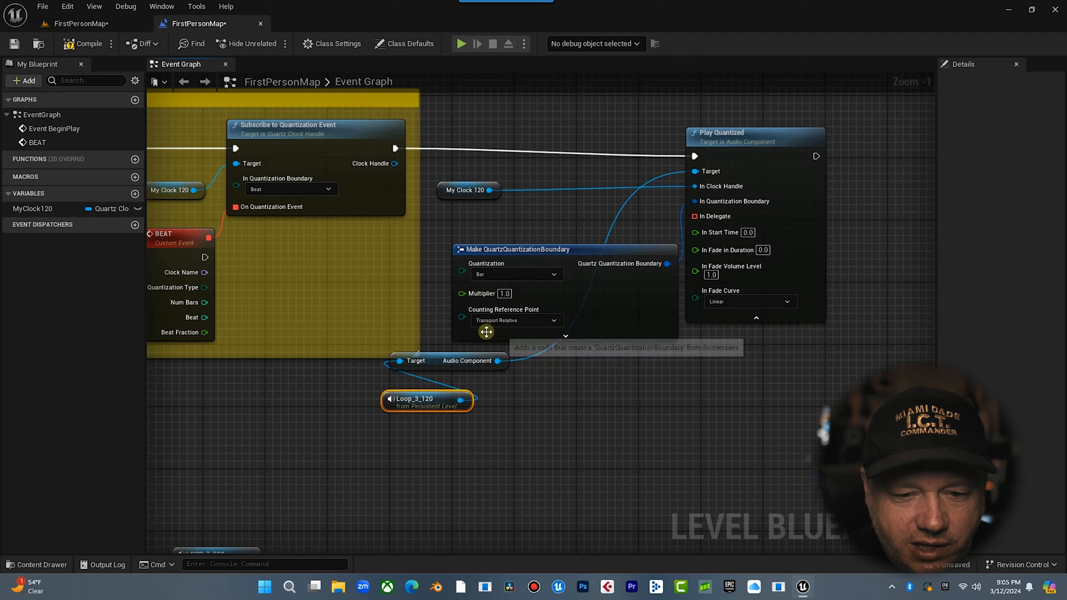
mouse_move(499, 327)
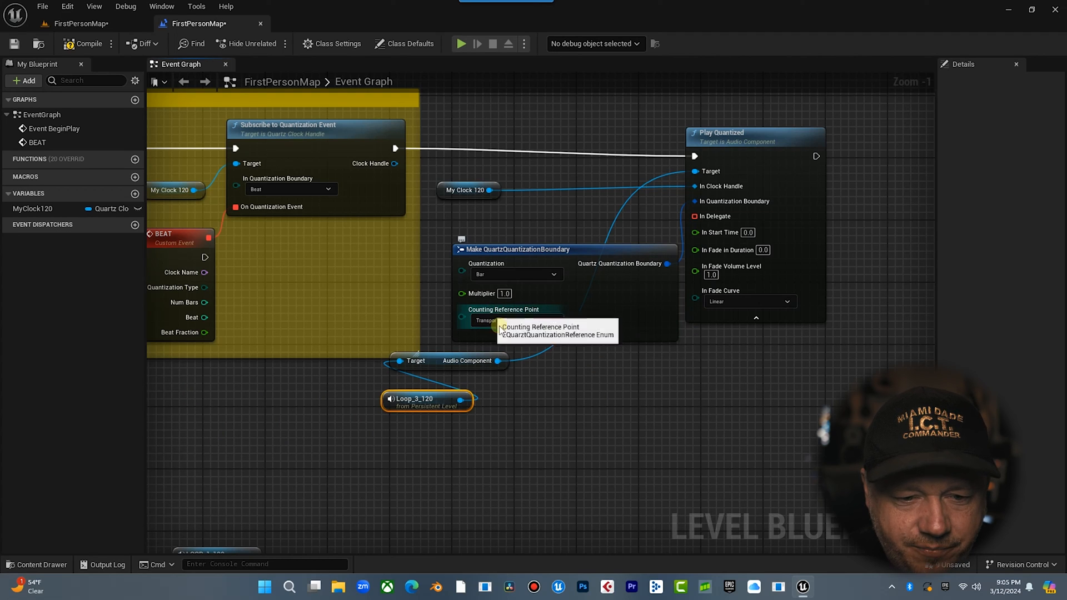
click(510, 320)
text(2)
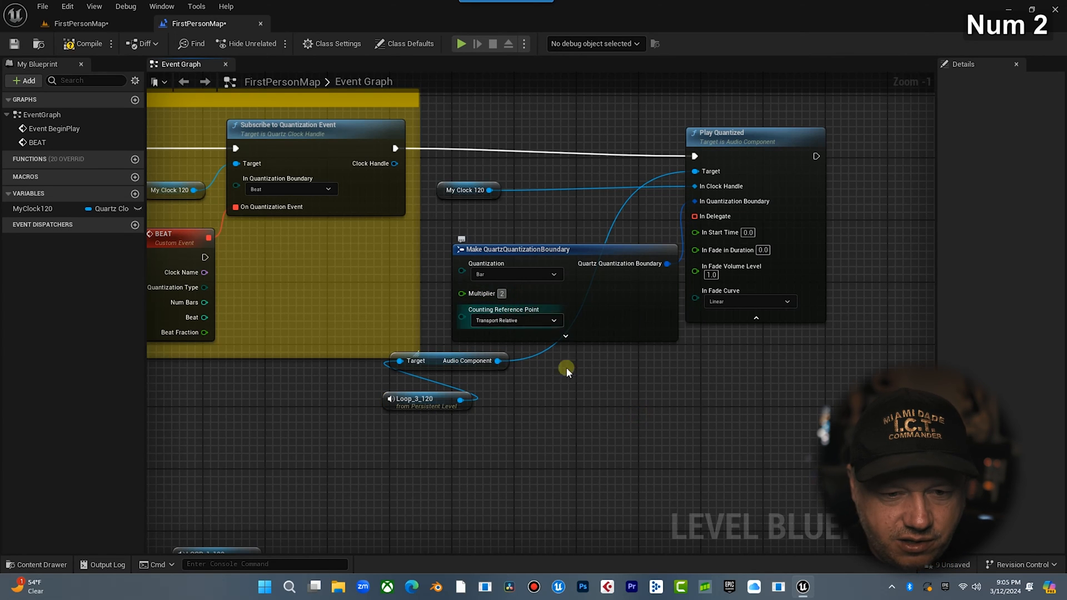
drag(568, 373, 170, 522)
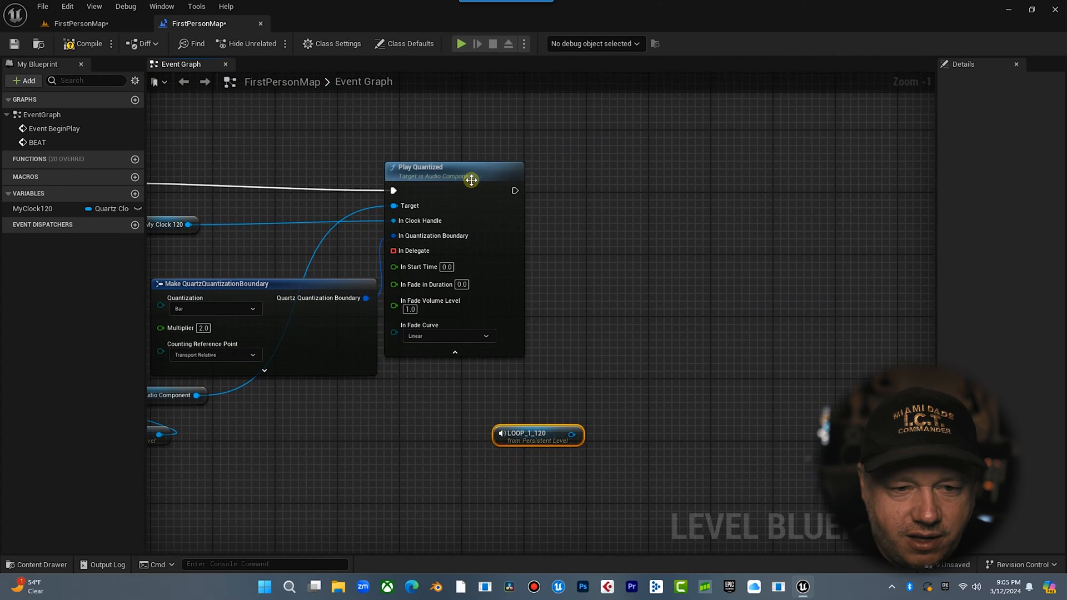
Paste a second Play Quantized node fed by a new Bar, Transport Relative boundary
key(Ctrl+V)
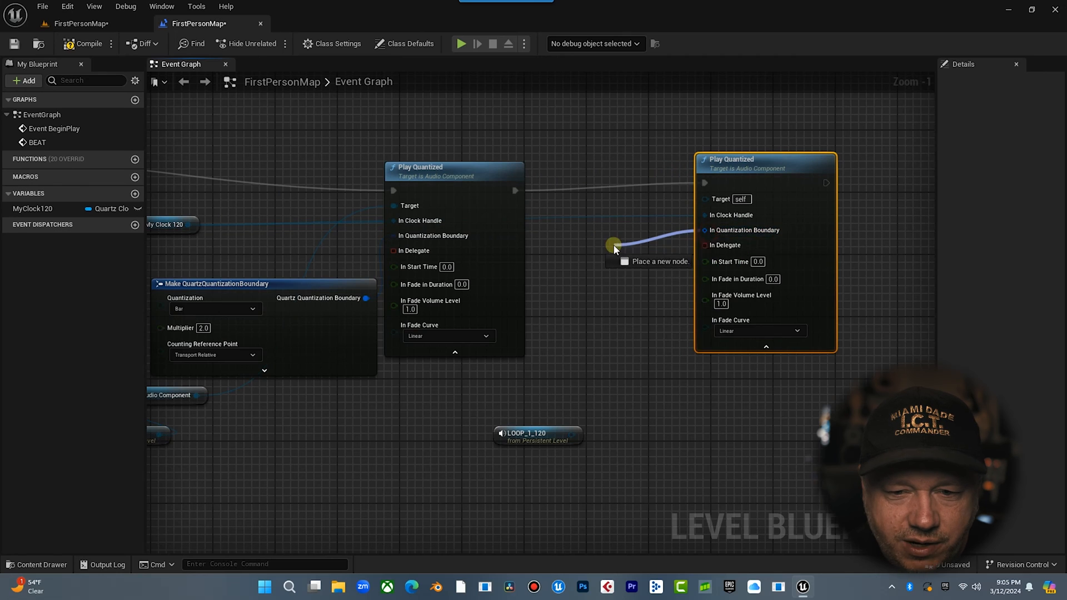
click(614, 244)
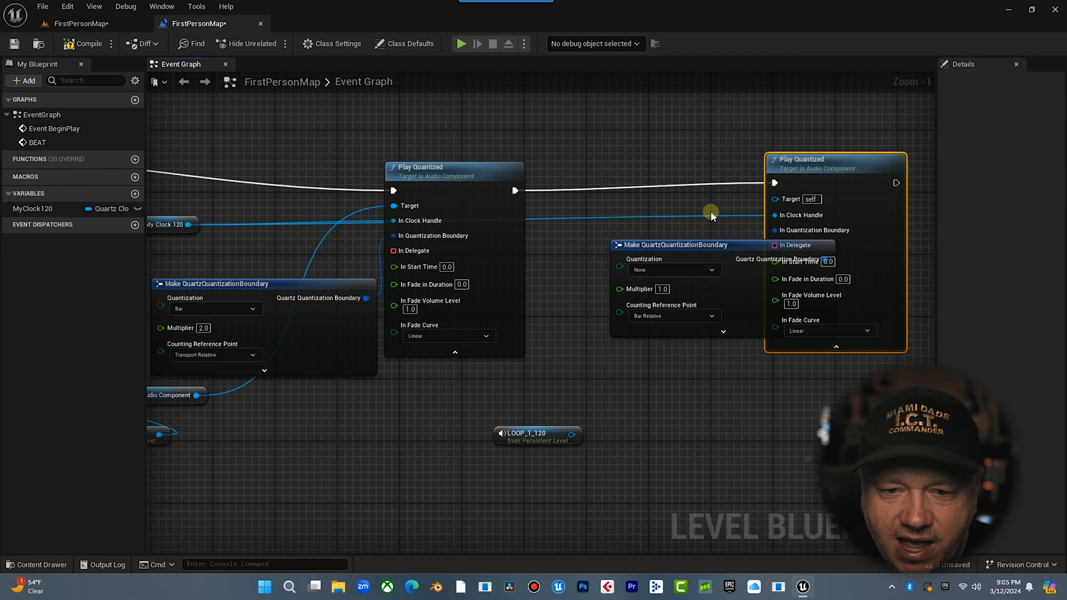
click(675, 270)
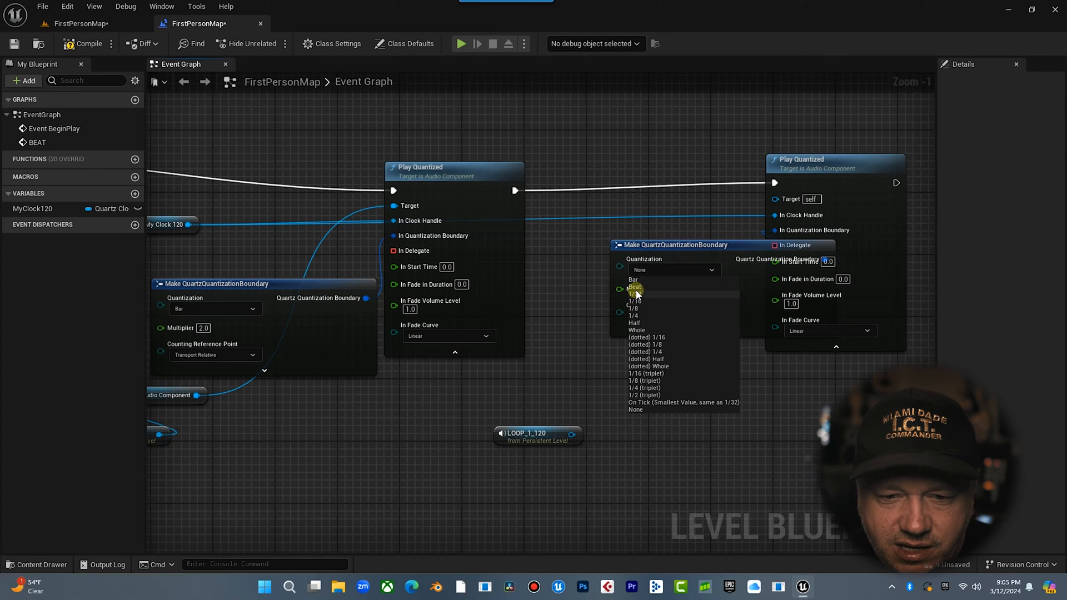
click(633, 280)
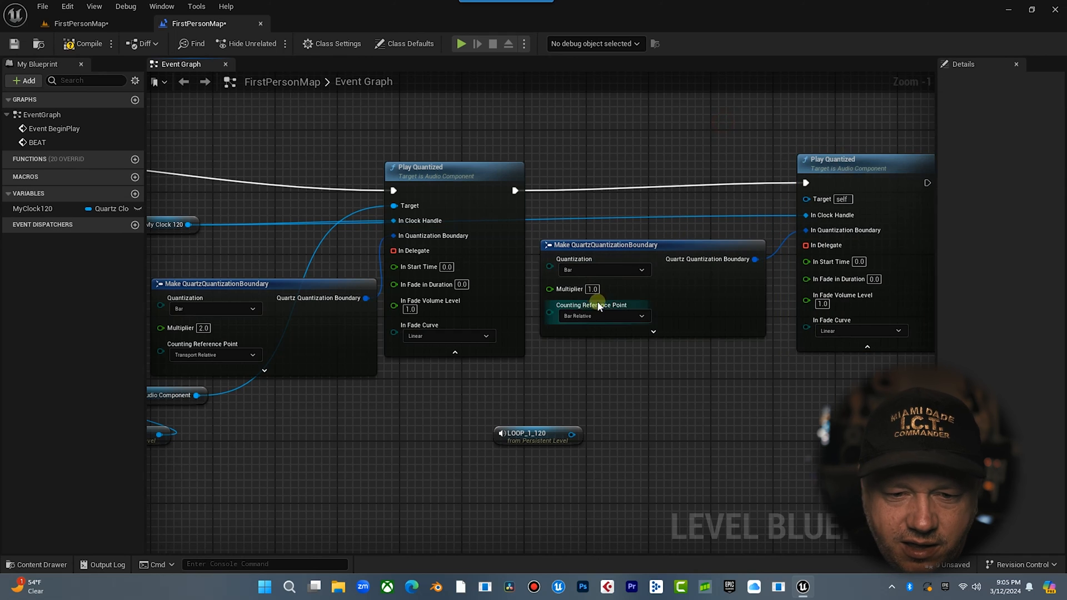
click(604, 315)
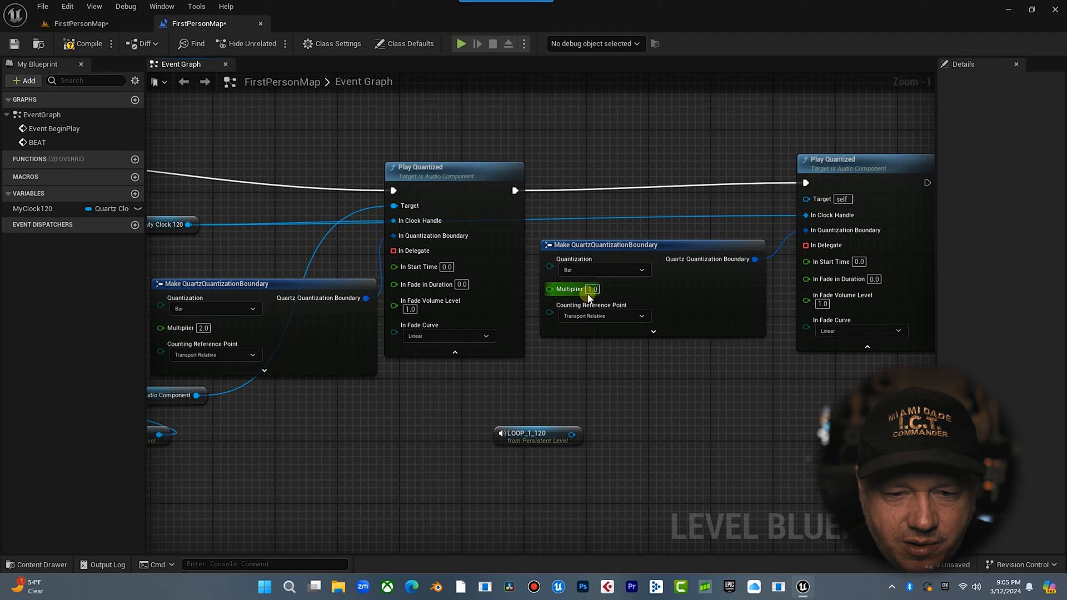
mouse_move(585, 292)
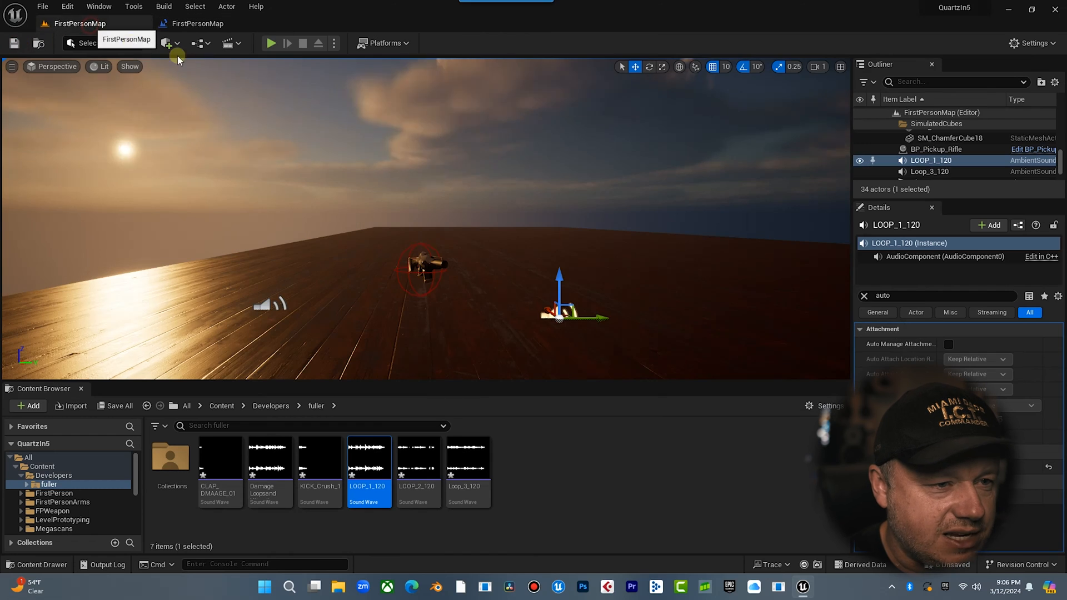
Switch back to the Level Blueprint graph to wire in LOOP_1_120's audio component
click(273, 43)
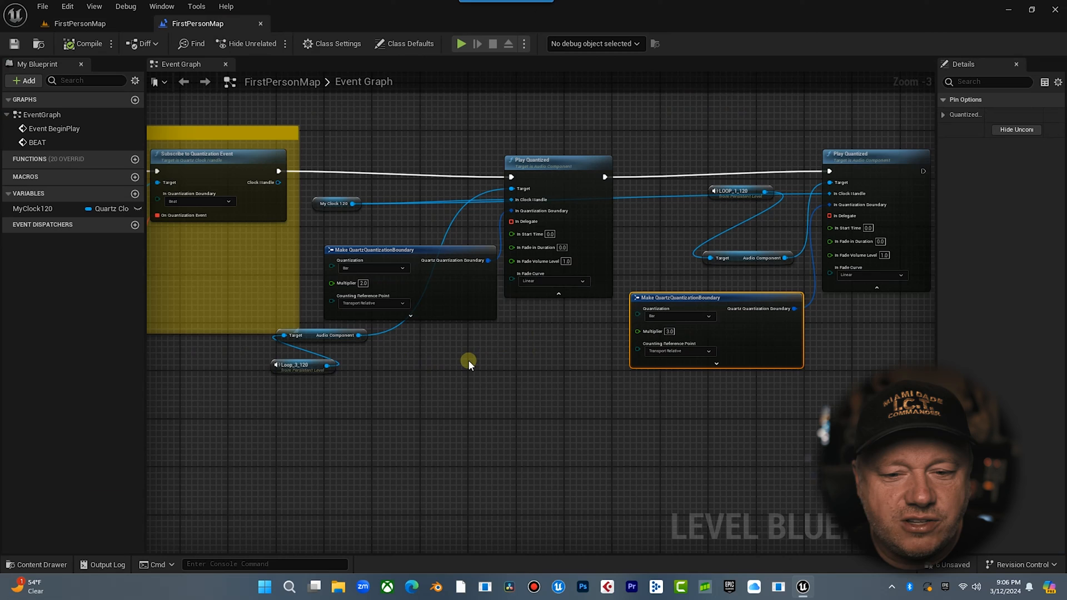
Add Enable Input after the first quantized play, fed by Get Player Controller
drag(468, 361, 657, 247)
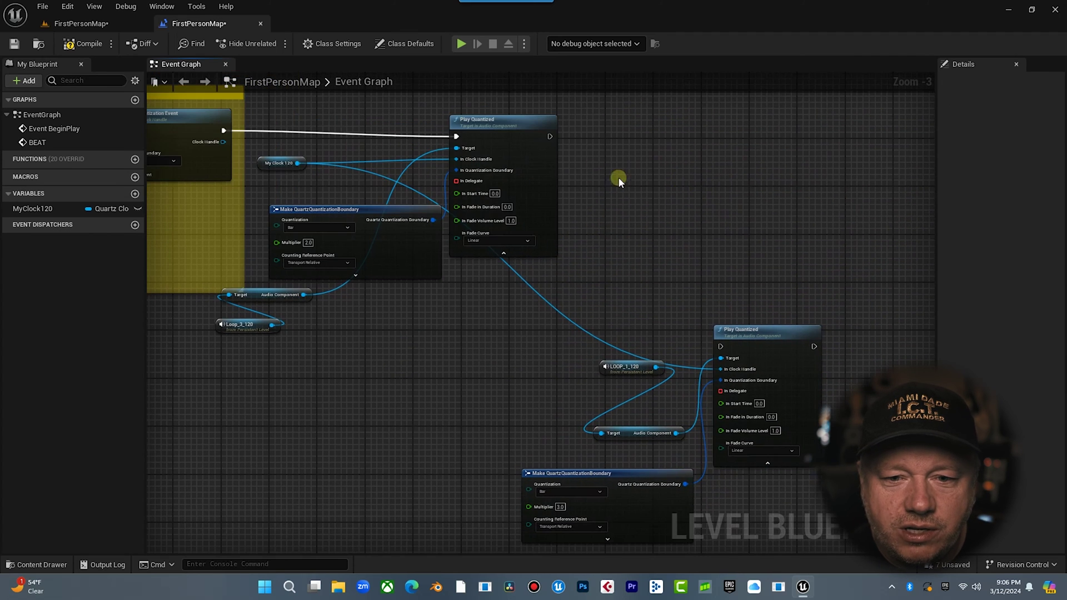
text(enab)
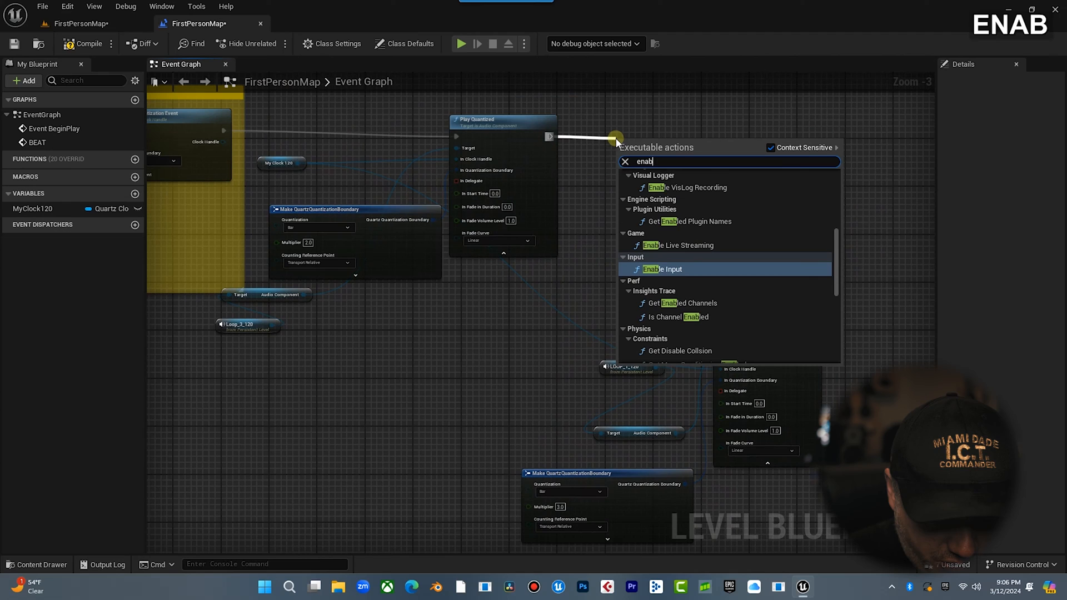
click(662, 269)
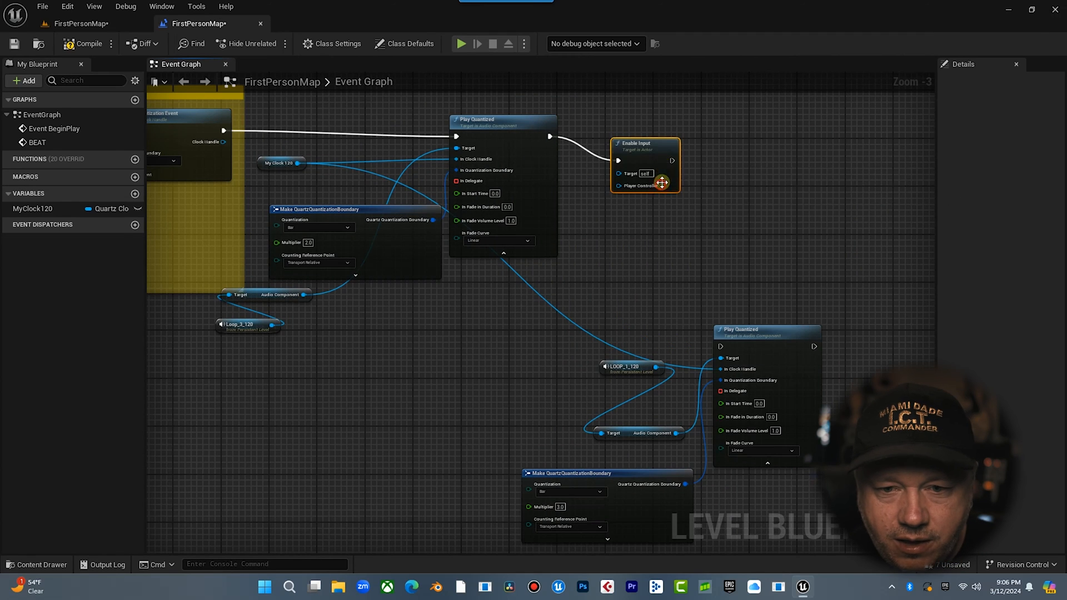
drag(665, 186, 650, 203)
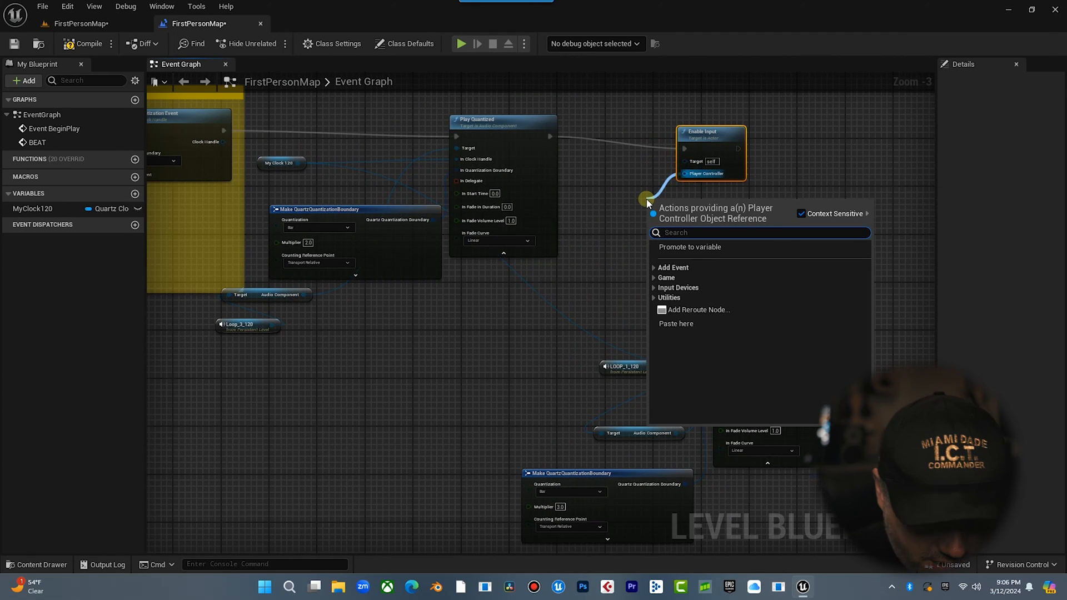
text(get play)
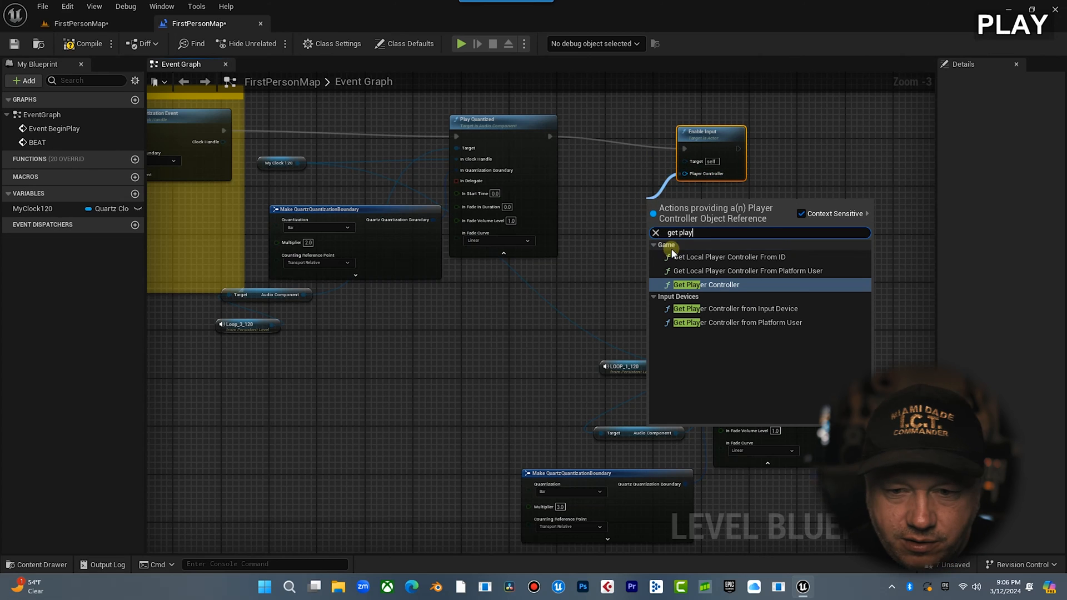
click(706, 284)
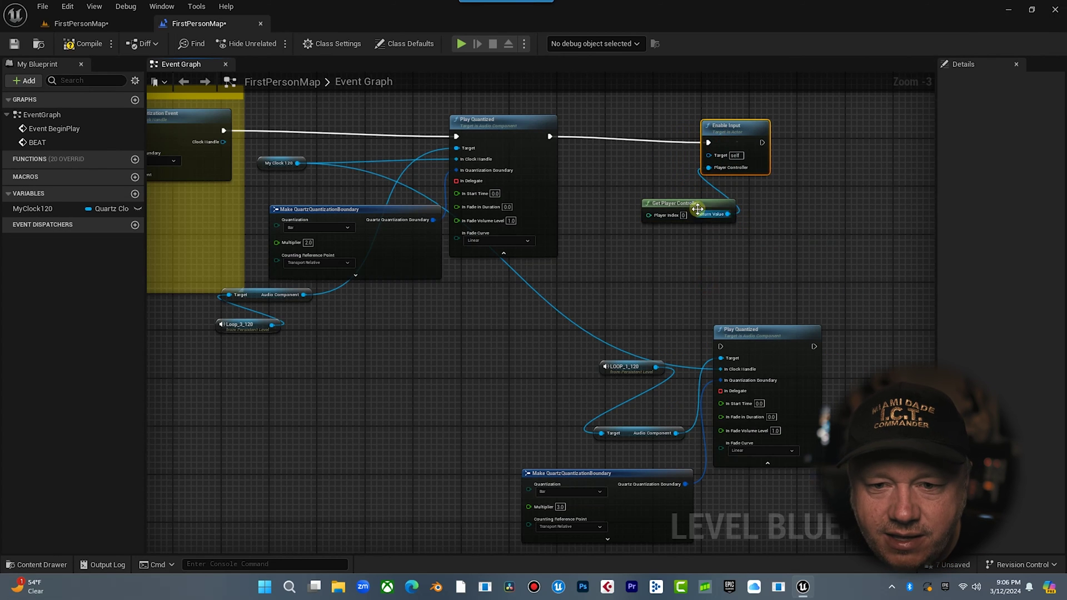
Add a Keyboard M key event to the graph
right_click(738, 164)
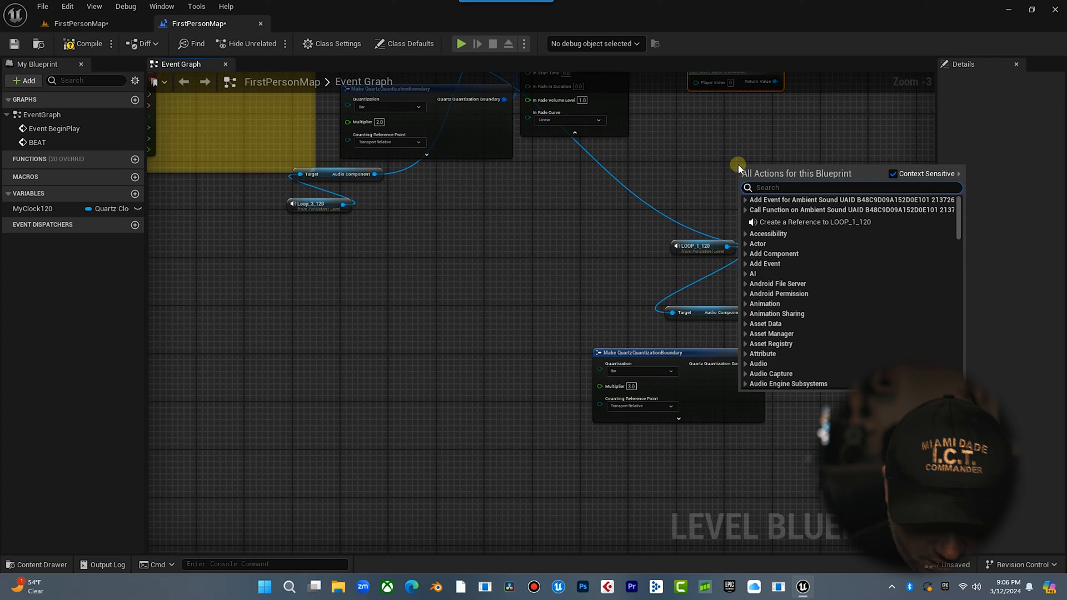
text(keyboard)
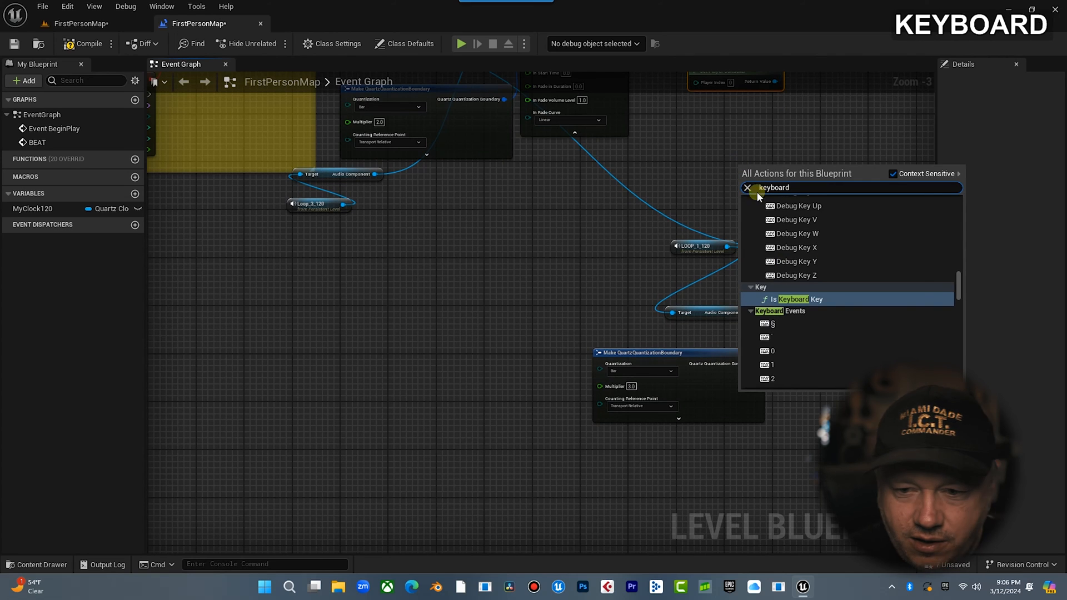
text(m)
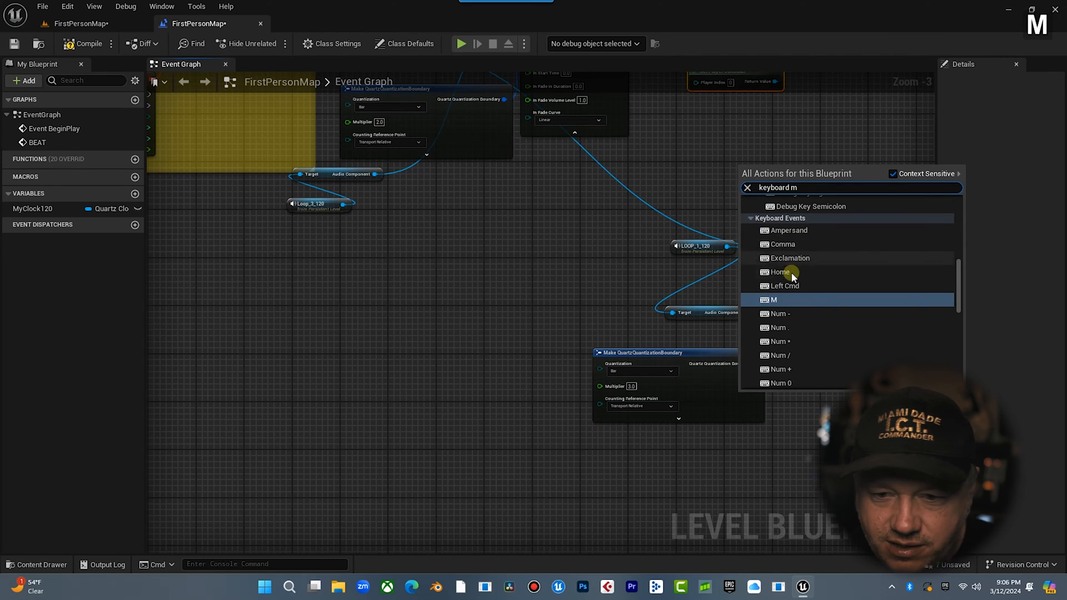
click(774, 300)
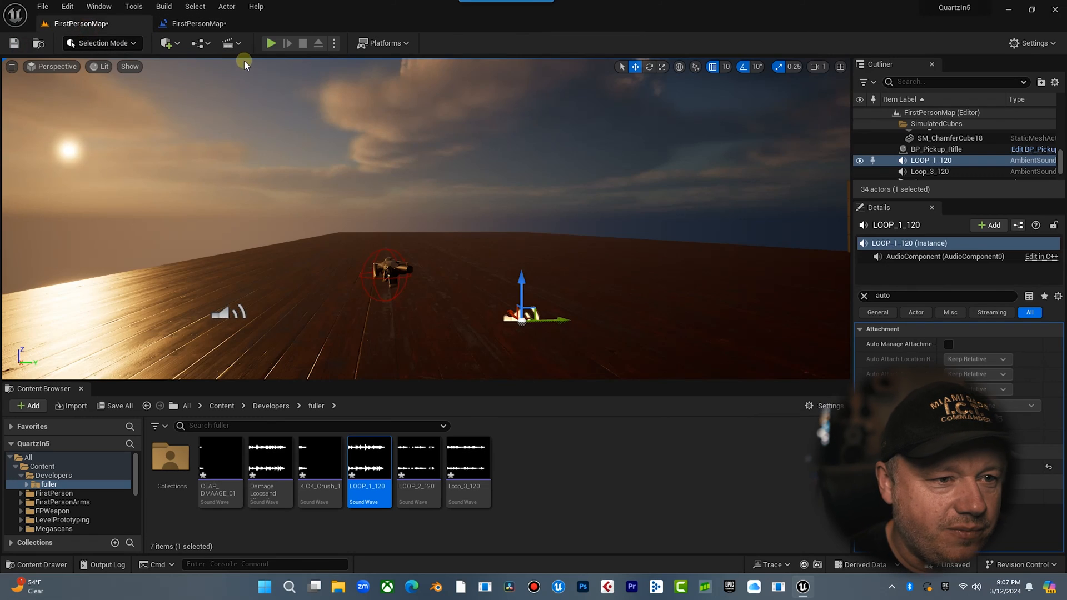
Return to the Level Blueprint graph to connect the M event
click(271, 44)
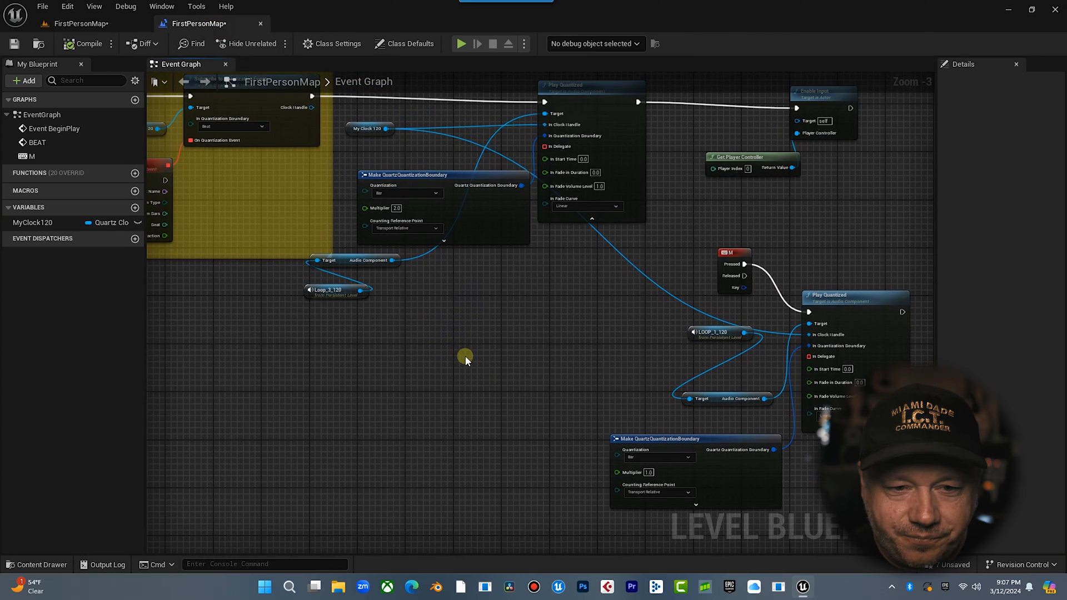
Add Print String nodes after the BEAT event and after the M-triggered Play Quantized
scroll(down, 3)
text(print)
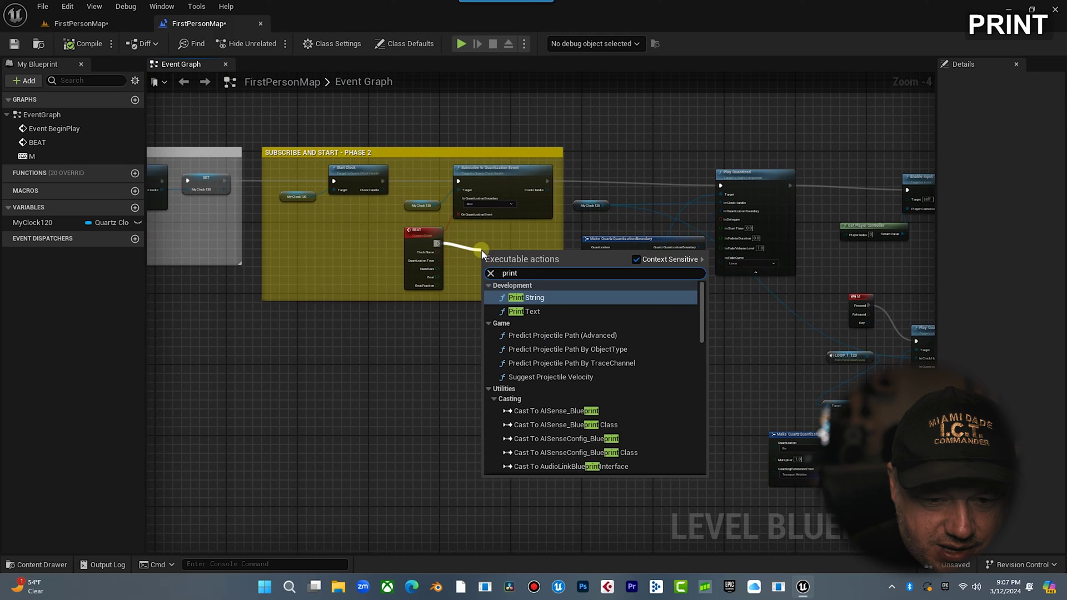
click(523, 298)
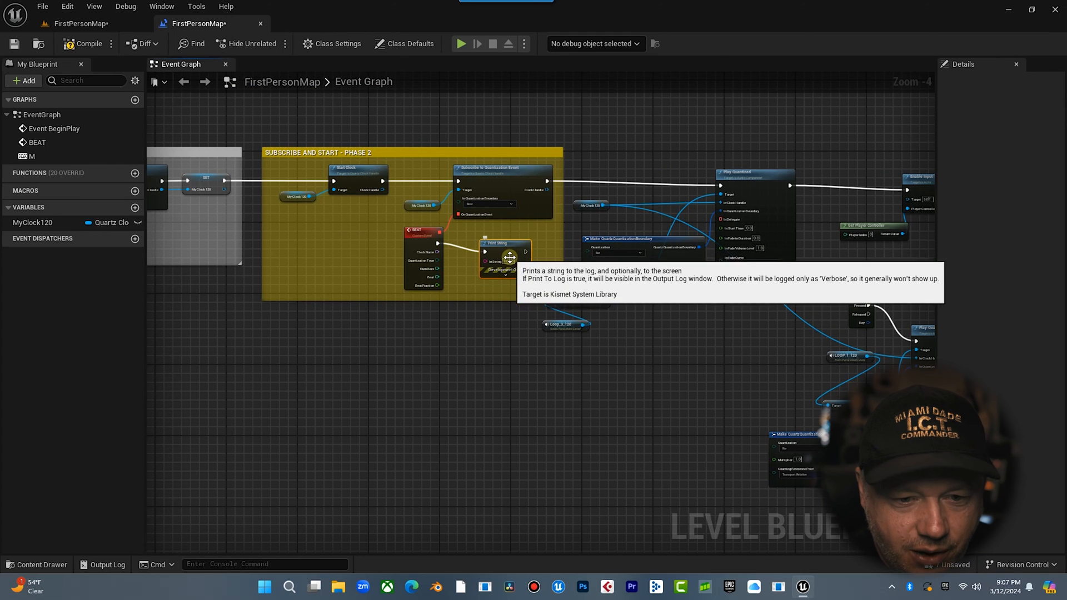
key(Shift+B)
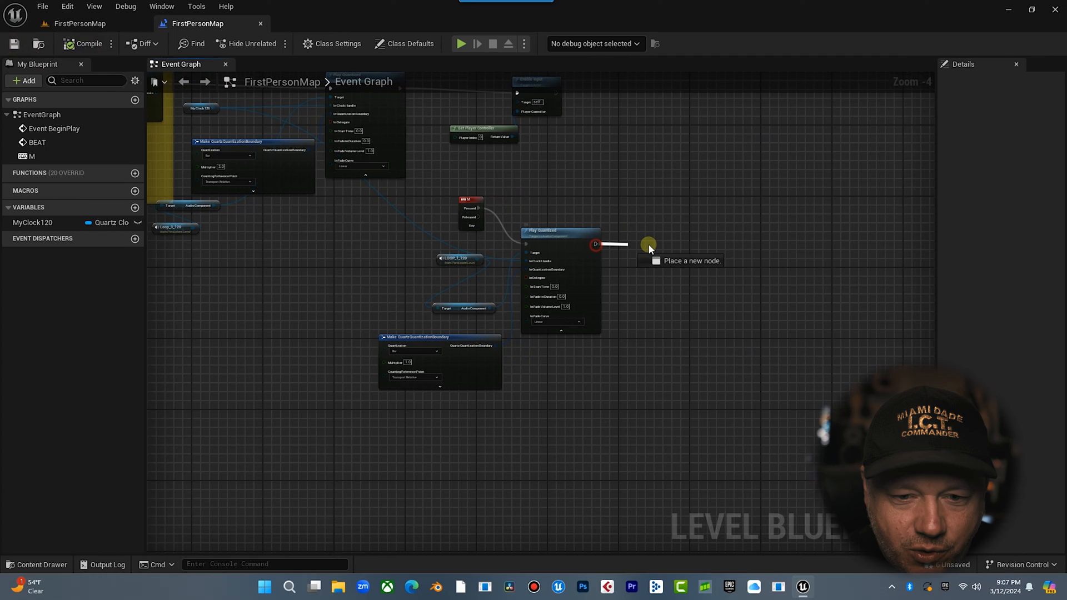
text(print)
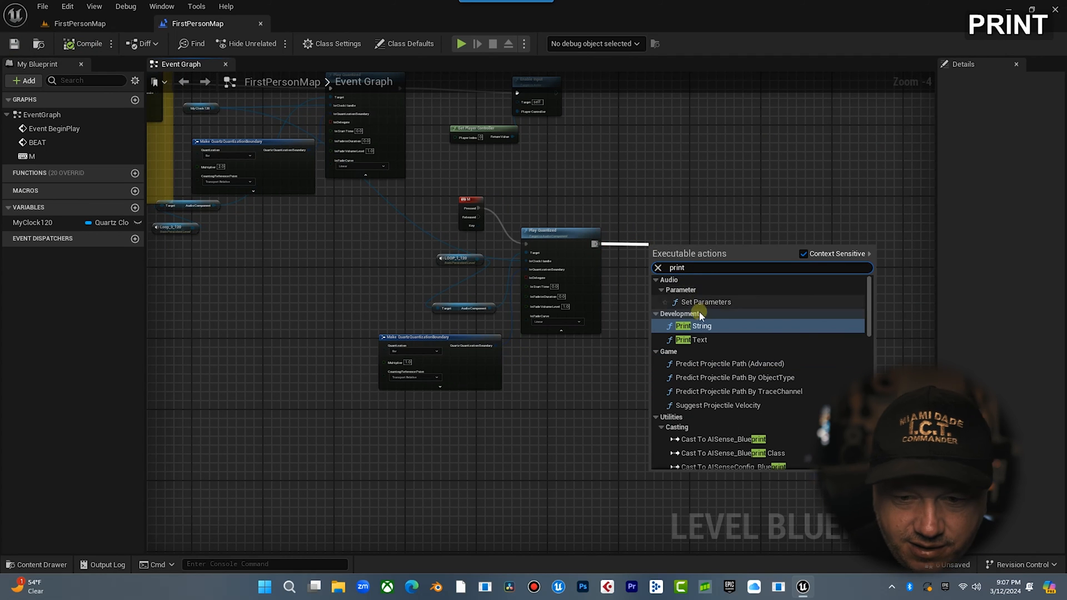
click(691, 325)
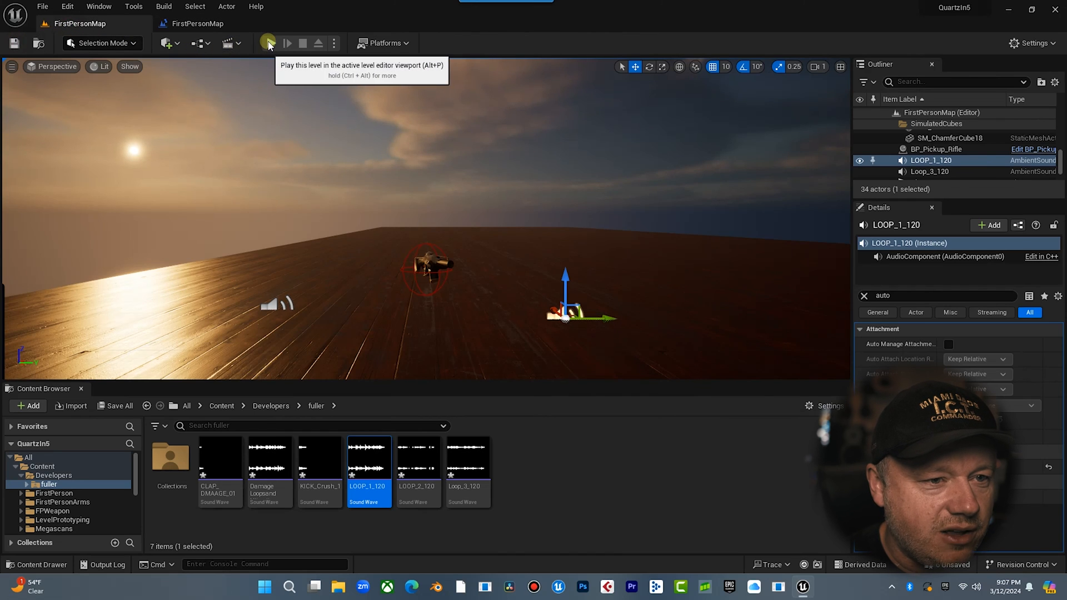
Play the level to test the quantized loops and beat messages
click(269, 43)
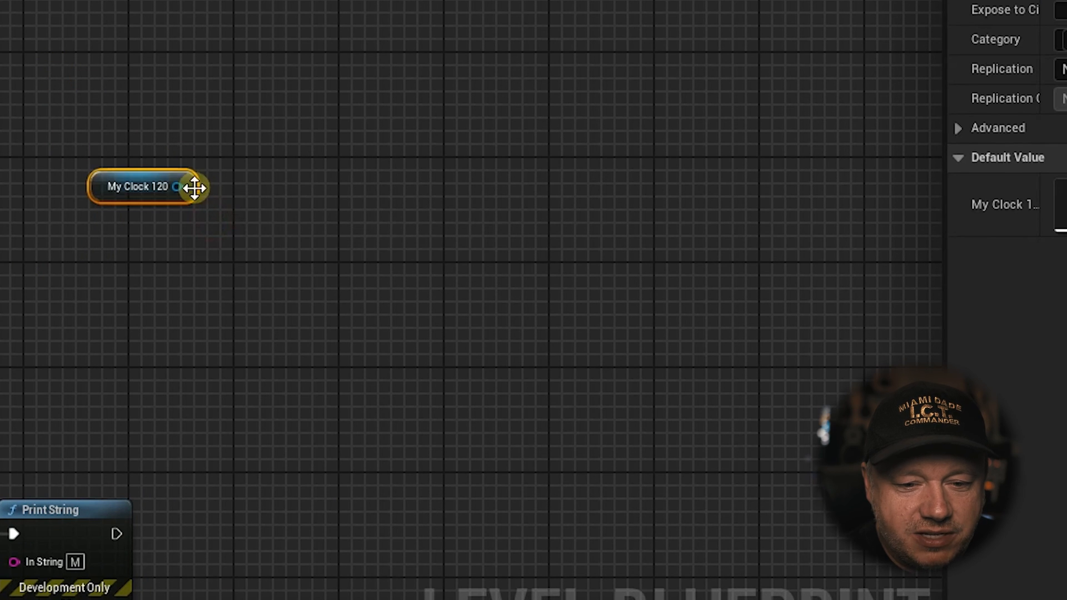
Drag a wire from the MyClock120 getter and browse its Quartz Clock Handle actions
drag(184, 186, 378, 128)
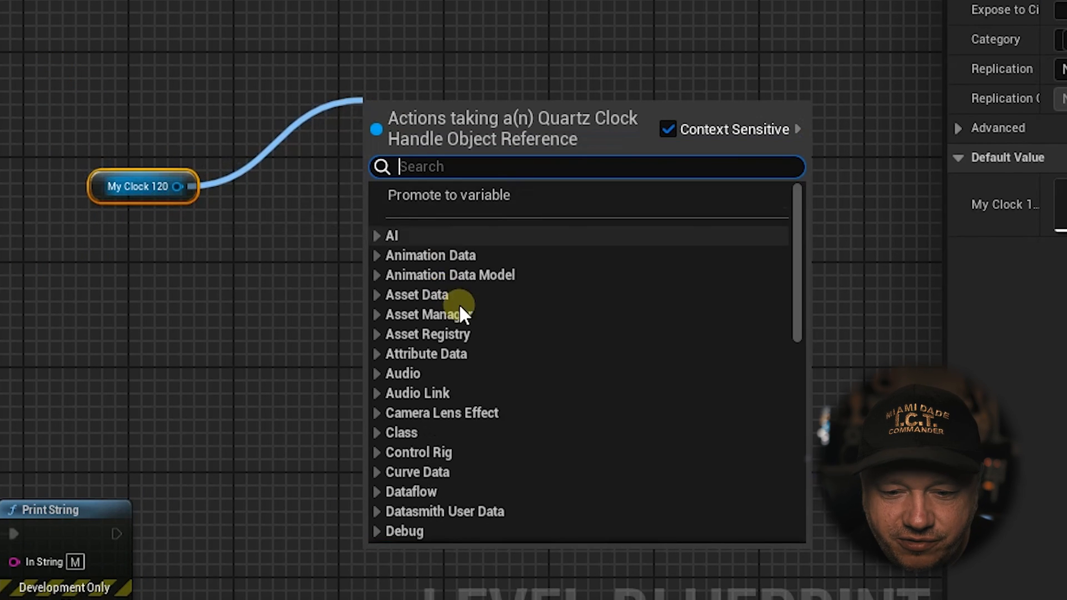
scroll(down, 3)
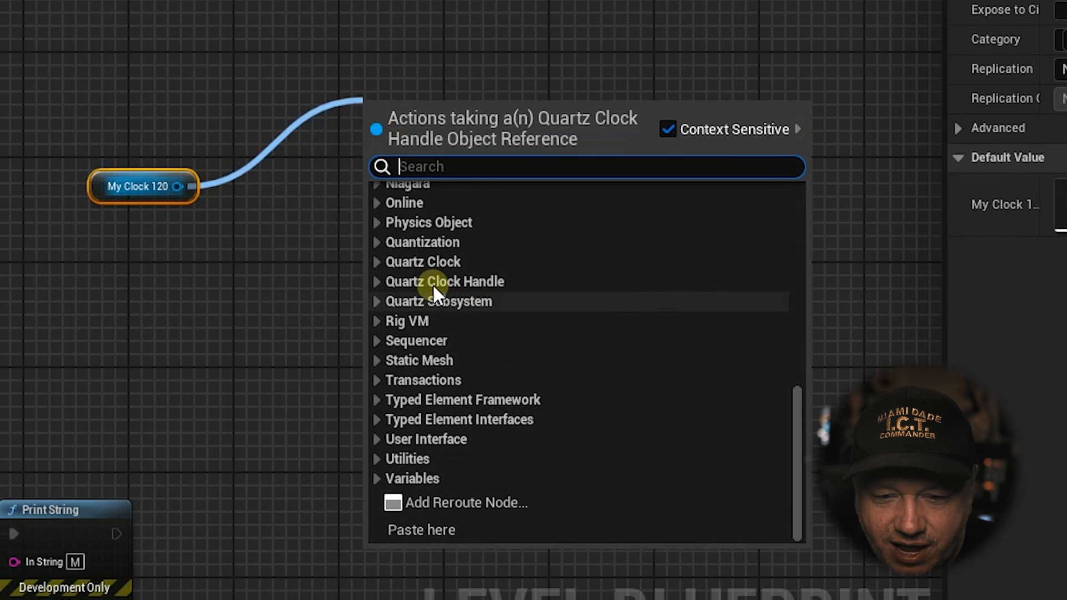
click(445, 282)
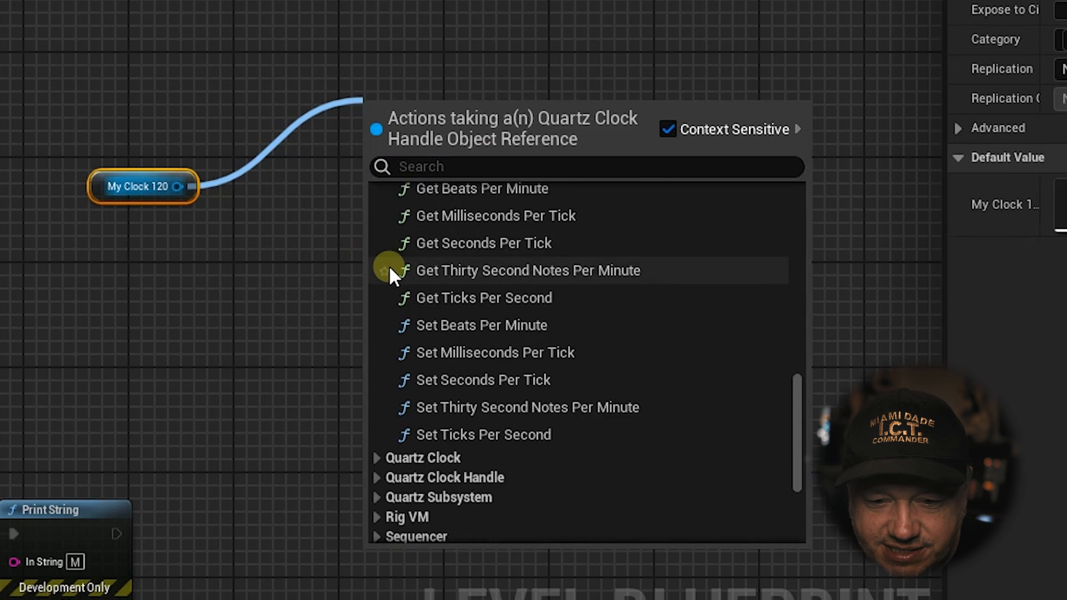
scroll(down, 3)
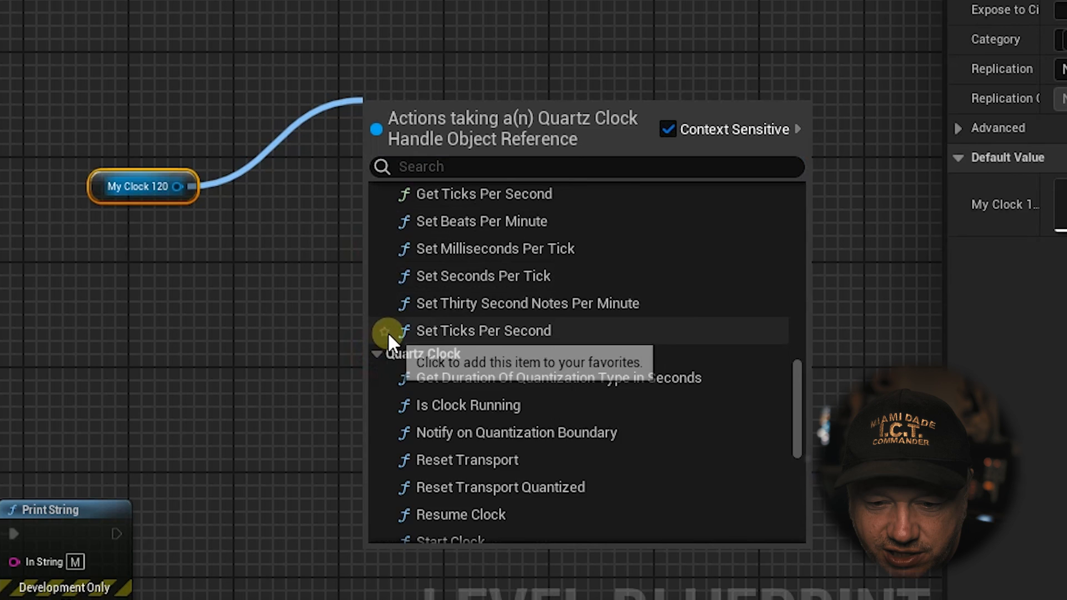
scroll(down, 3)
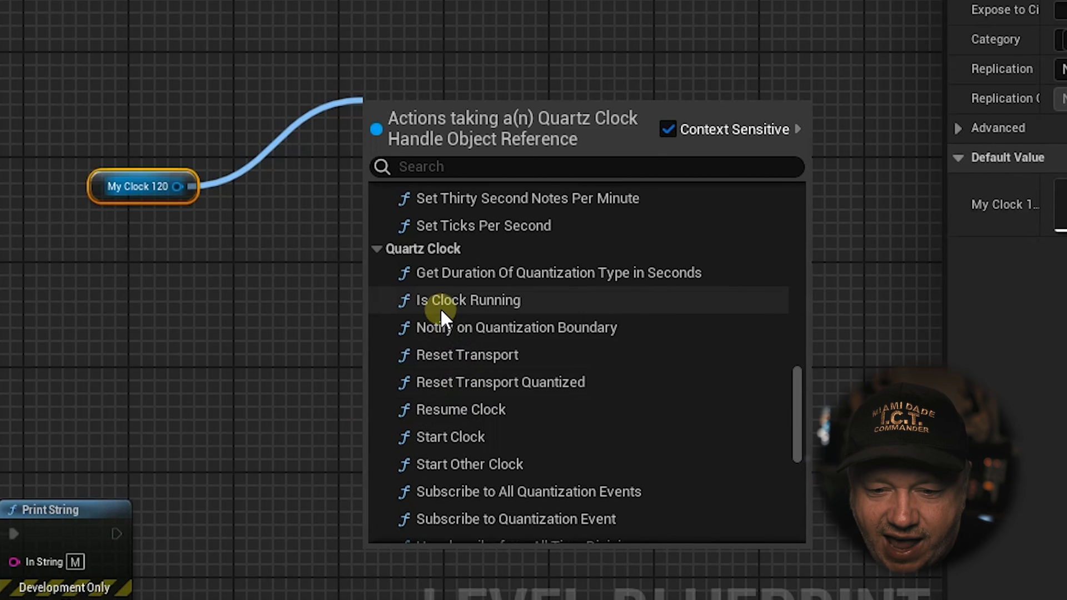
mouse_move(457, 328)
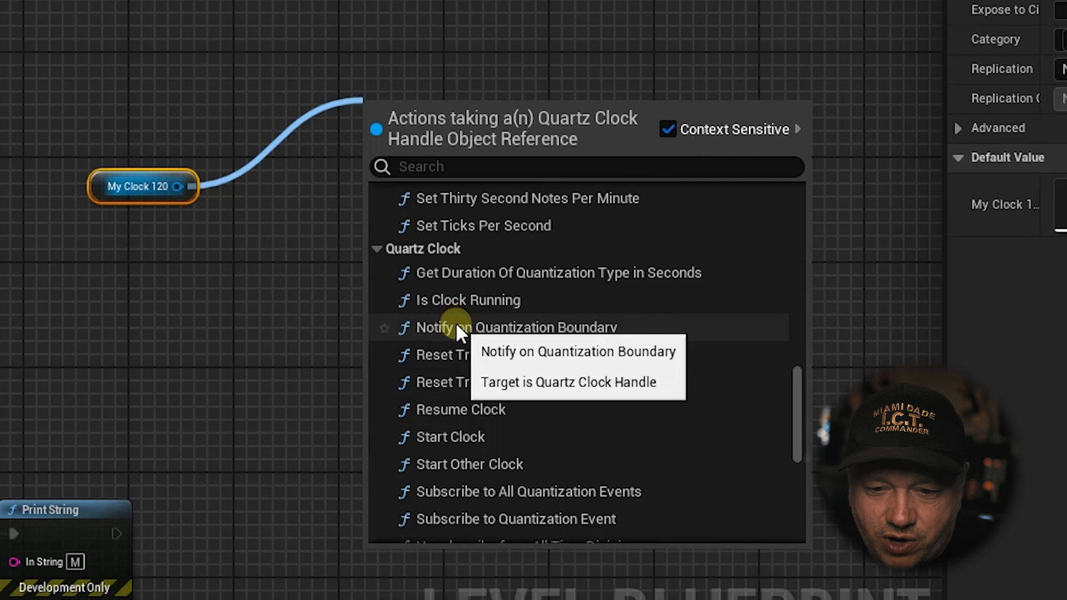